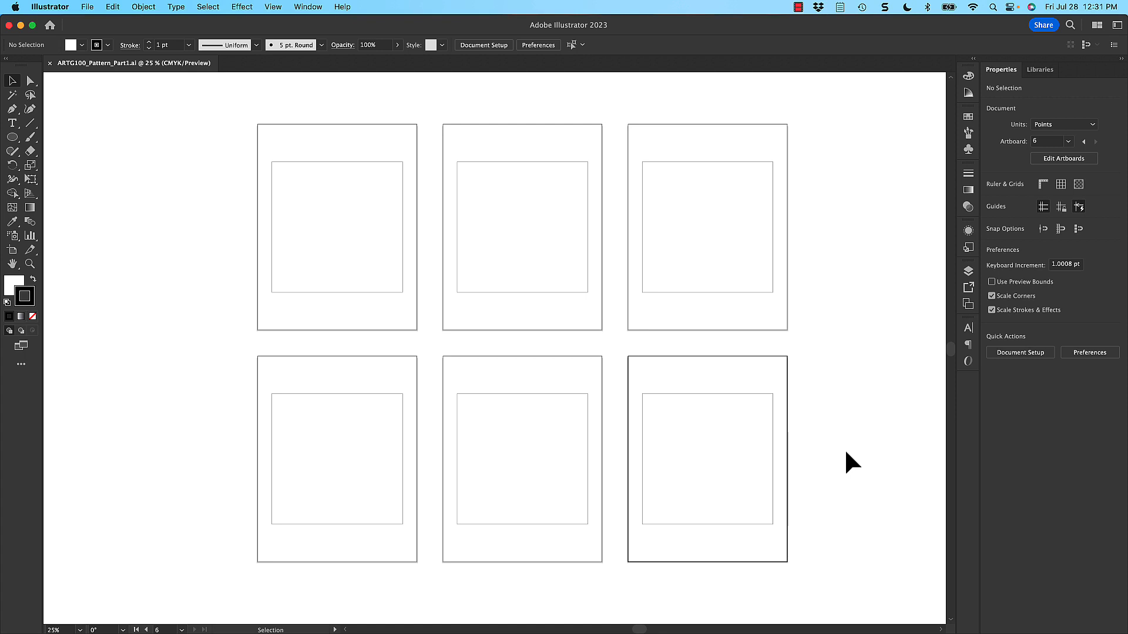
{"action": "mouse_move", "coordinate": [87, 6]}
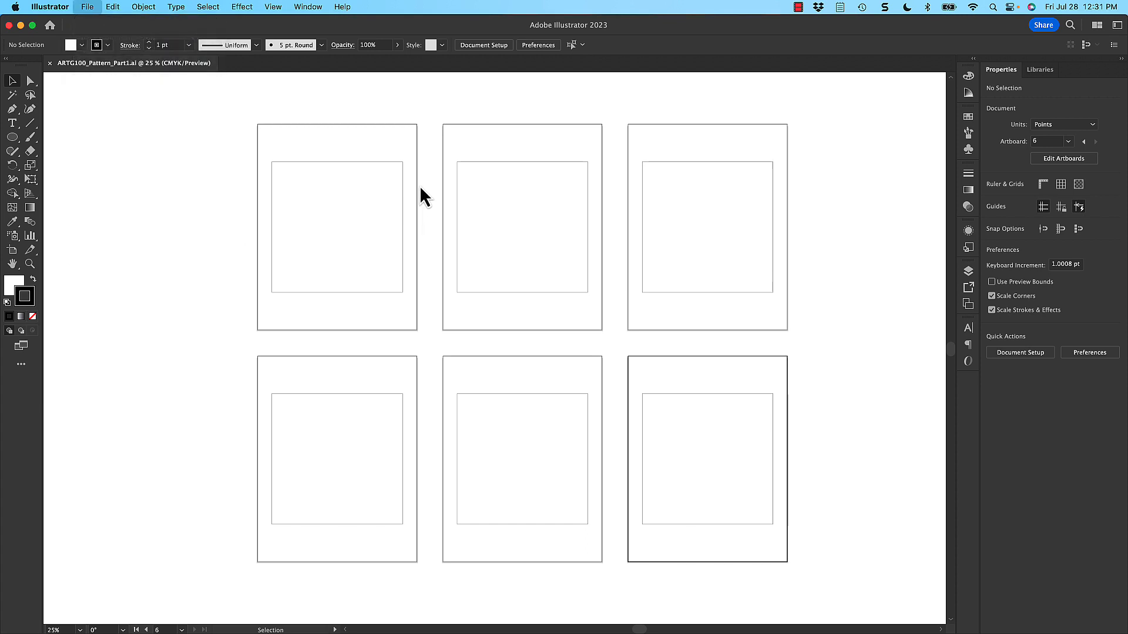
- Save the six-artboard document as a new Illustrator file on the Desktop, confirming Illustrator Options
{"action": "left_click", "coordinate": [87, 6]}
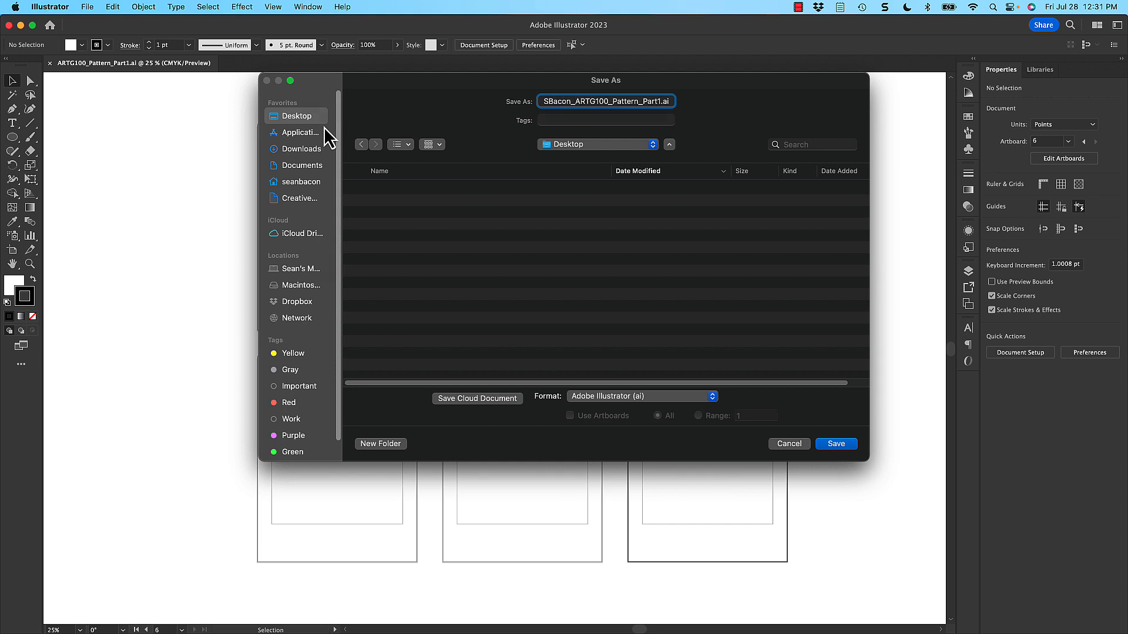
{"action": "left_click", "coordinate": [835, 444]}
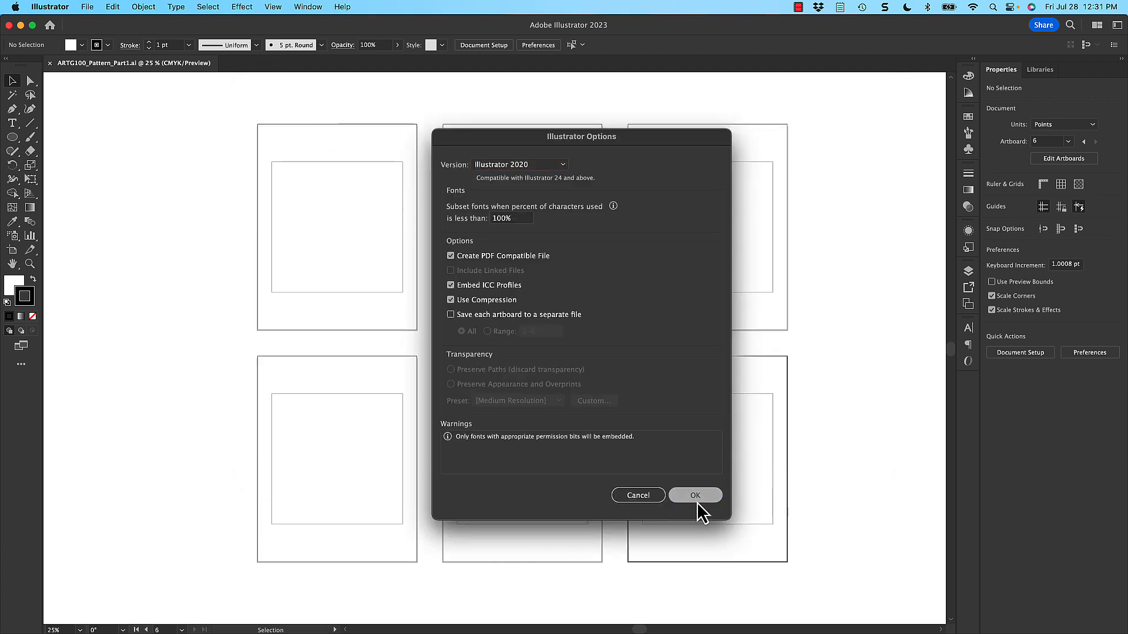
{"action": "left_click", "coordinate": [695, 494]}
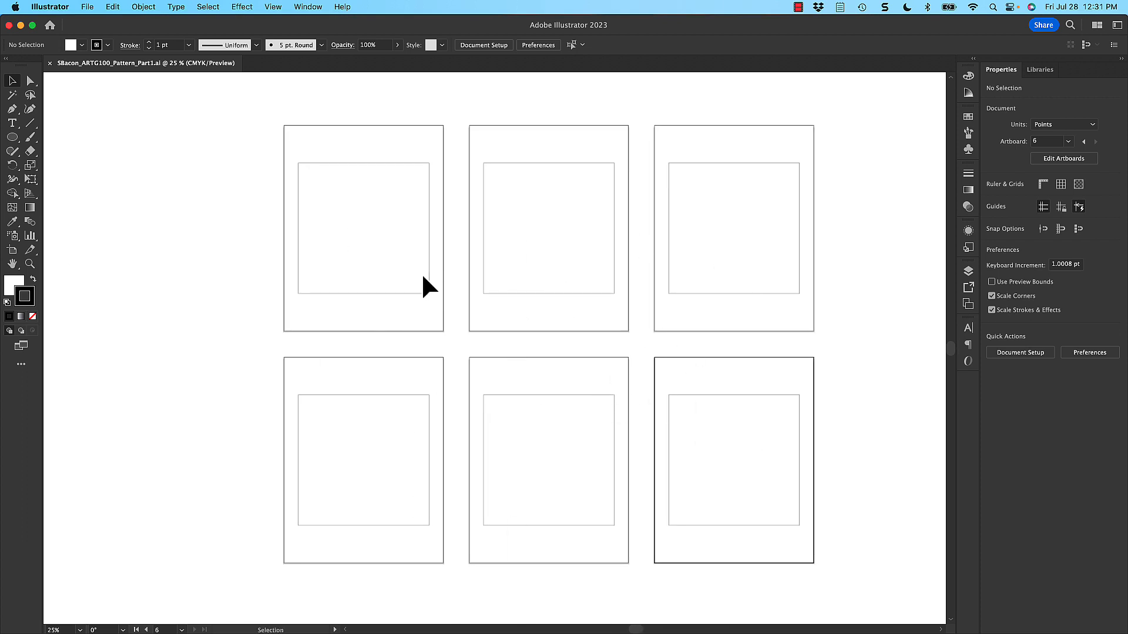
{"action": "mouse_move", "coordinate": [412, 281]}
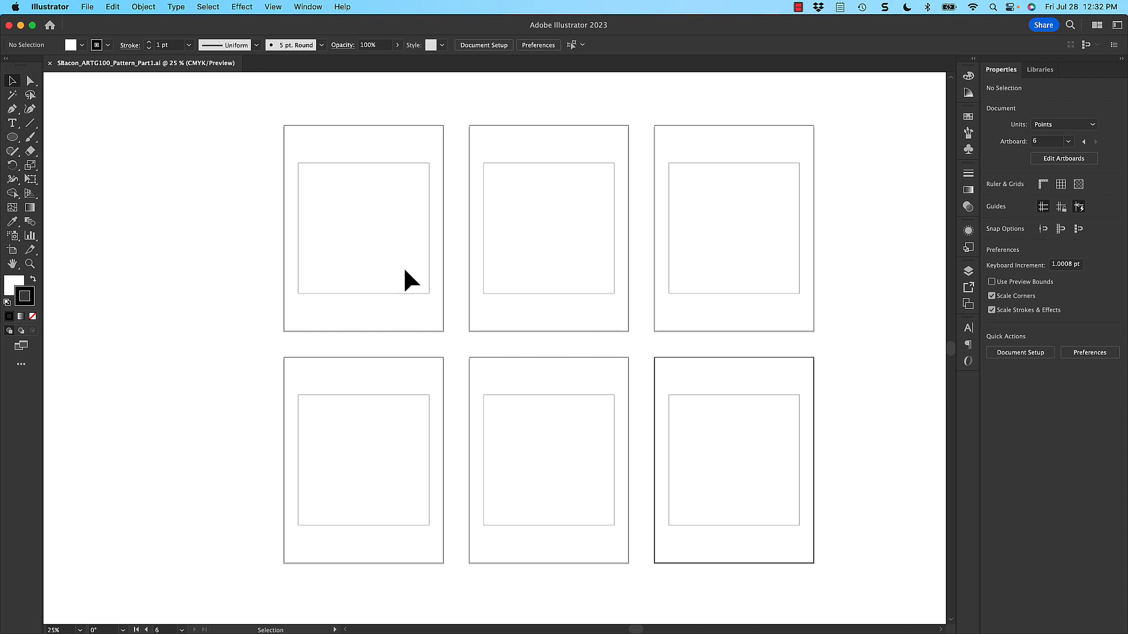
{"action": "mouse_move", "coordinate": [417, 272]}
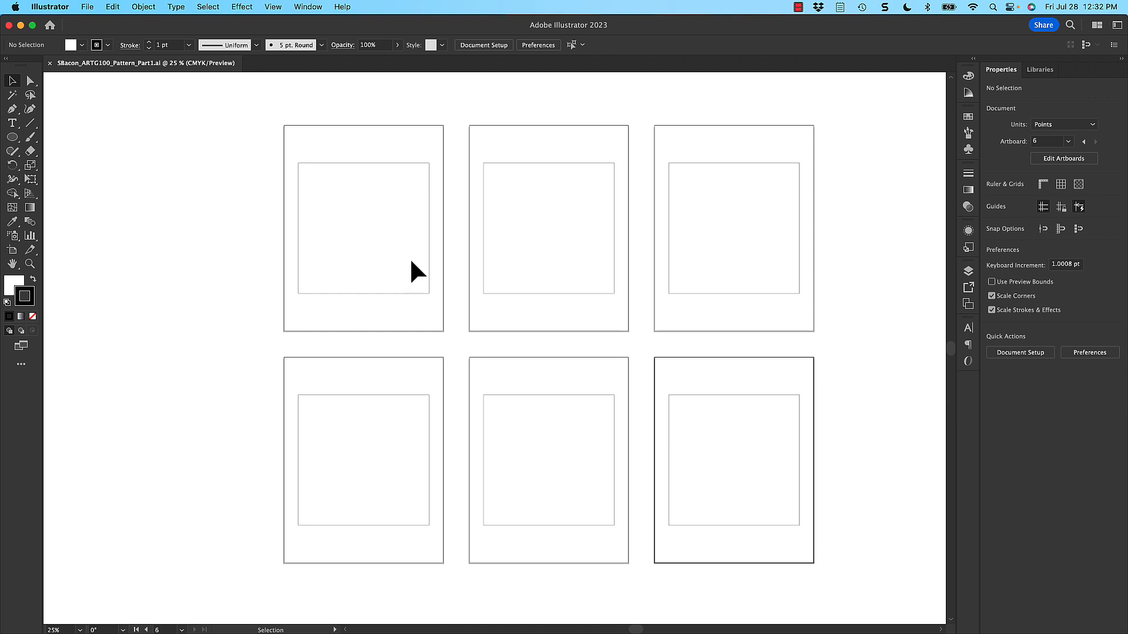
{"action": "mouse_move", "coordinate": [363, 313]}
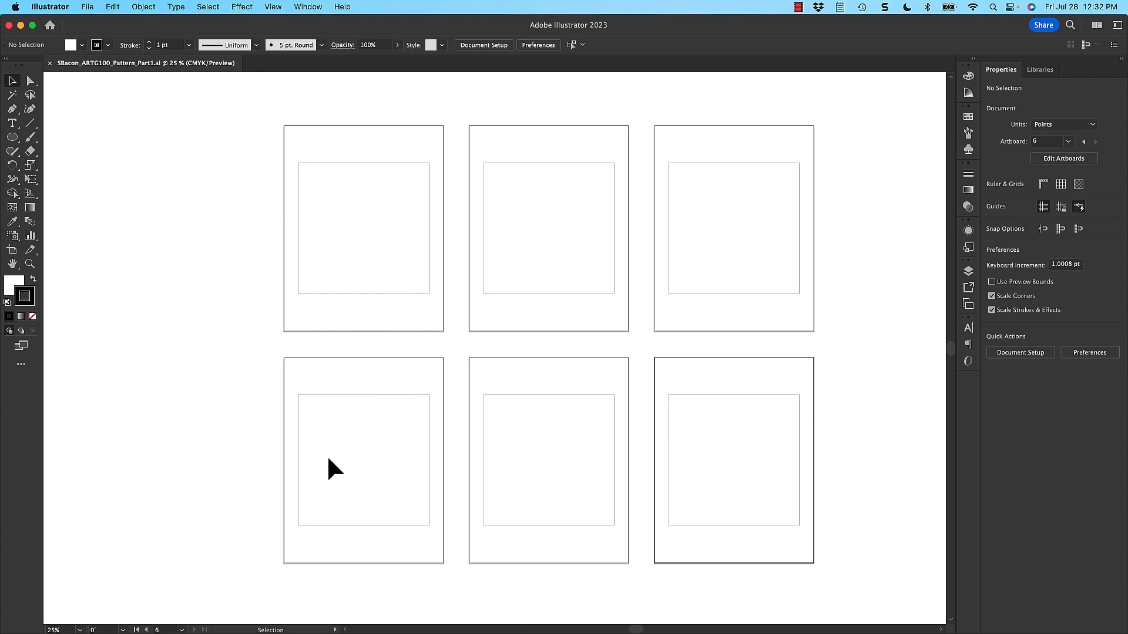
{"action": "mouse_move", "coordinate": [751, 305]}
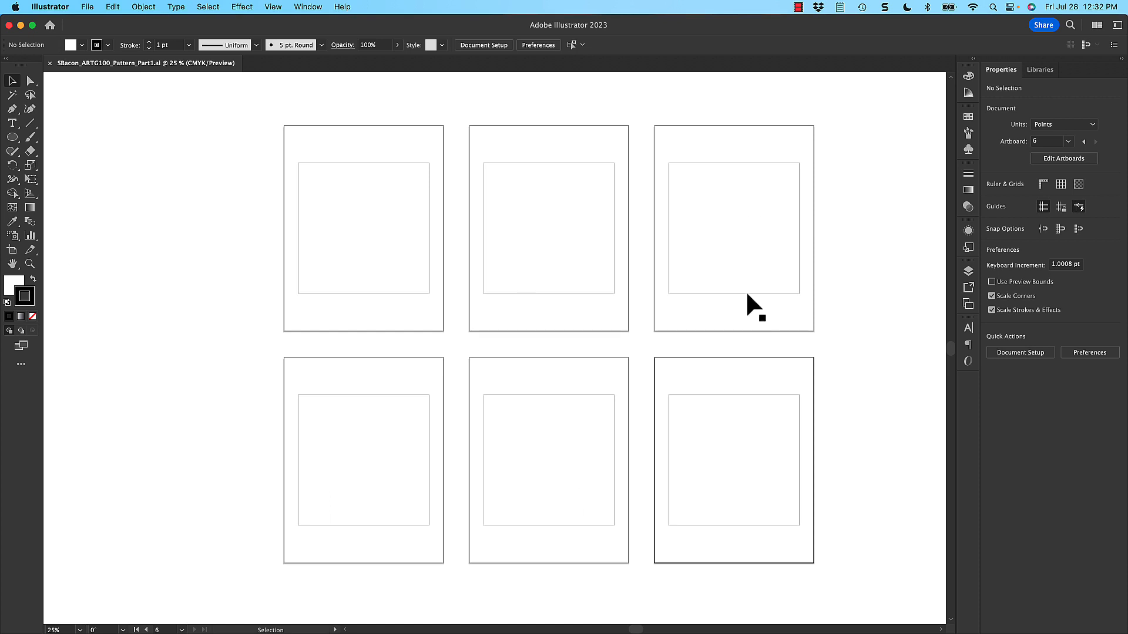
{"action": "mouse_move", "coordinate": [369, 285]}
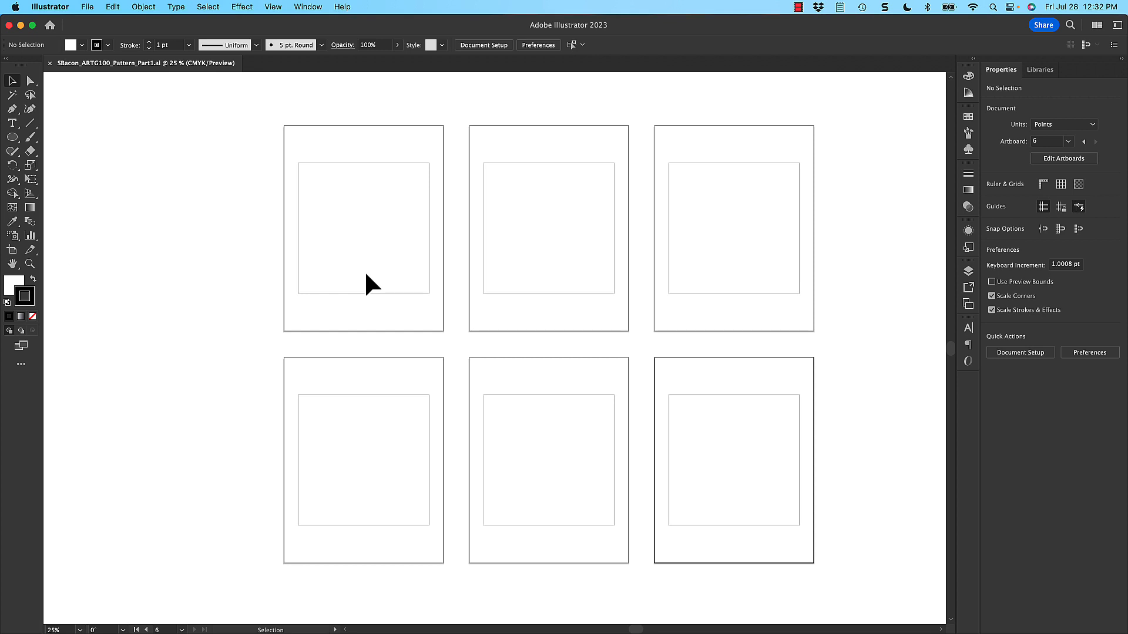
{"action": "mouse_move", "coordinate": [233, 280]}
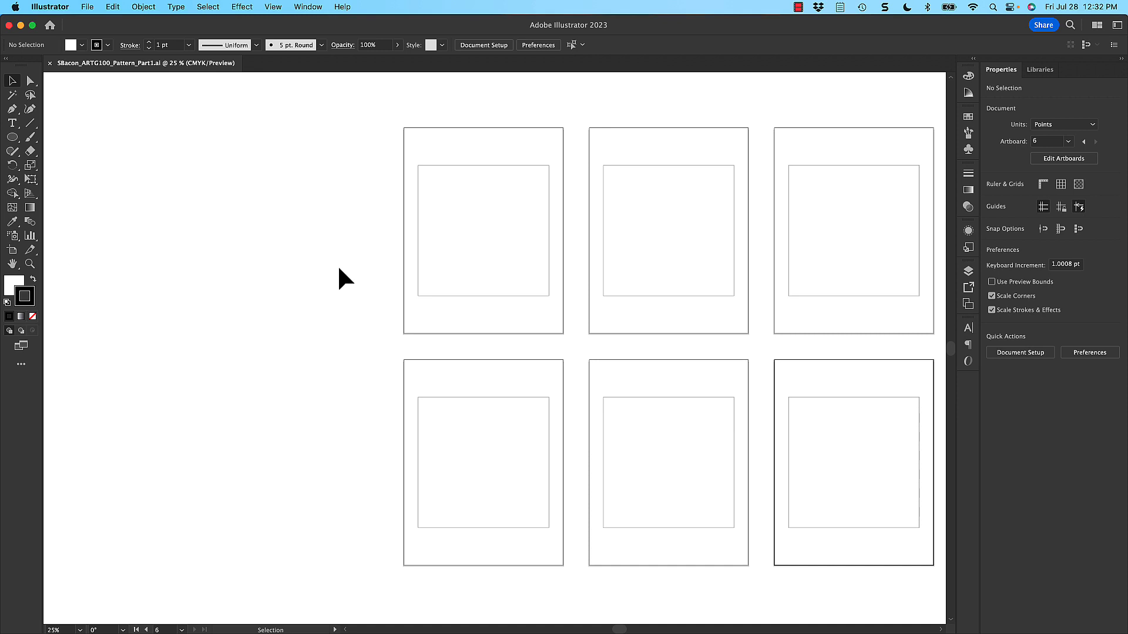
- Draw a star with the Star Tool and fill it black
{"action": "left_click", "coordinate": [12, 138]}
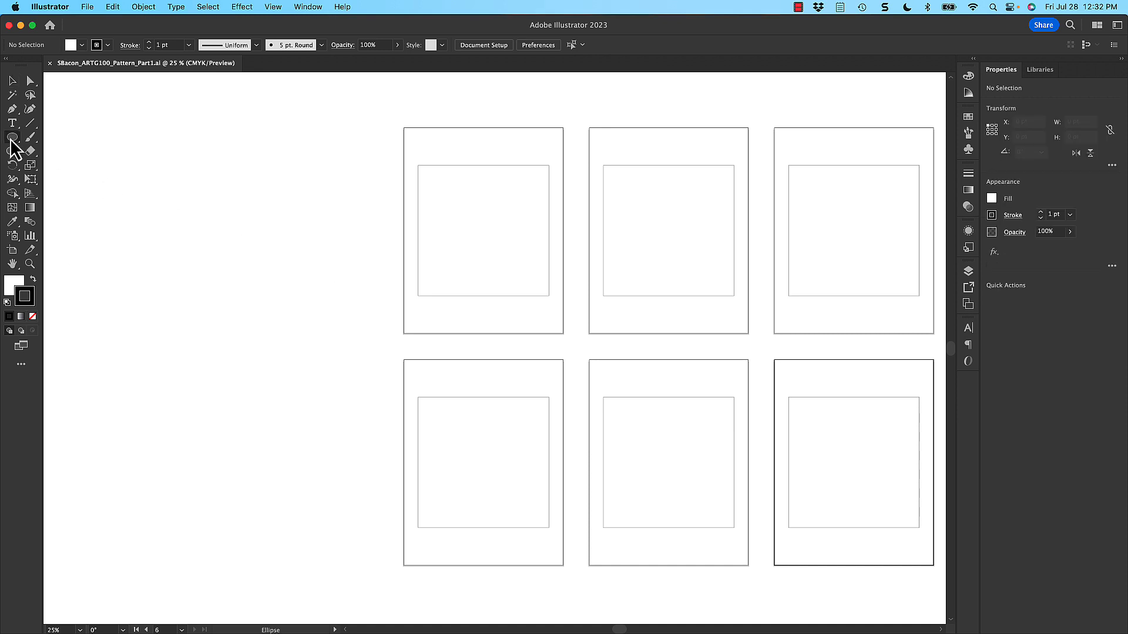
{"action": "left_click", "coordinate": [13, 138]}
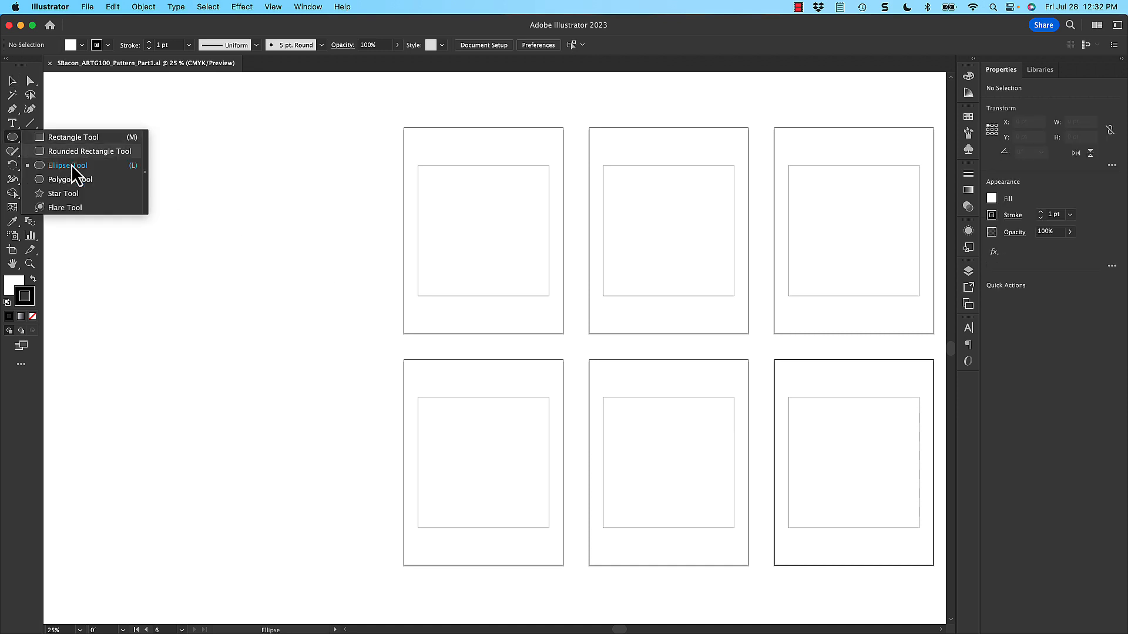
{"action": "left_click", "coordinate": [67, 193]}
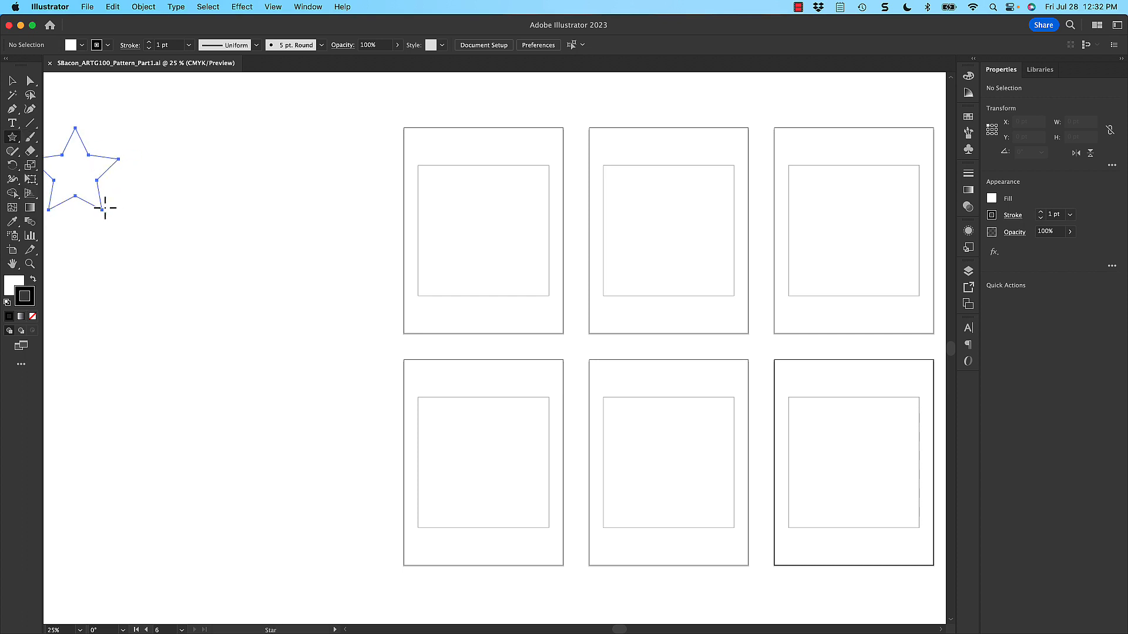
{"action": "left_click", "coordinate": [83, 169]}
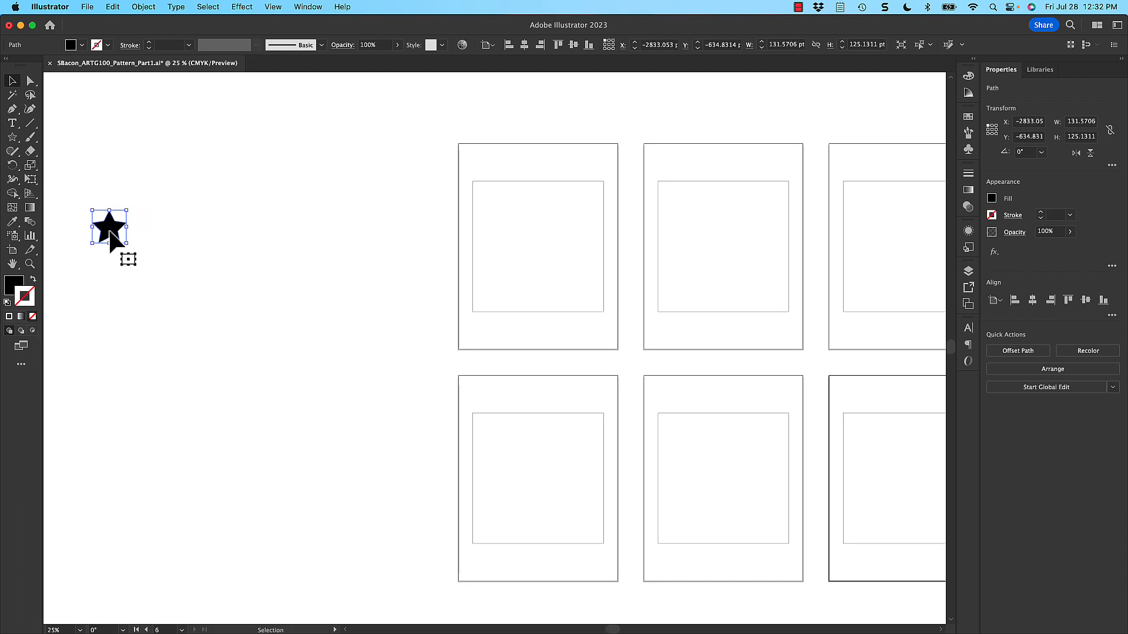
- Option-drag a star copy to the right and repeat with Transform Again to build the grid
{"action": "left_click_drag", "start_coordinate": [109, 229], "coordinate": [141, 228]}
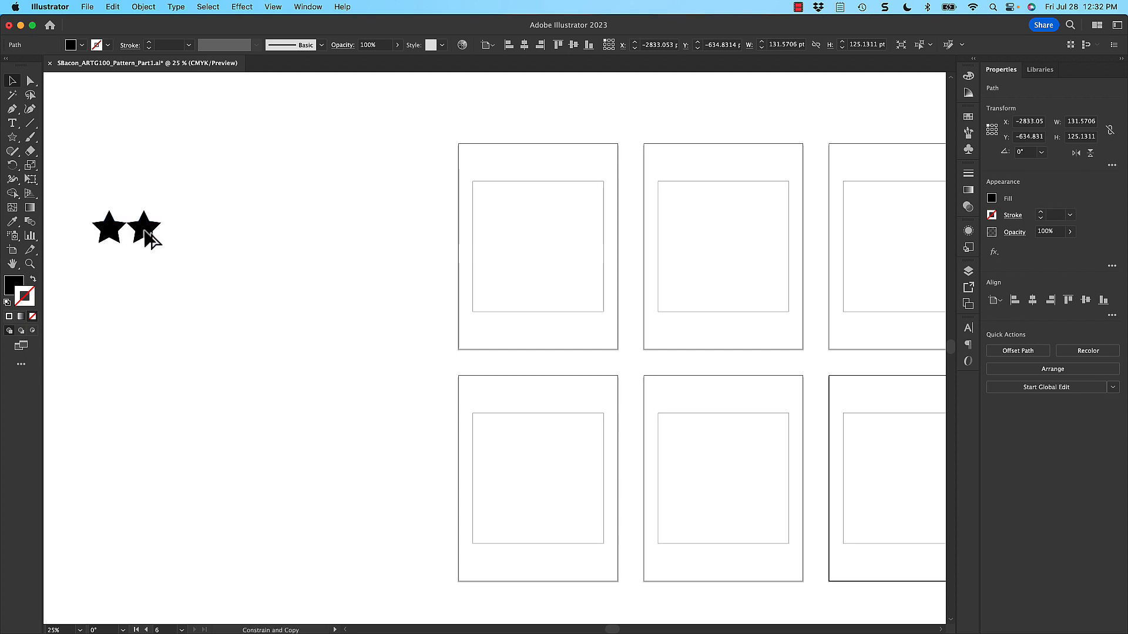
{"action": "left_click", "coordinate": [144, 227]}
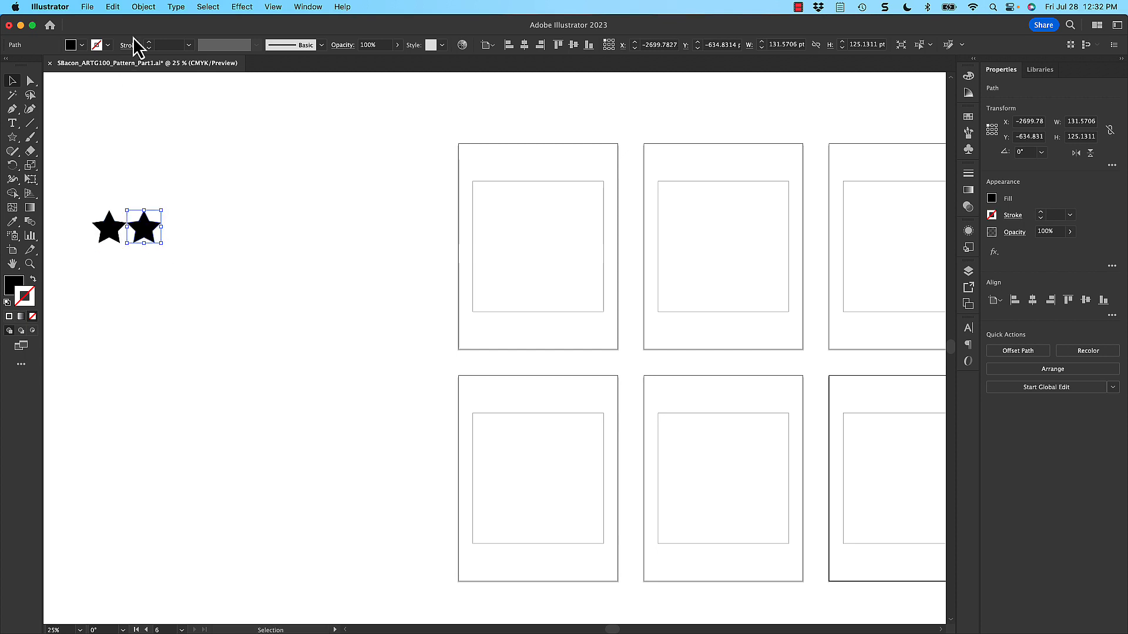
{"action": "left_click", "coordinate": [143, 7]}
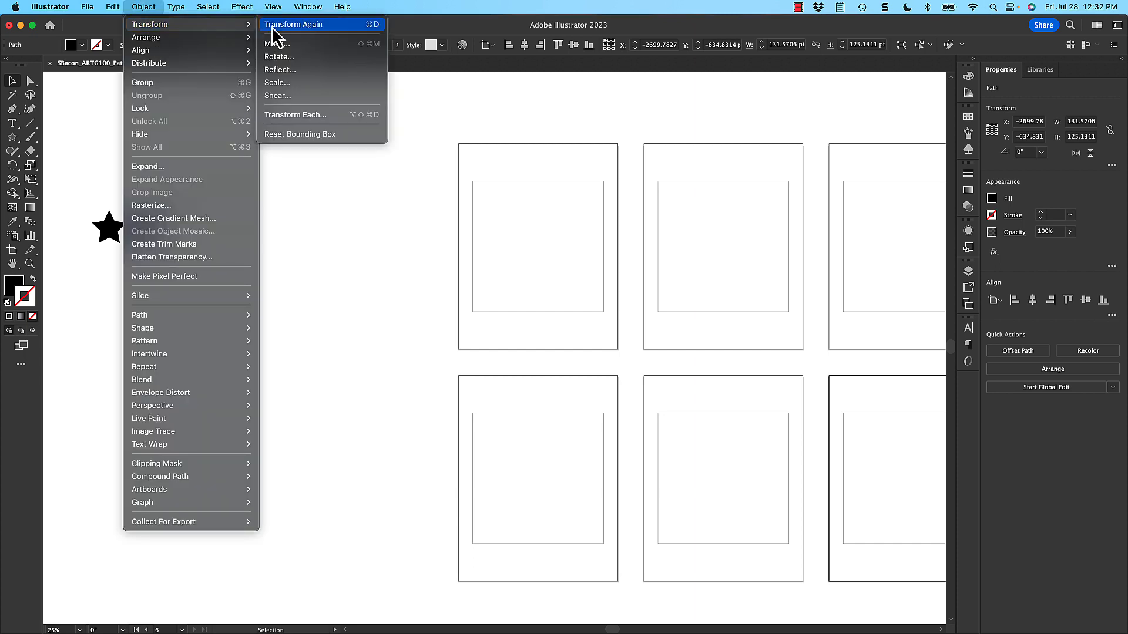
{"action": "left_click", "coordinate": [294, 23]}
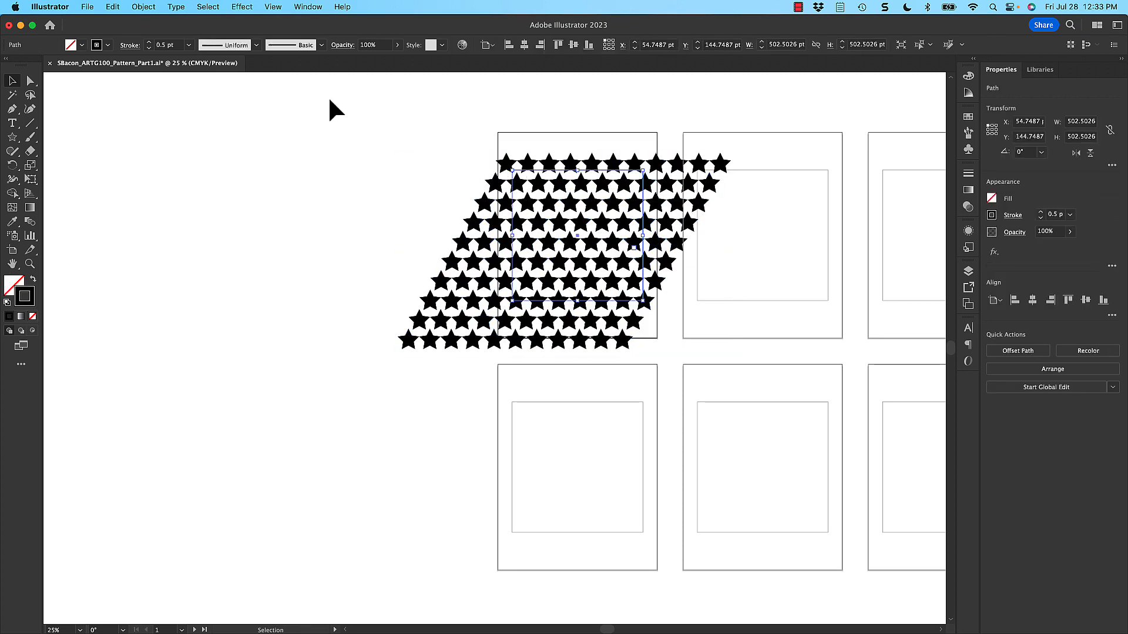
- Bring the square in front of the stars and make a clipping mask from them
{"action": "left_click", "coordinate": [142, 6]}
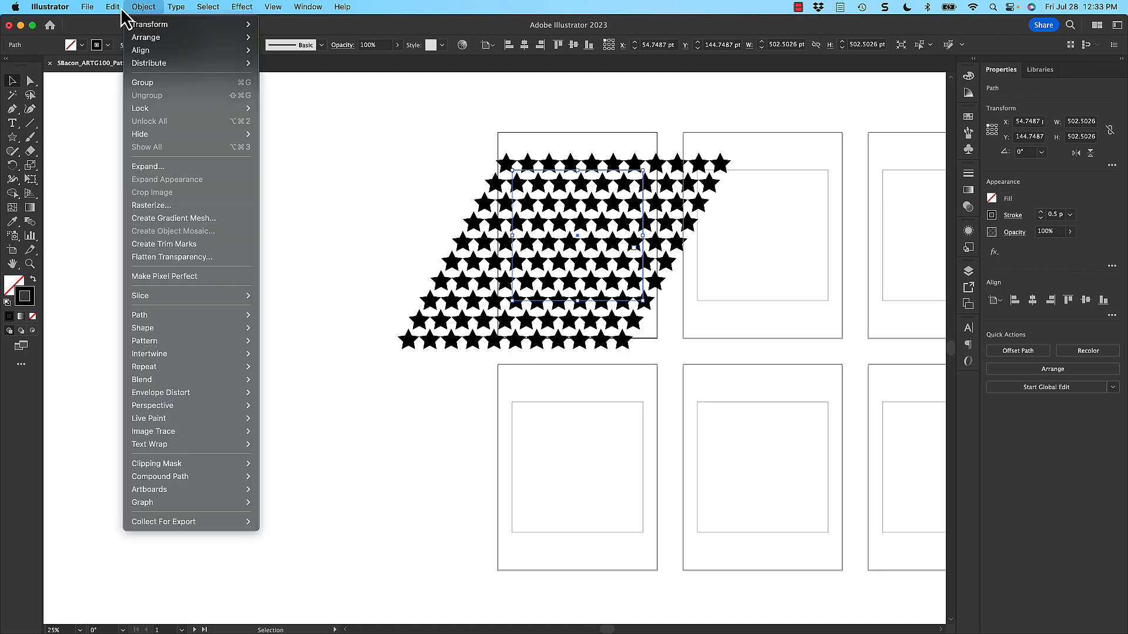
{"action": "left_click", "coordinate": [112, 6]}
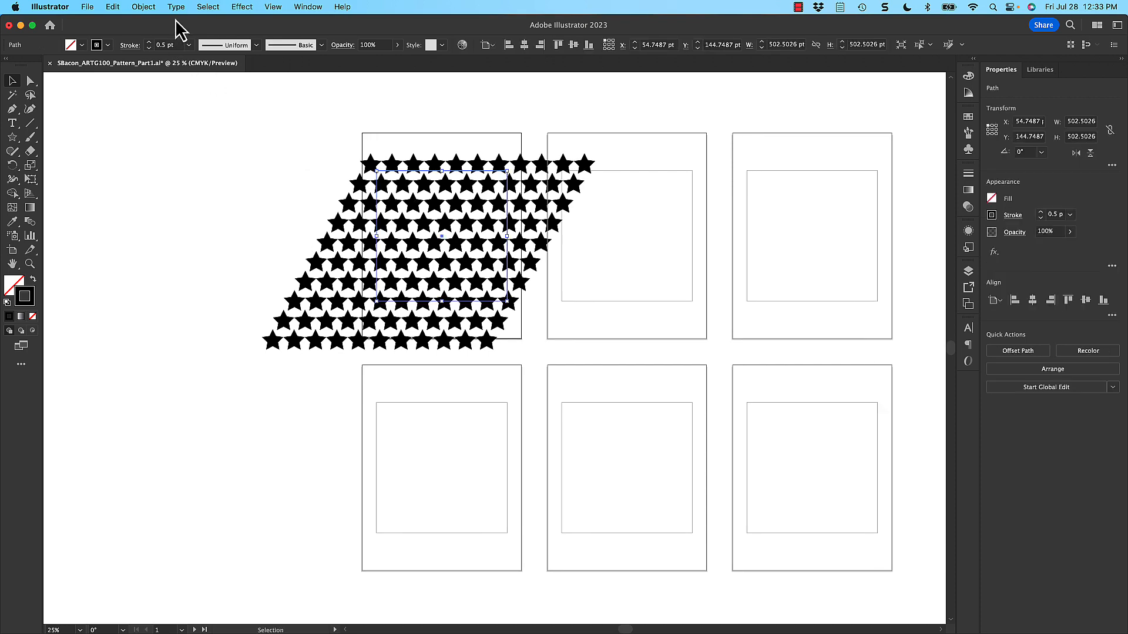
{"action": "left_click", "coordinate": [143, 6]}
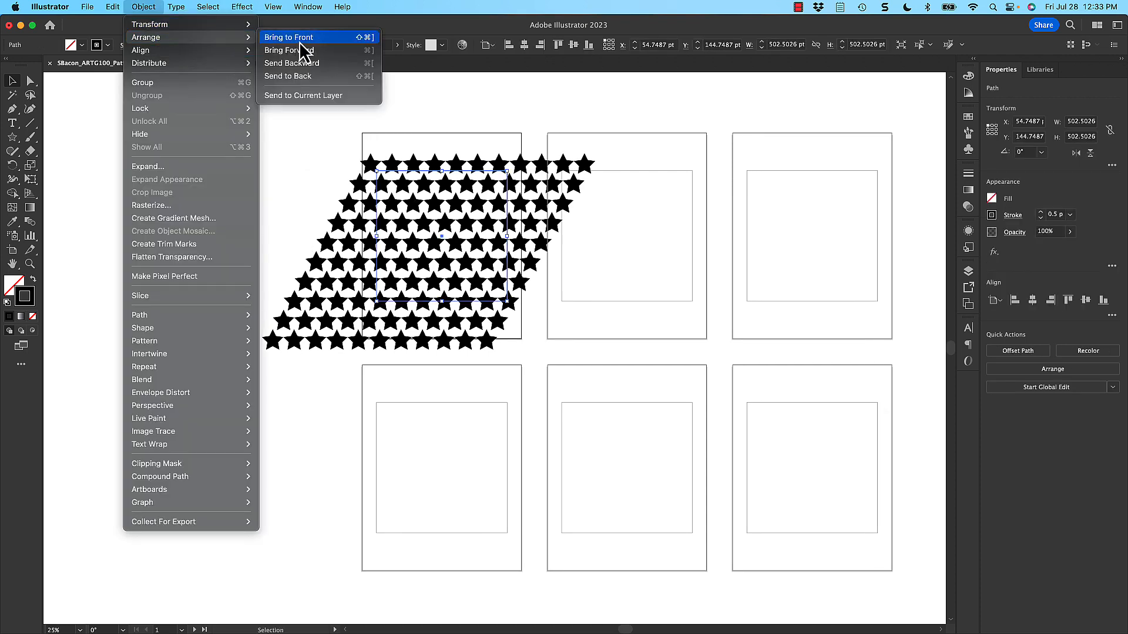
{"action": "left_click", "coordinate": [289, 37]}
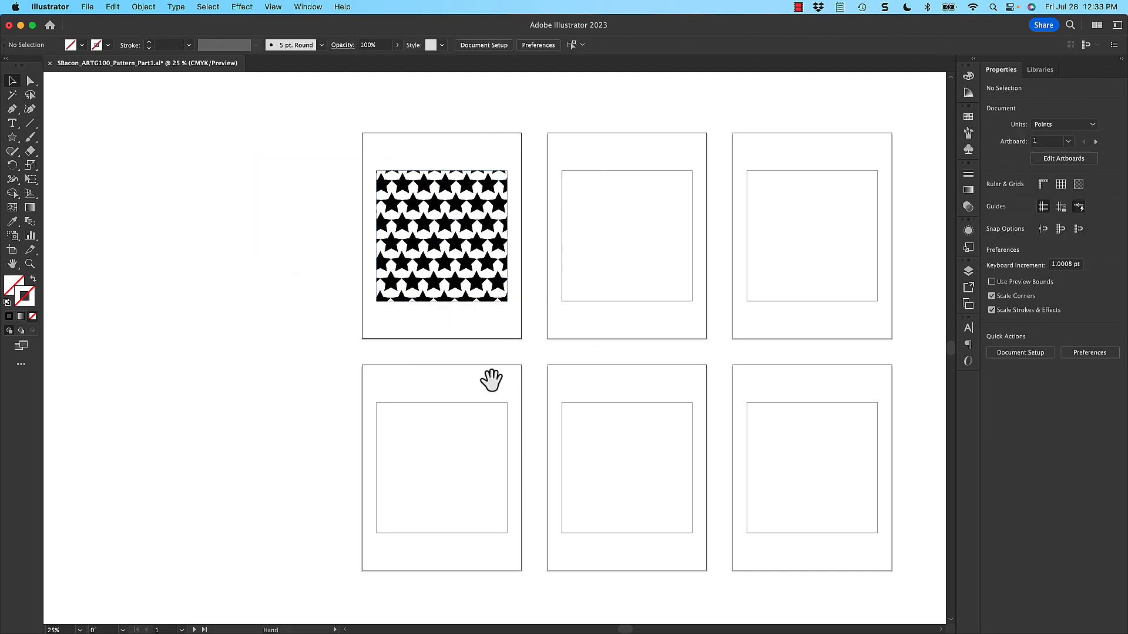
- Copy the star clip group to artboard 4 and recolor its fill gold (db9f28)
{"action": "left_click", "coordinate": [442, 238]}
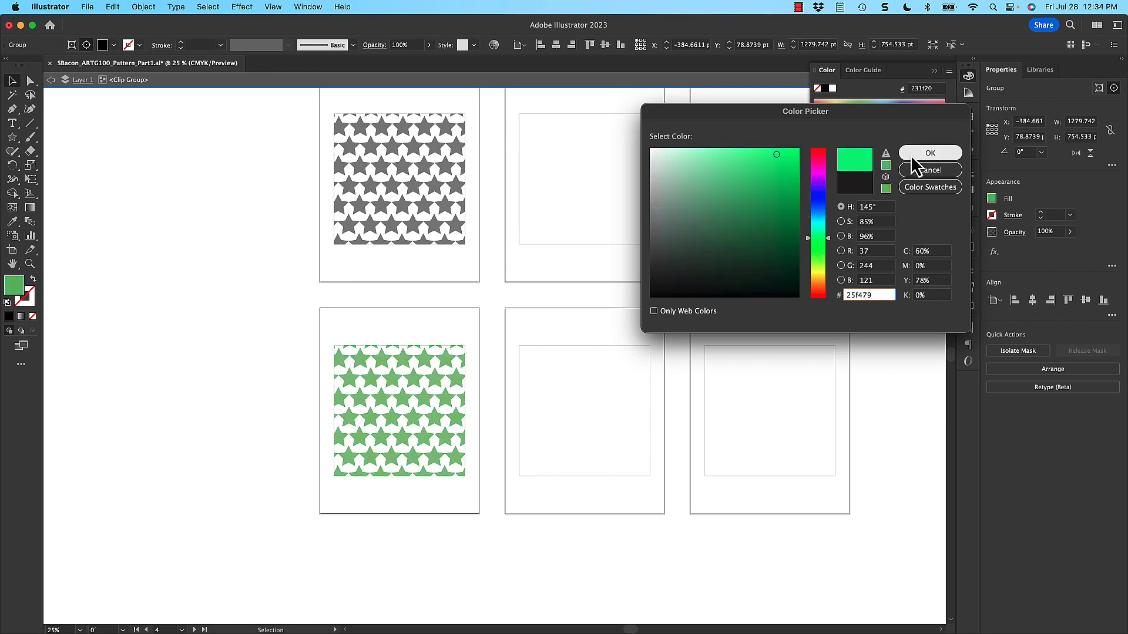
{"action": "left_click", "coordinate": [929, 152]}
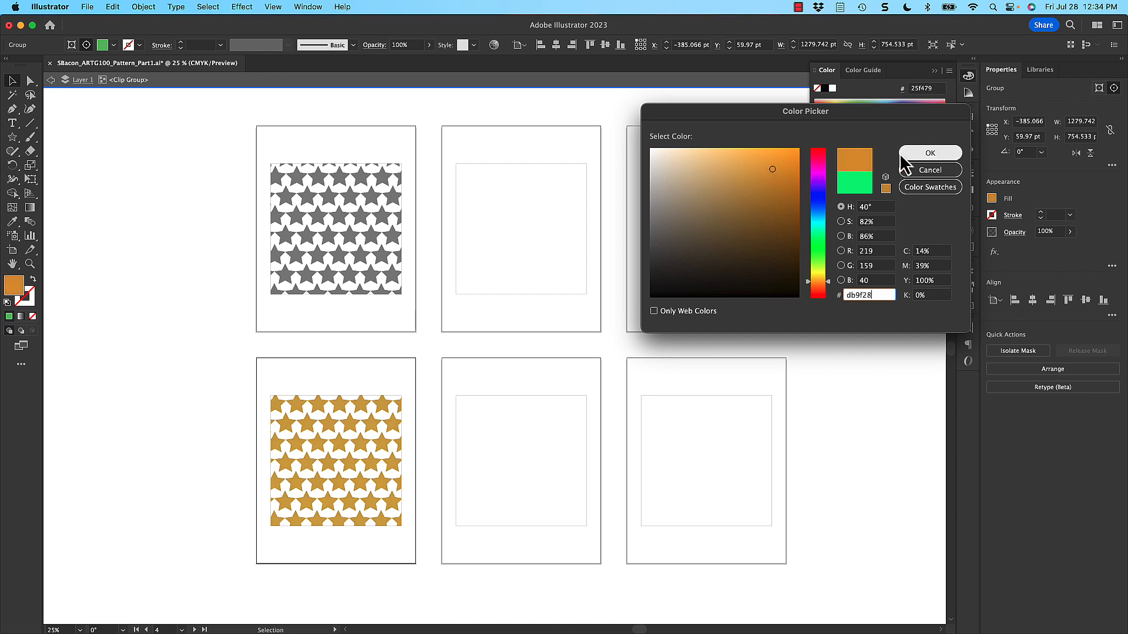
{"action": "left_click", "coordinate": [929, 153]}
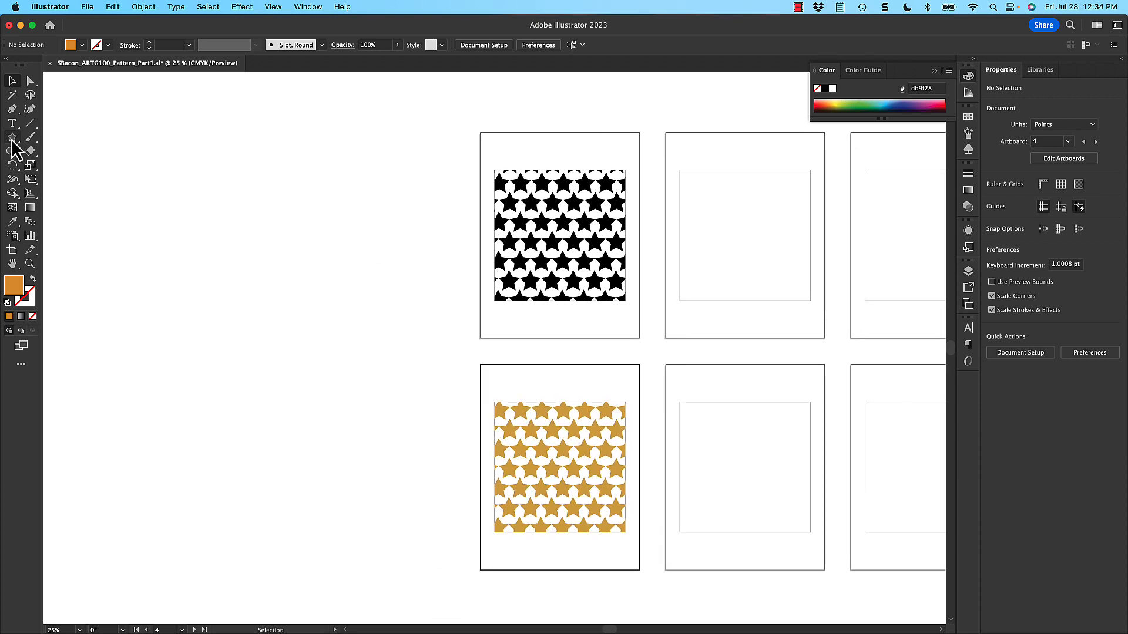
- Draw gold circles with 14 pt strokes and scale them into concentric rings around a centre dot
{"action": "left_click", "coordinate": [12, 138]}
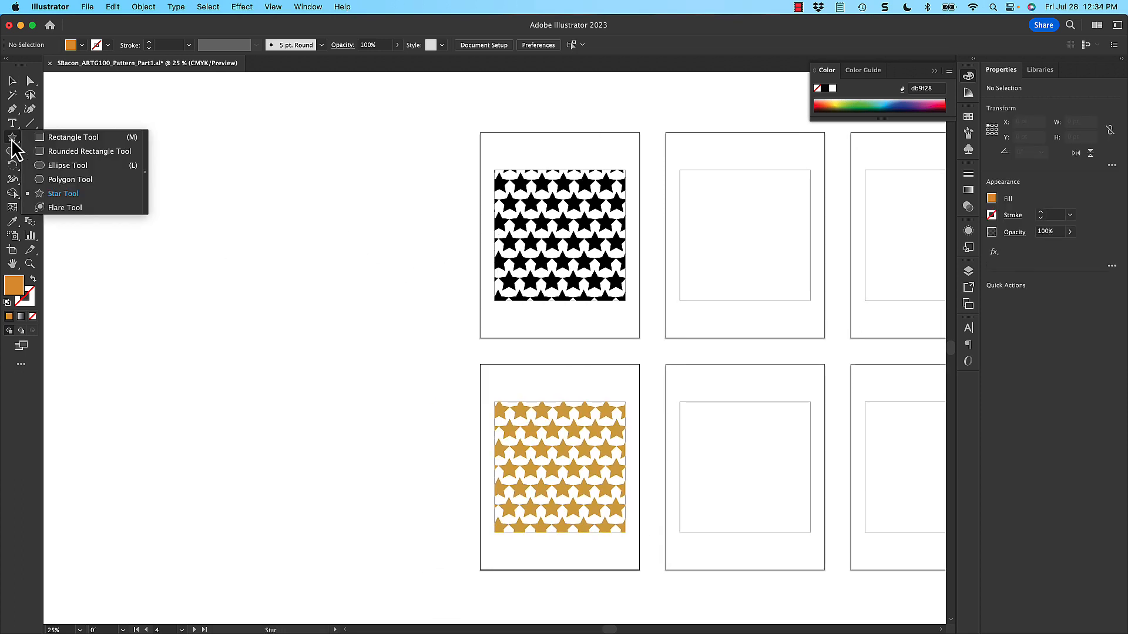
{"action": "left_click", "coordinate": [68, 164]}
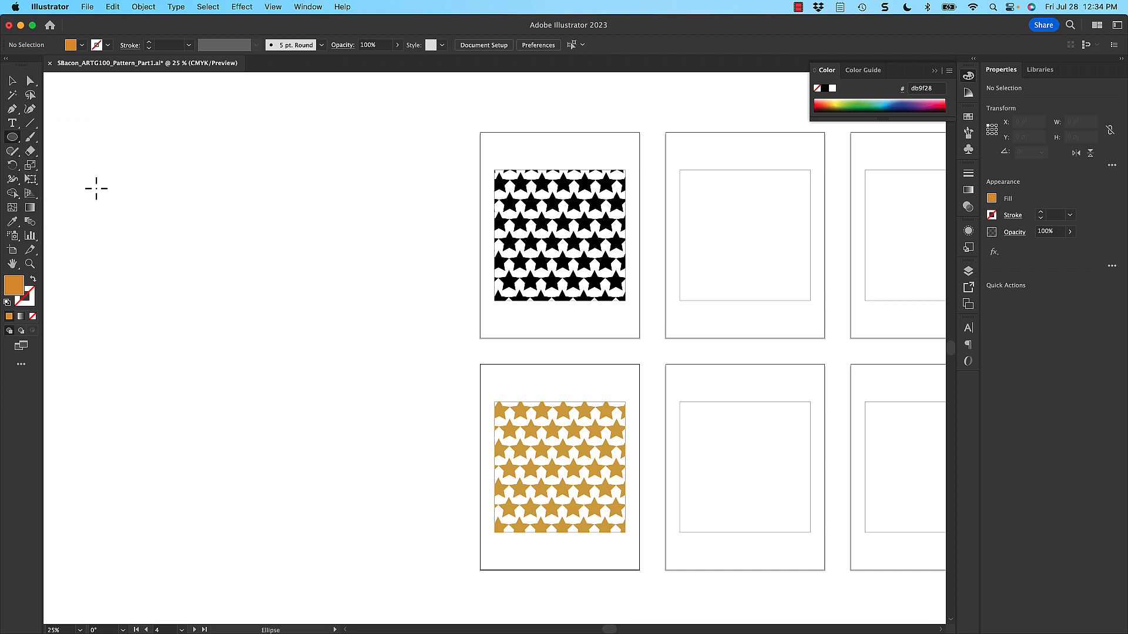
{"action": "left_click_drag", "start_coordinate": [97, 176], "coordinate": [151, 234]}
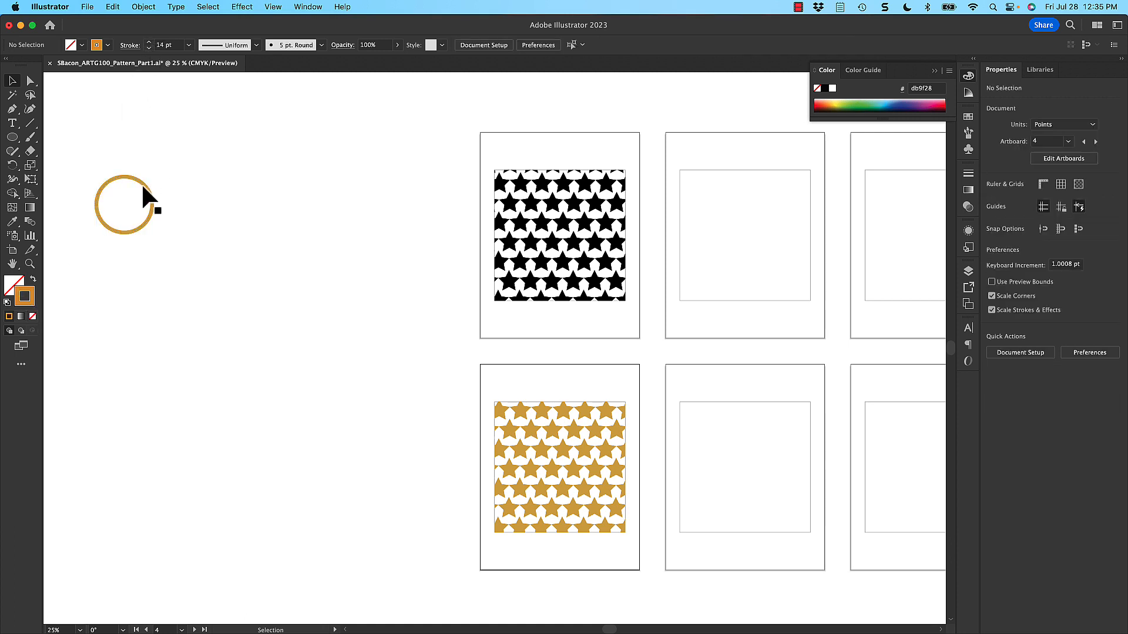
{"action": "left_click", "coordinate": [126, 205]}
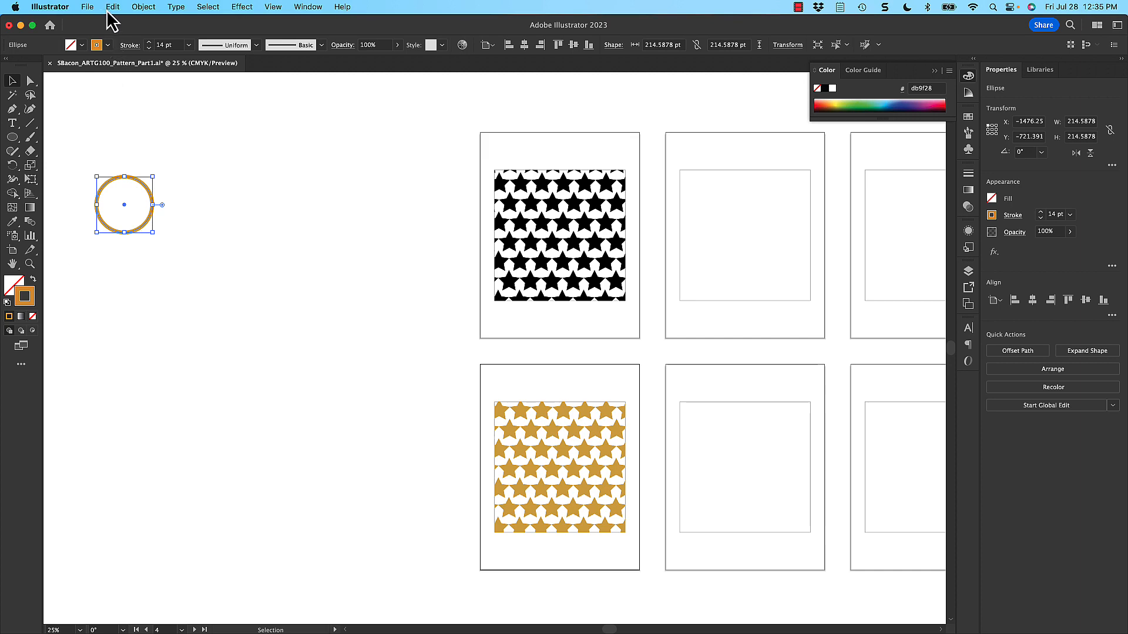
{"action": "left_click", "coordinate": [113, 7]}
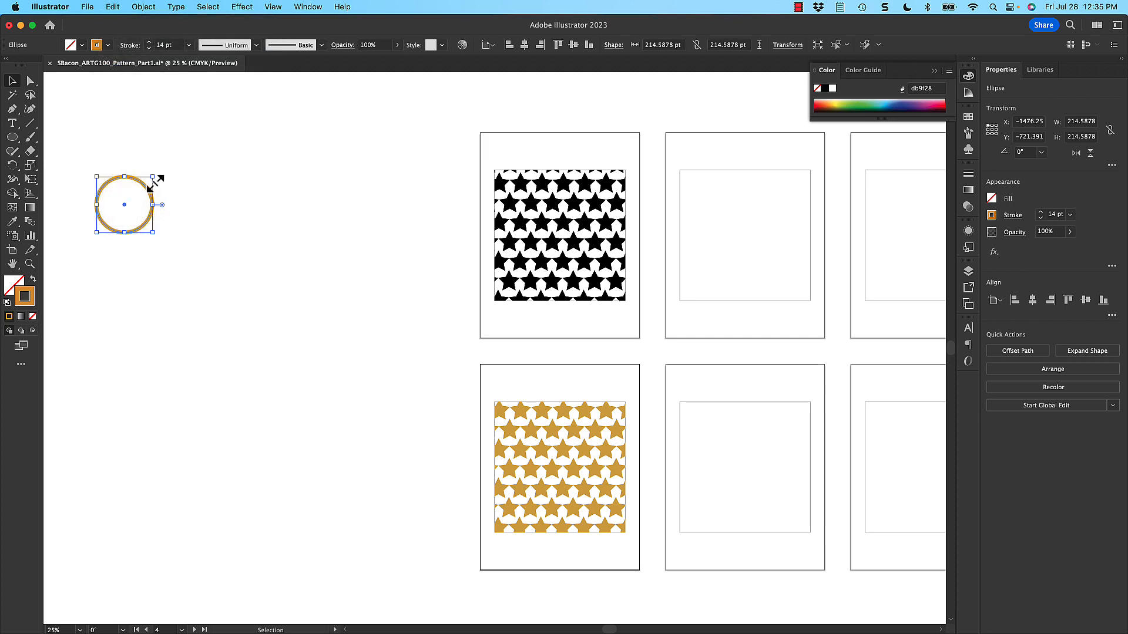
{"action": "left_click_drag", "start_coordinate": [158, 177], "coordinate": [162, 176]}
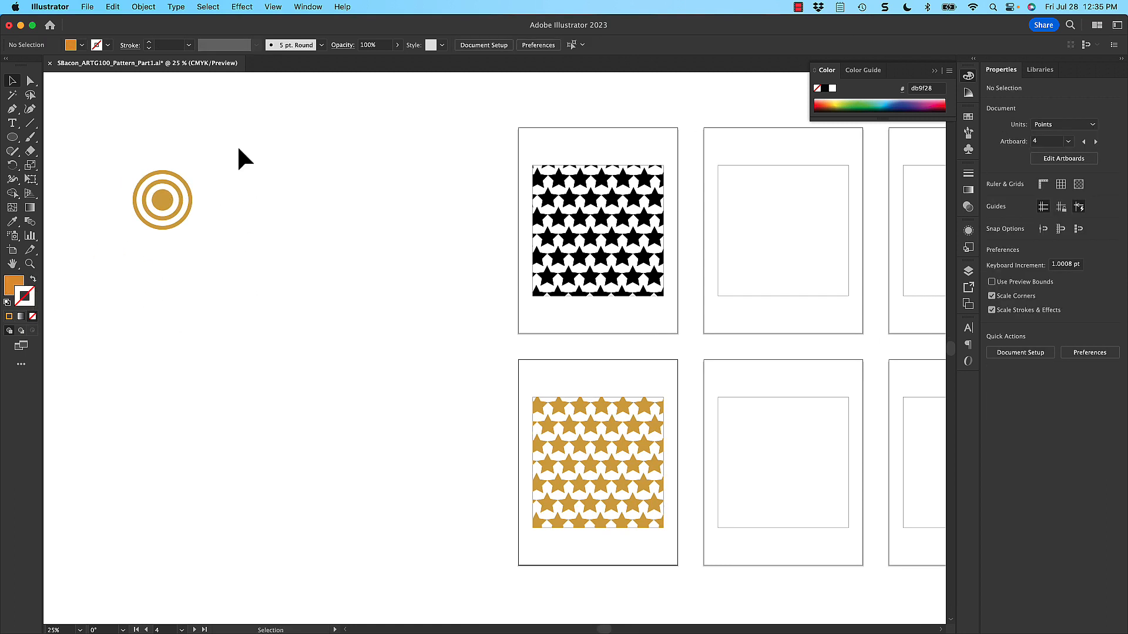
- Turn the gold target into an Object > Repeat grid and adjust its column count
{"action": "left_click", "coordinate": [163, 200]}
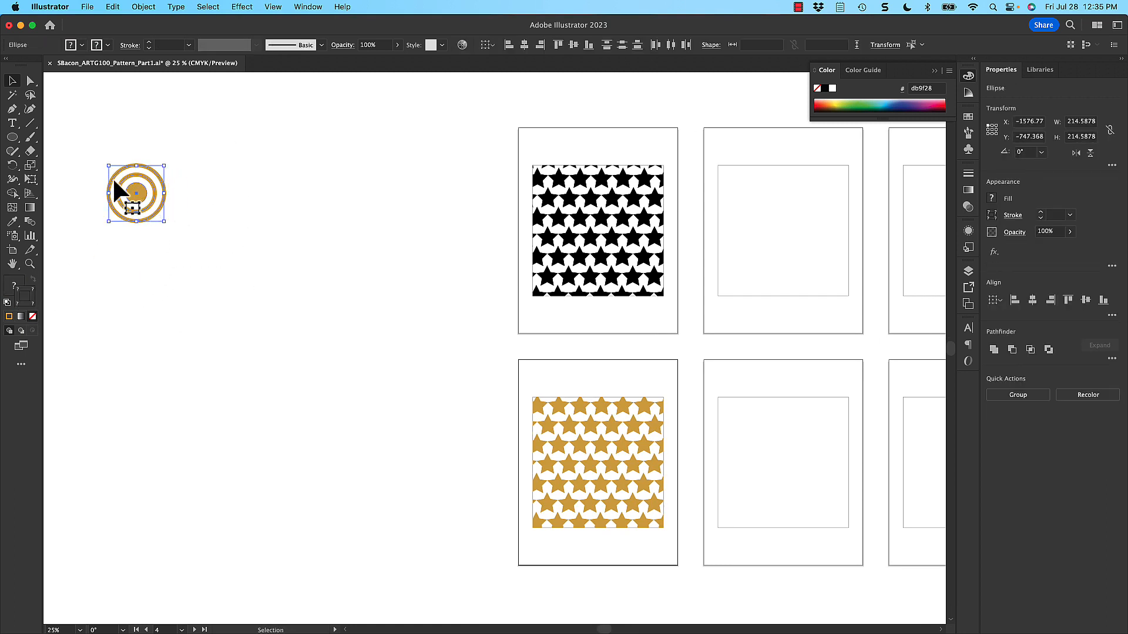
{"action": "left_click", "coordinate": [144, 7]}
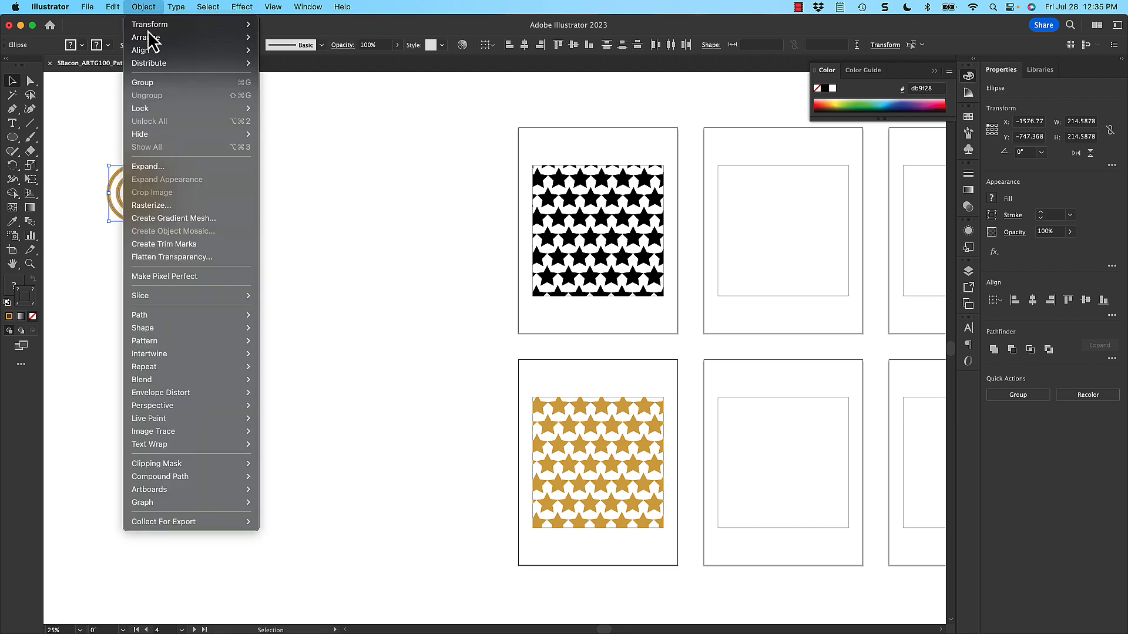
{"action": "mouse_move", "coordinate": [144, 366]}
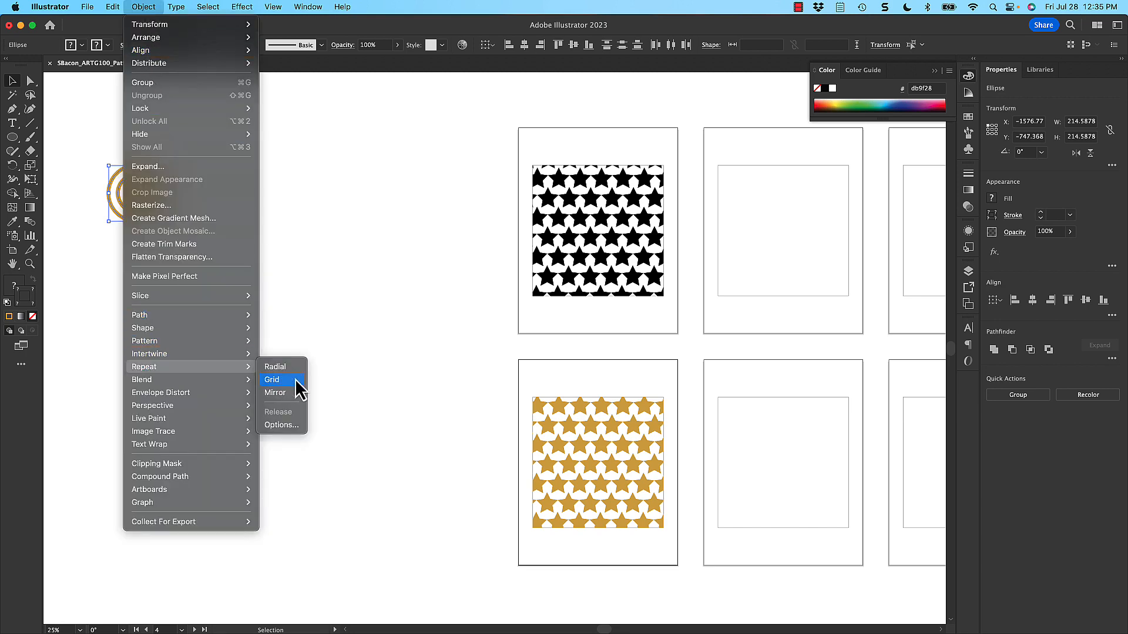
{"action": "left_click", "coordinate": [272, 380]}
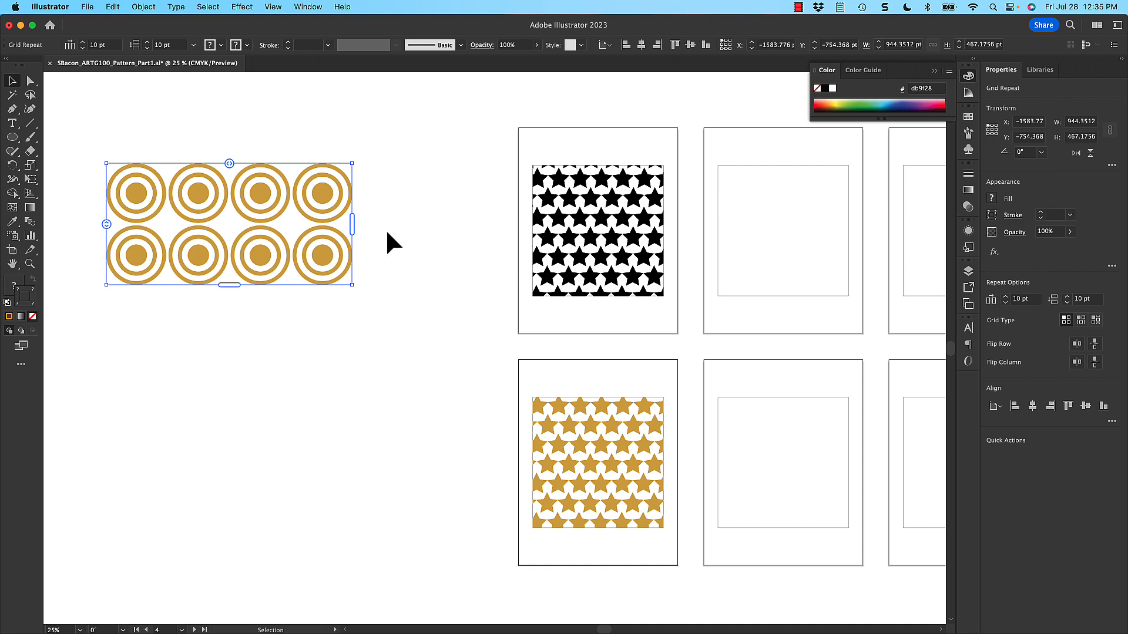
{"action": "left_click_drag", "start_coordinate": [353, 224], "coordinate": [423, 223]}
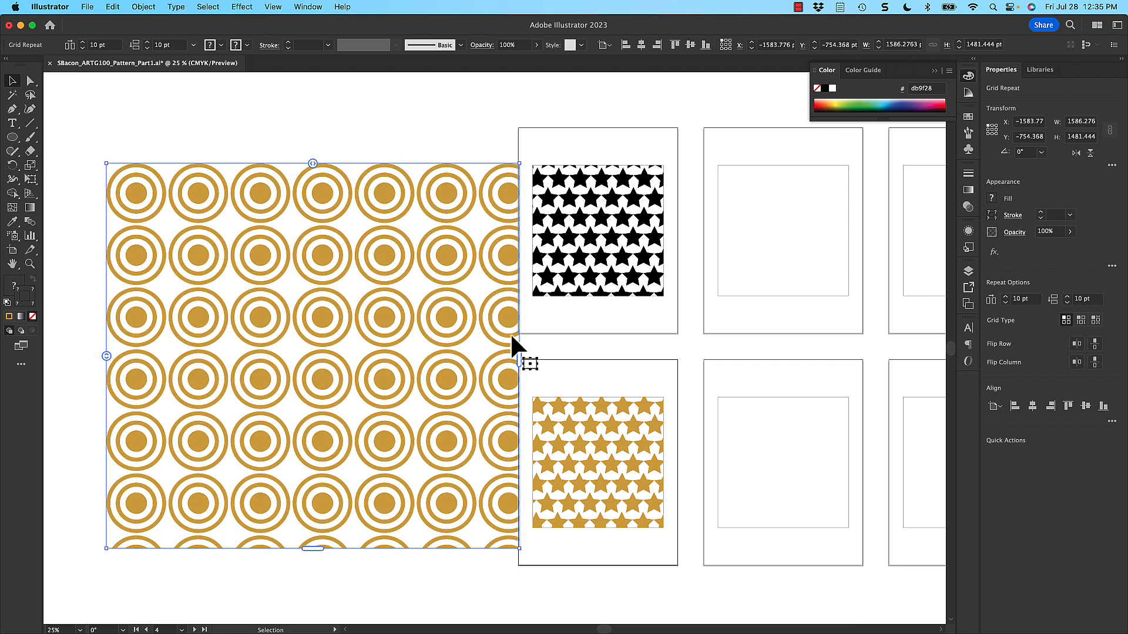
{"action": "left_click_drag", "start_coordinate": [518, 357], "coordinate": [244, 356]}
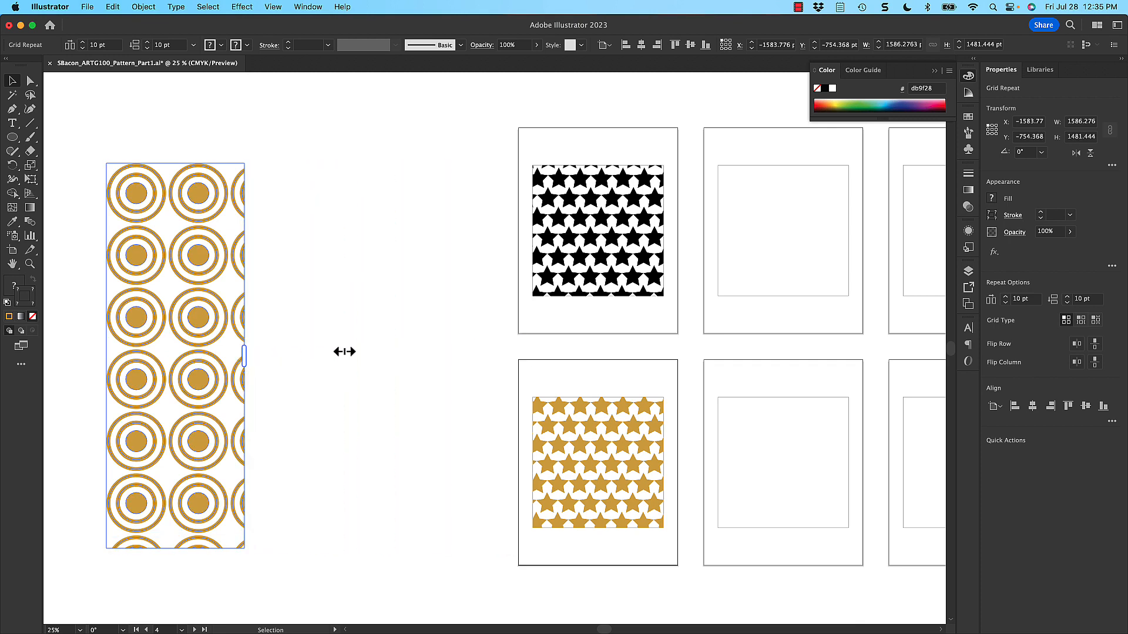
{"action": "left_click_drag", "start_coordinate": [243, 356], "coordinate": [483, 356]}
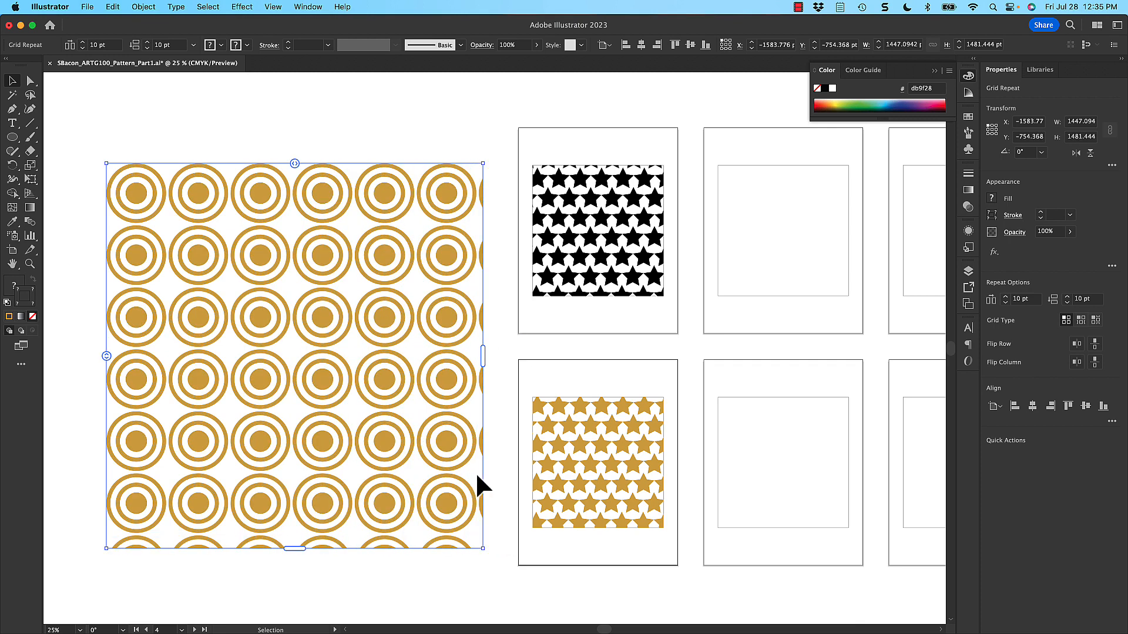
- Shrink the repeated targets, set the grid extent and move it onto artboard 5
{"action": "left_click_drag", "start_coordinate": [483, 548], "coordinate": [448, 518]}
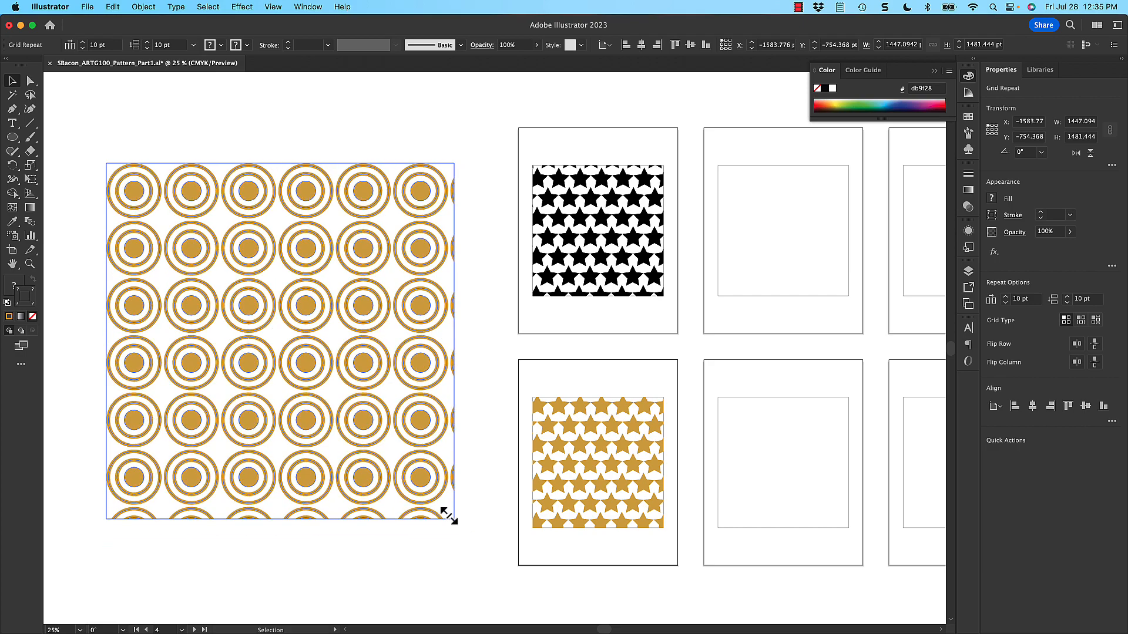
{"action": "left_click_drag", "start_coordinate": [448, 516], "coordinate": [331, 392]}
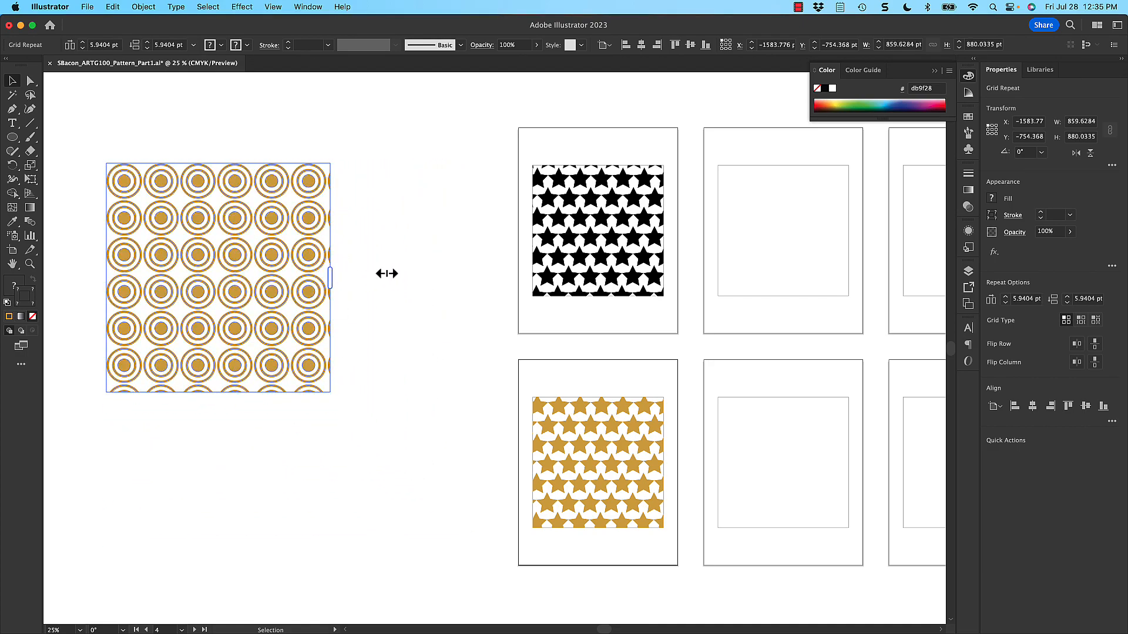
{"action": "left_click_drag", "start_coordinate": [330, 275], "coordinate": [468, 276]}
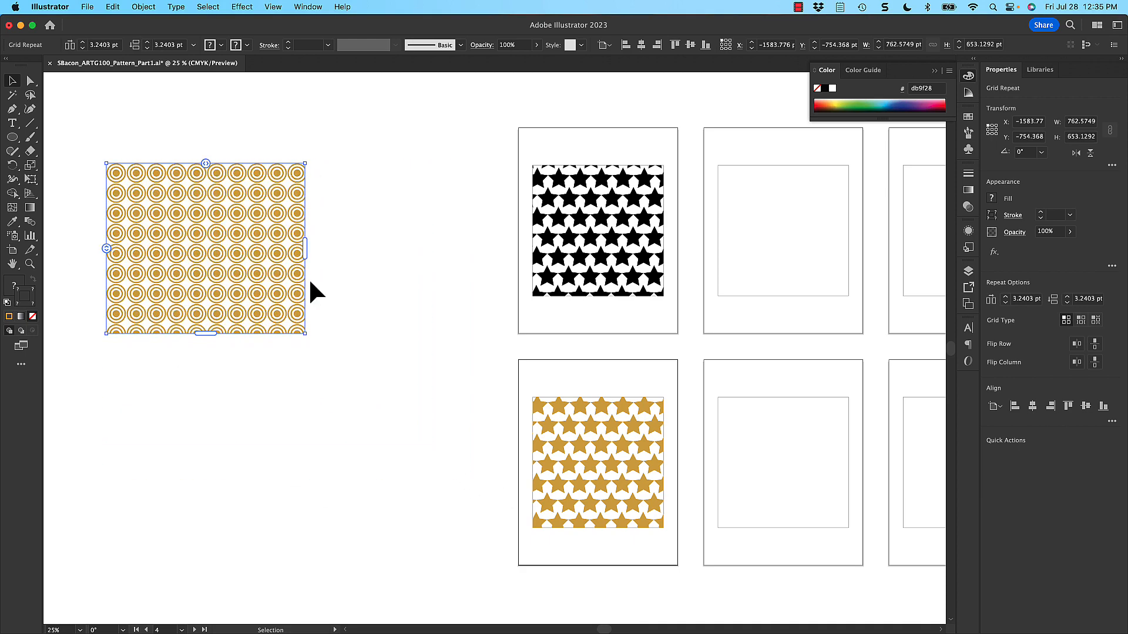
{"action": "left_click_drag", "start_coordinate": [305, 248], "coordinate": [410, 247]}
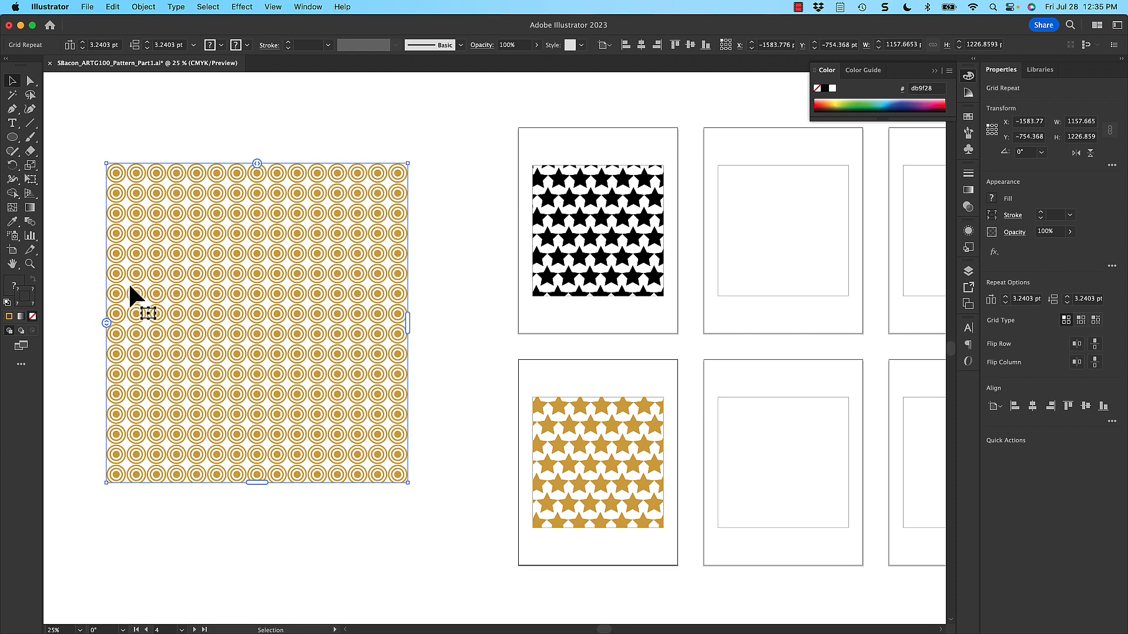
{"action": "left_click_drag", "start_coordinate": [107, 323], "coordinate": [107, 324]}
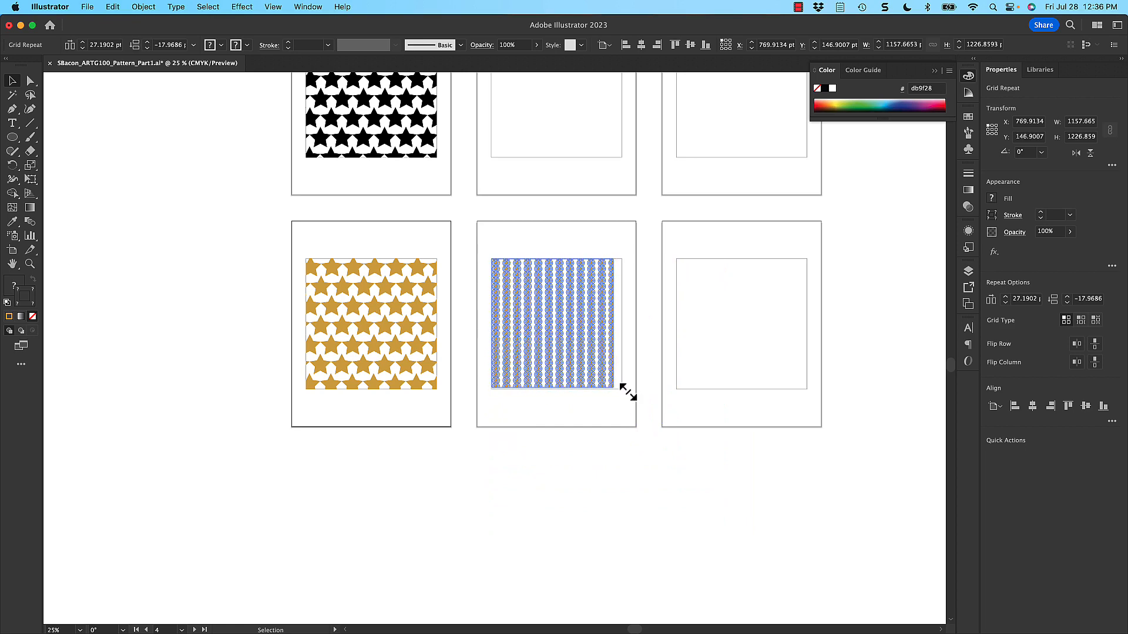
- Resize the target grid to match artboard 5's inner square and select the pattern
{"action": "left_click_drag", "start_coordinate": [625, 391], "coordinate": [792, 579]}
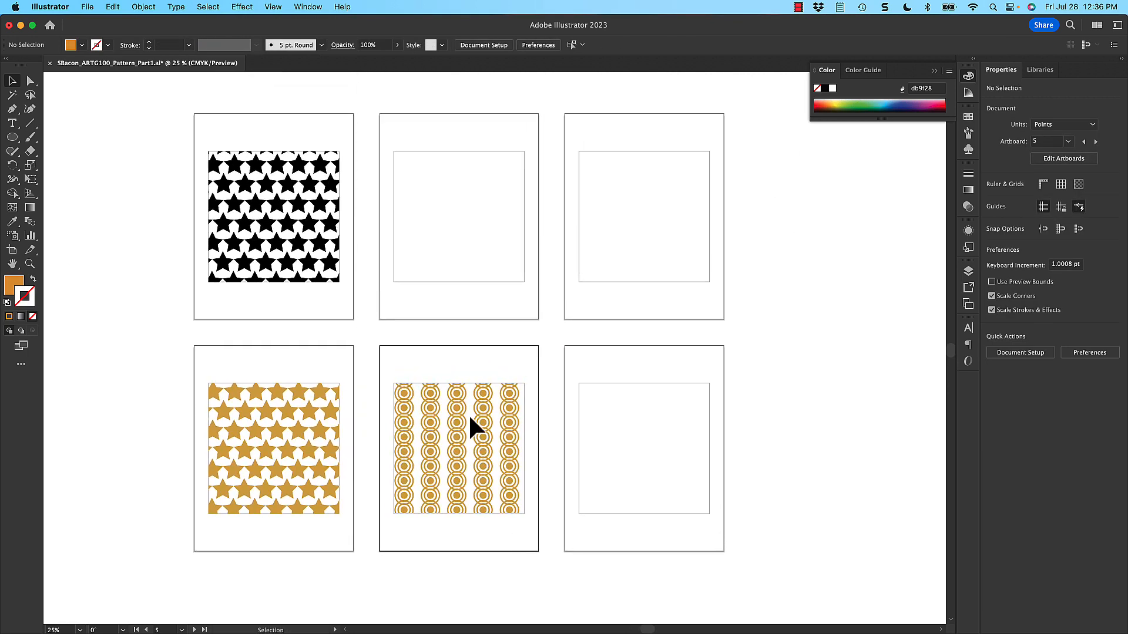
{"action": "left_click", "coordinate": [112, 6]}
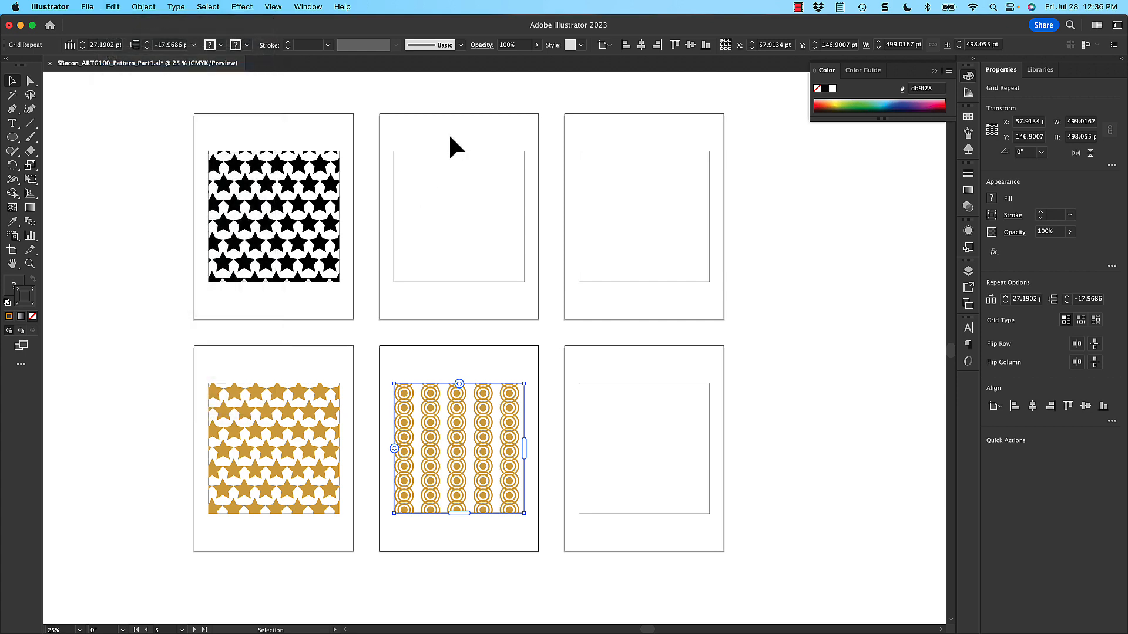
- Paste a copy of the target pattern in place on artboard 2 and isolate the repeat
{"action": "left_click", "coordinate": [112, 7]}
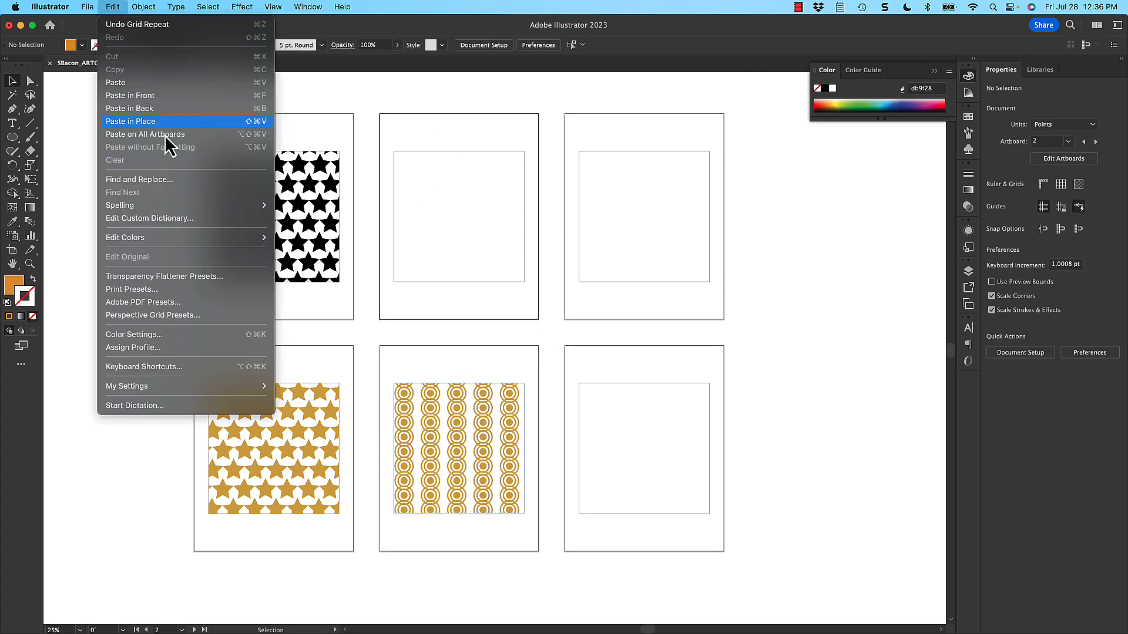
{"action": "left_click", "coordinate": [130, 121]}
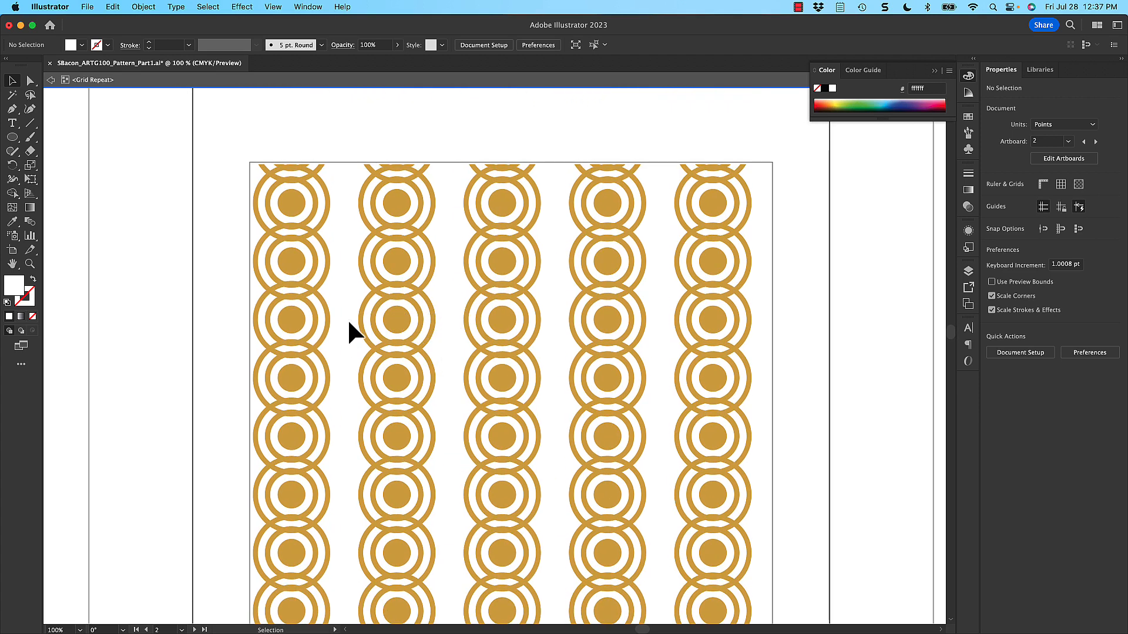
{"action": "left_click", "coordinate": [396, 321]}
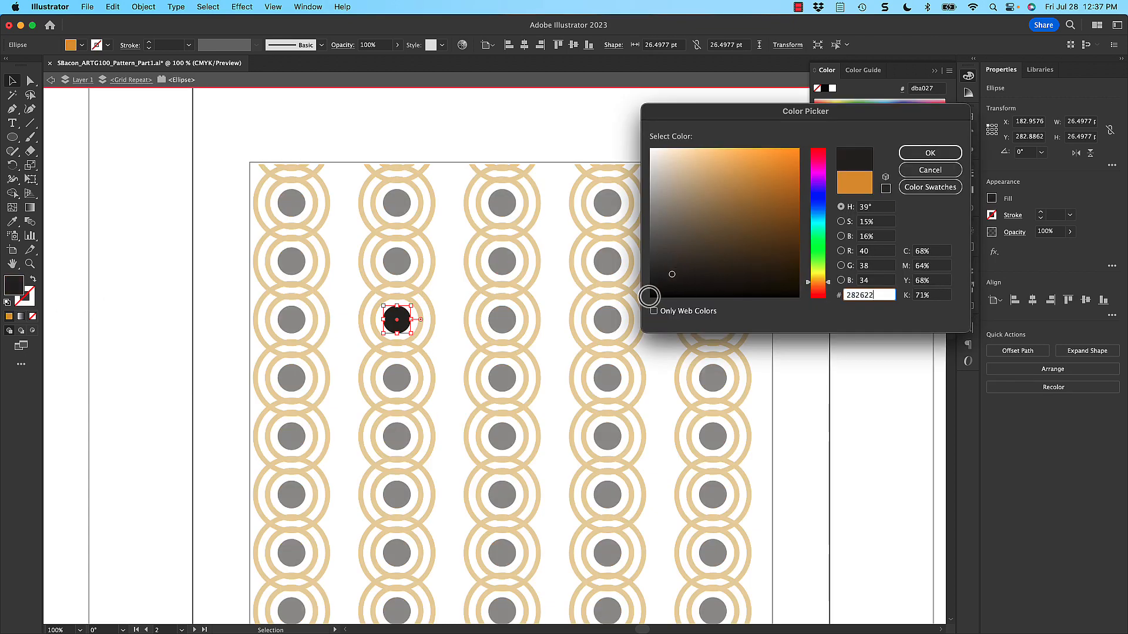
- Recolor the centre dots and both rings of the copied pattern black
{"action": "left_click", "coordinate": [929, 152]}
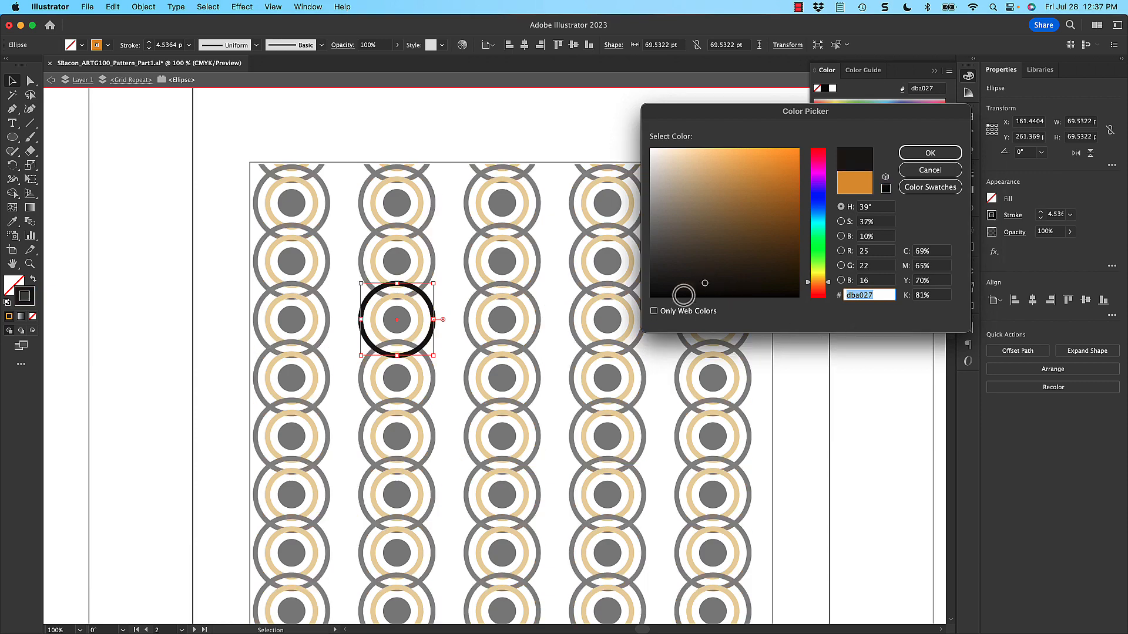
{"action": "left_click", "coordinate": [928, 169]}
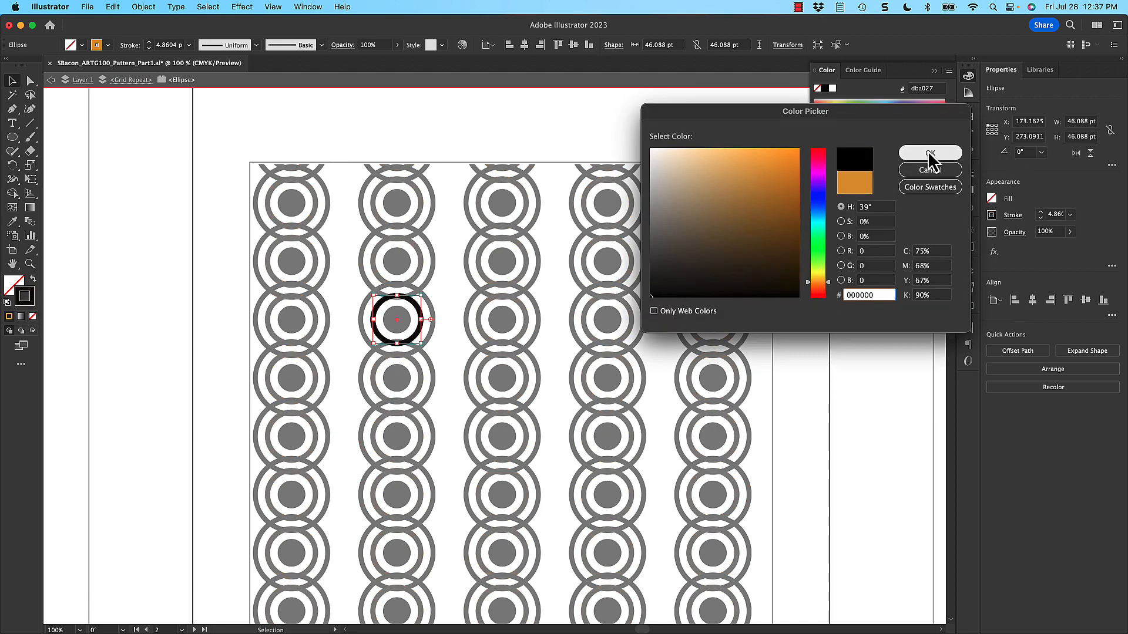
{"action": "left_click", "coordinate": [929, 153]}
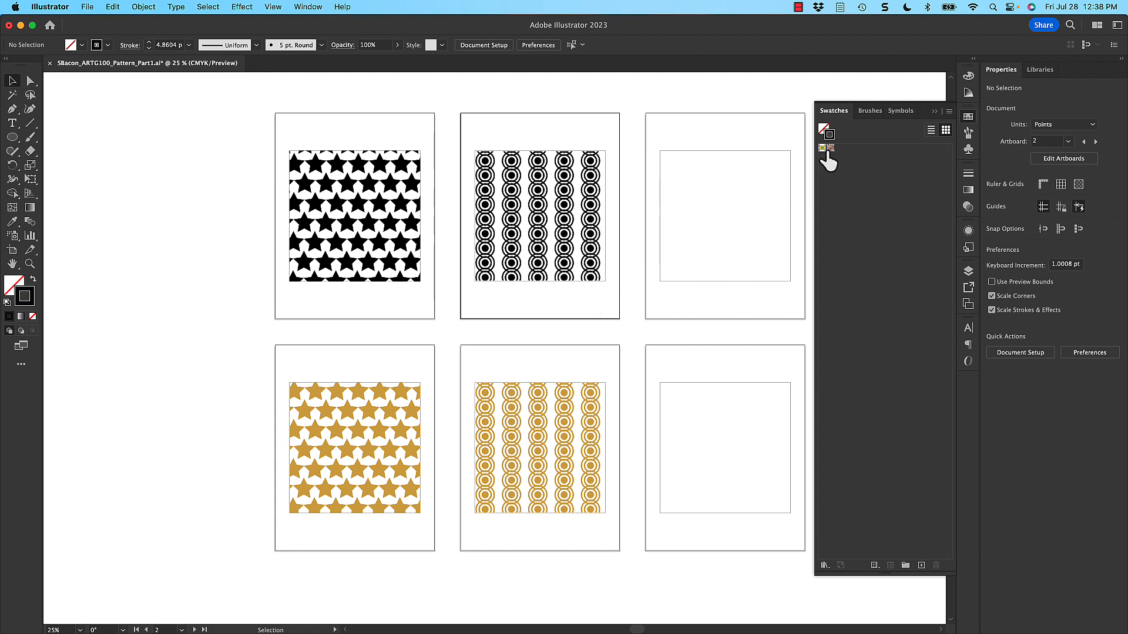
{"action": "left_click", "coordinate": [724, 216]}
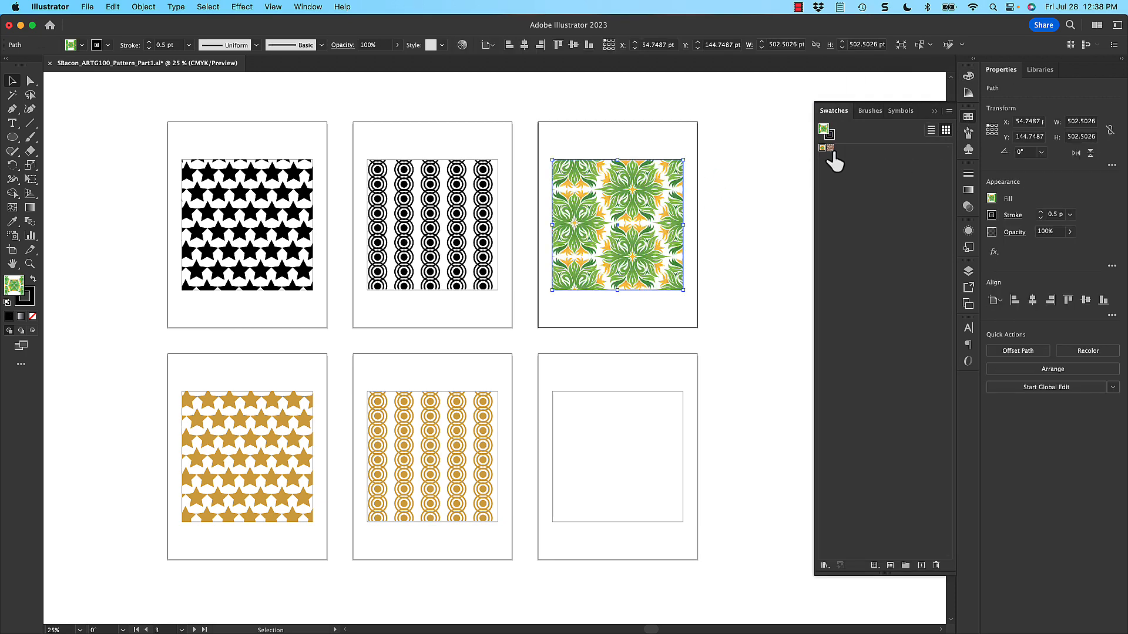
{"action": "left_click", "coordinate": [821, 148]}
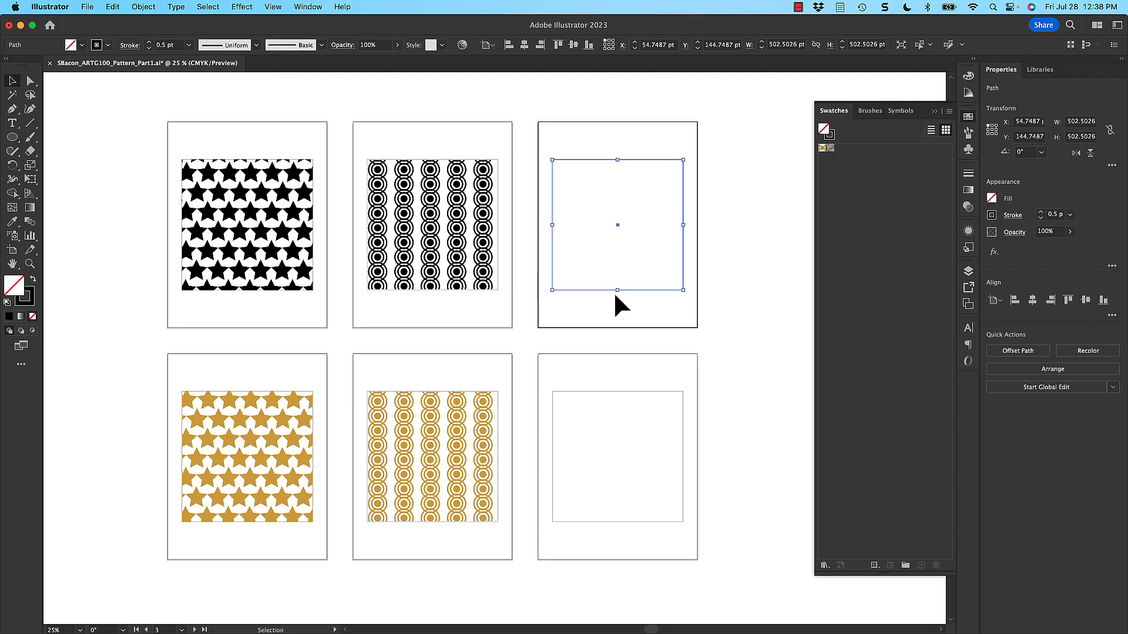
{"action": "scroll", "scroll_direction": "left", "scroll_amount": 3}
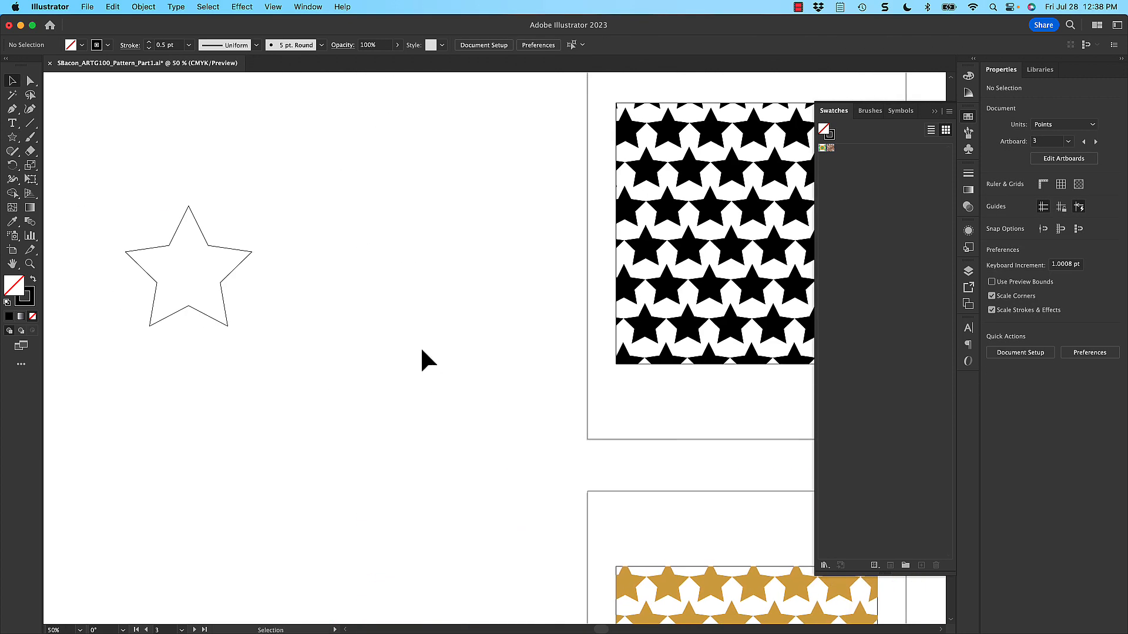
- Fill the new star beside the artboards solid black
{"action": "left_click", "coordinate": [188, 266]}
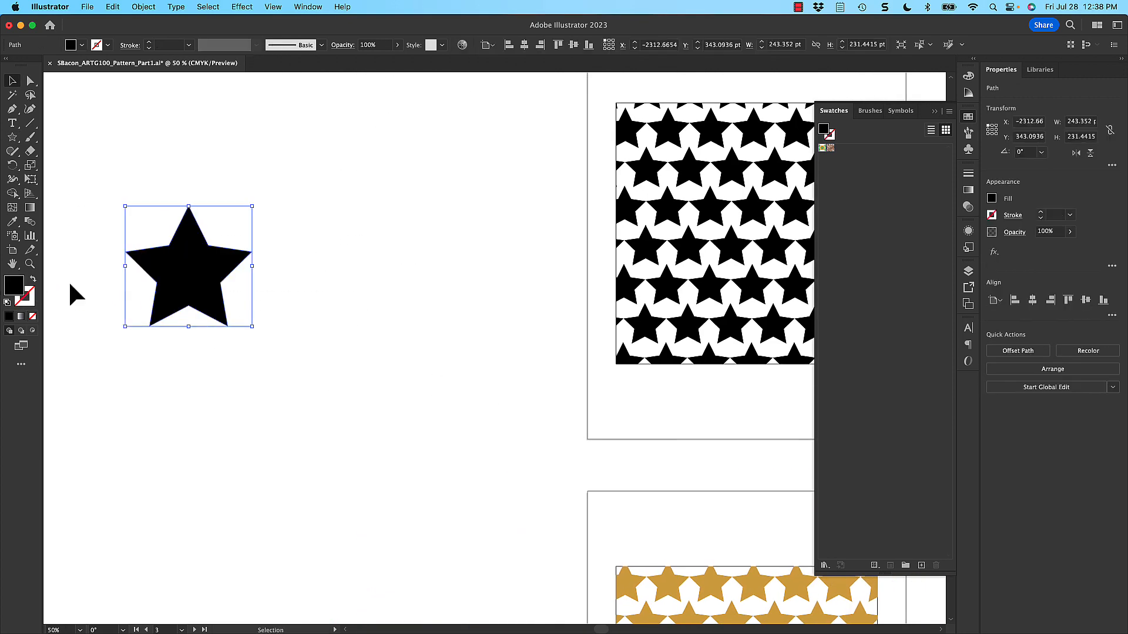
{"action": "mouse_move", "coordinate": [211, 262]}
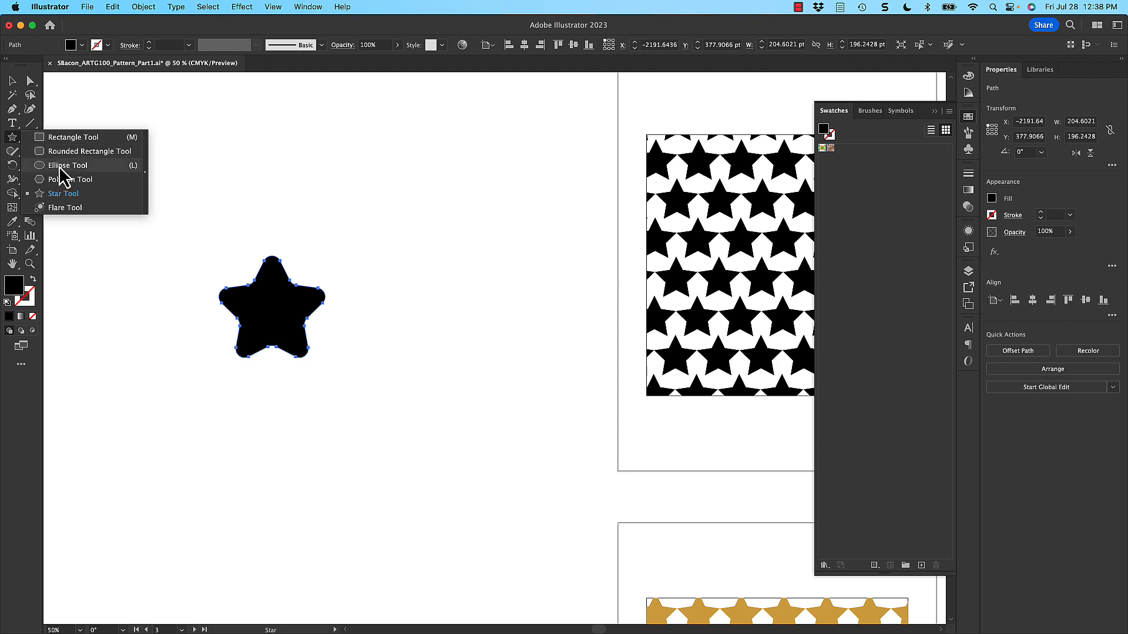
- Add dots around the rounded star, Alt-dragging copies above and below for six evenly spaced dots
{"action": "left_click", "coordinate": [68, 166]}
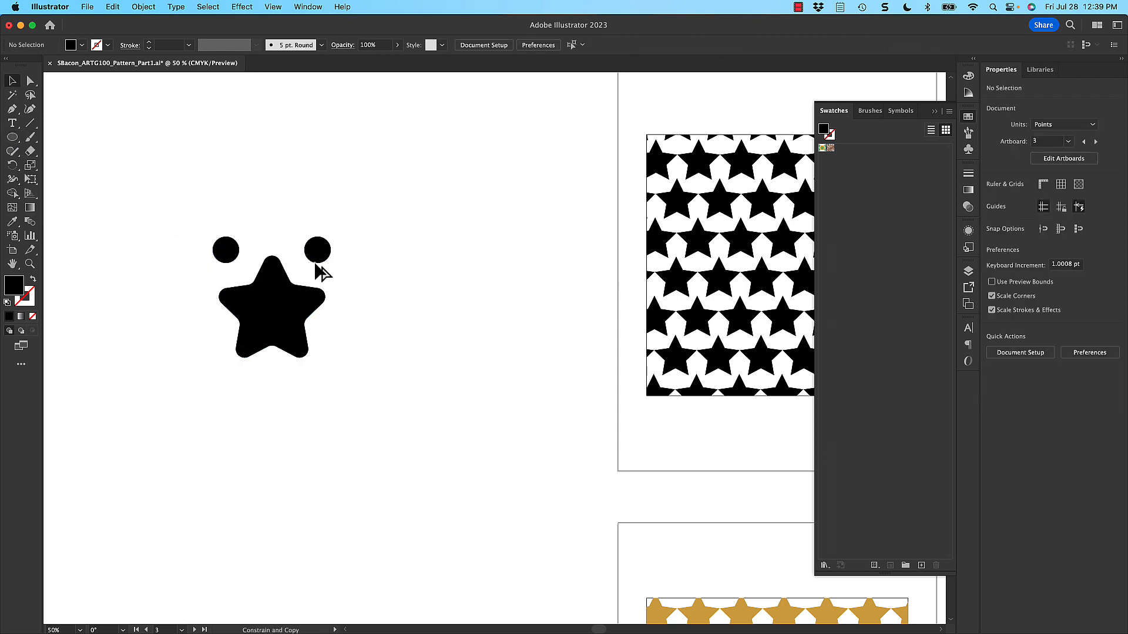
{"action": "left_click", "coordinate": [317, 250]}
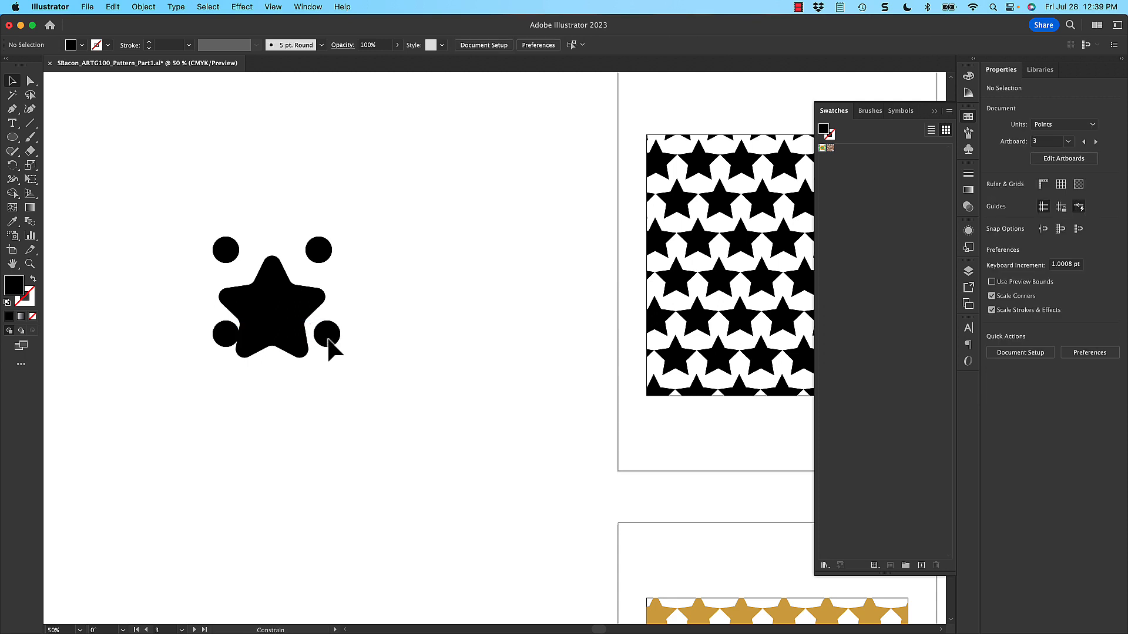
{"action": "mouse_move", "coordinate": [332, 339]}
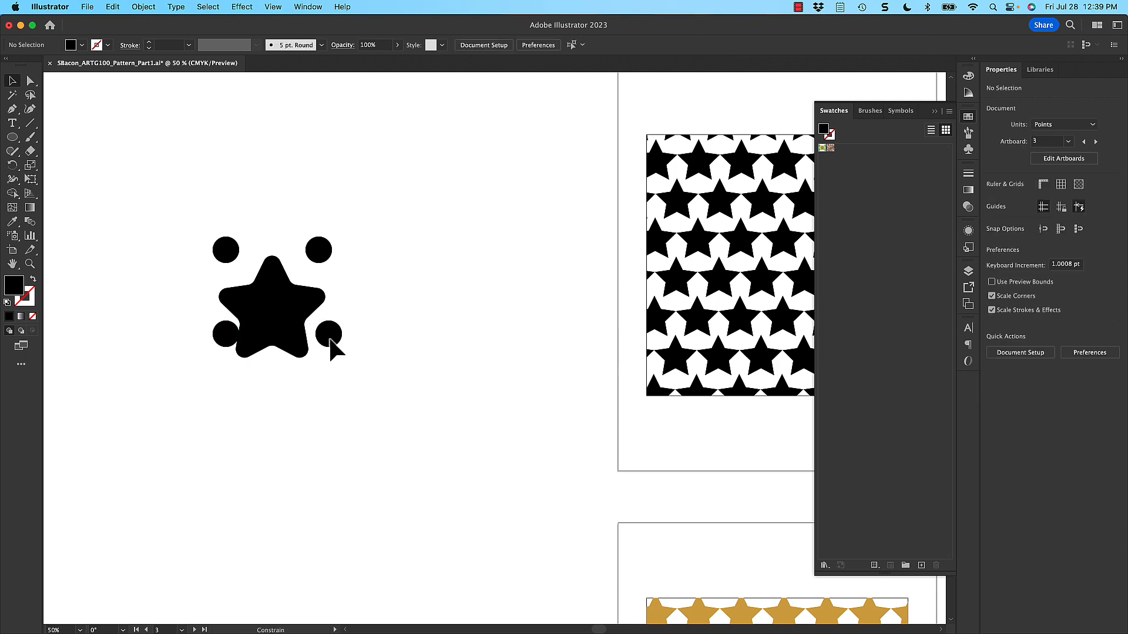
{"action": "left_click", "coordinate": [223, 339]}
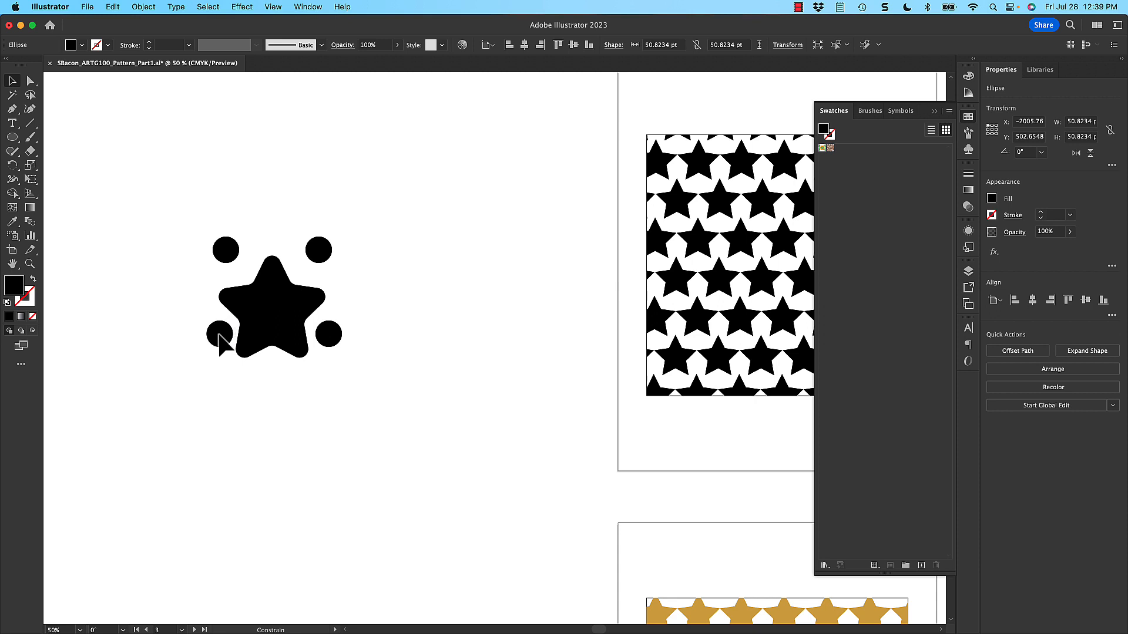
{"action": "left_click", "coordinate": [224, 337]}
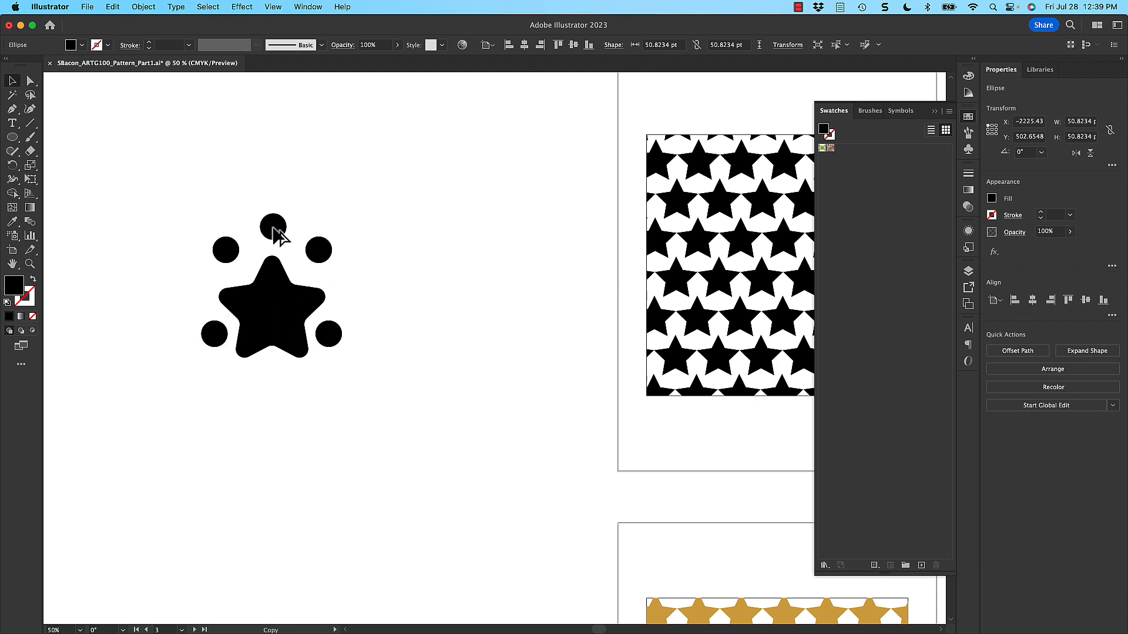
{"action": "left_click_drag", "start_coordinate": [273, 226], "coordinate": [270, 230]}
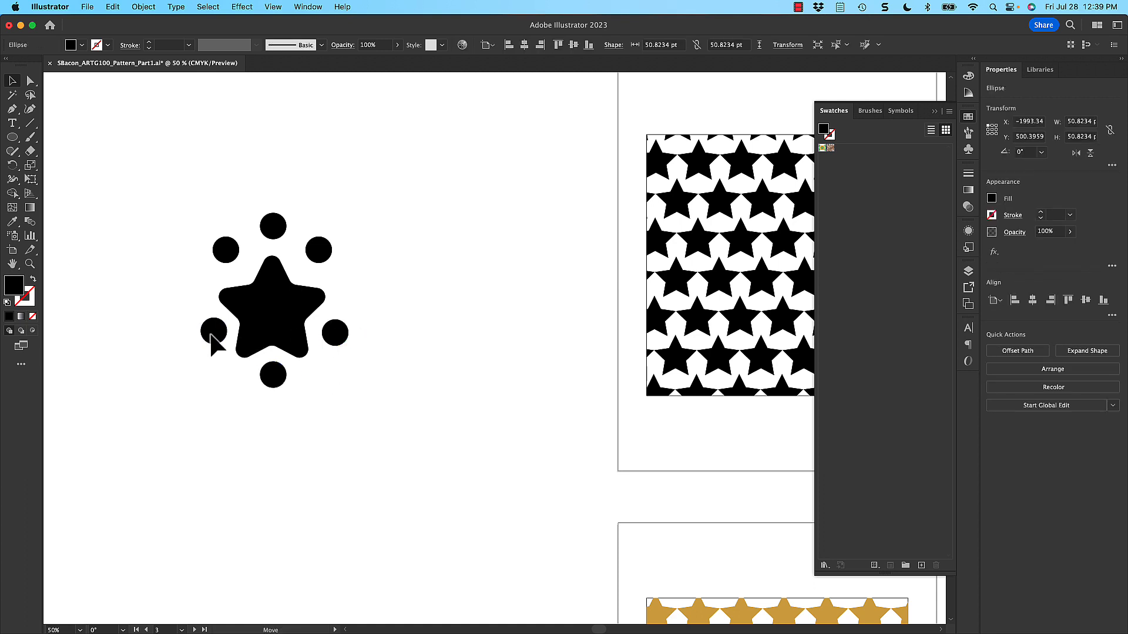
{"action": "left_click", "coordinate": [213, 334]}
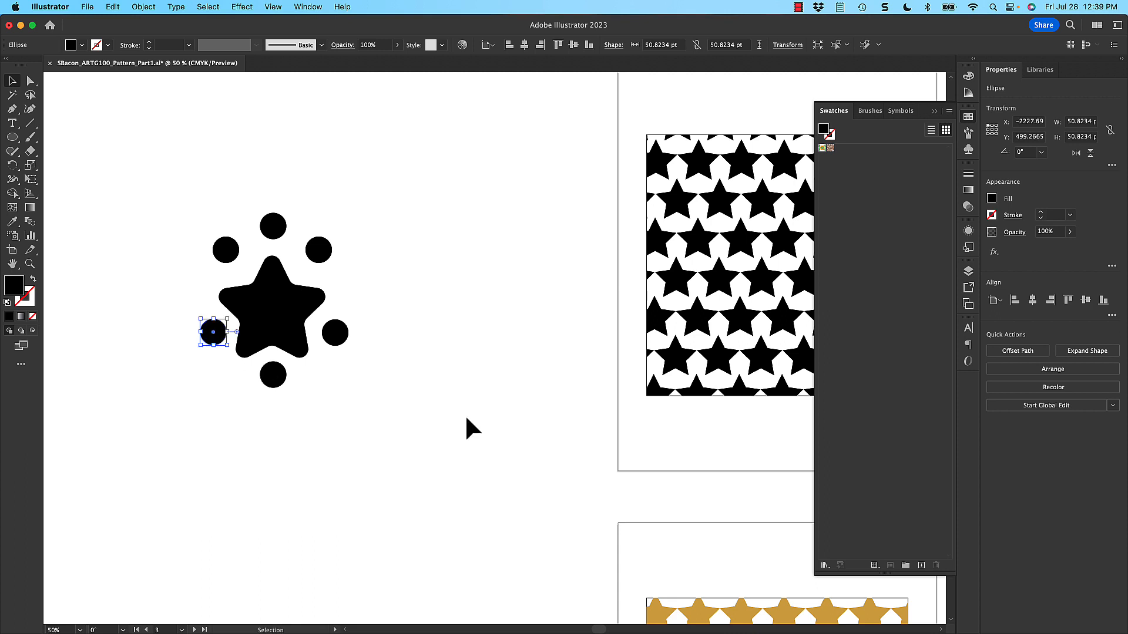
{"action": "left_click", "coordinate": [331, 332]}
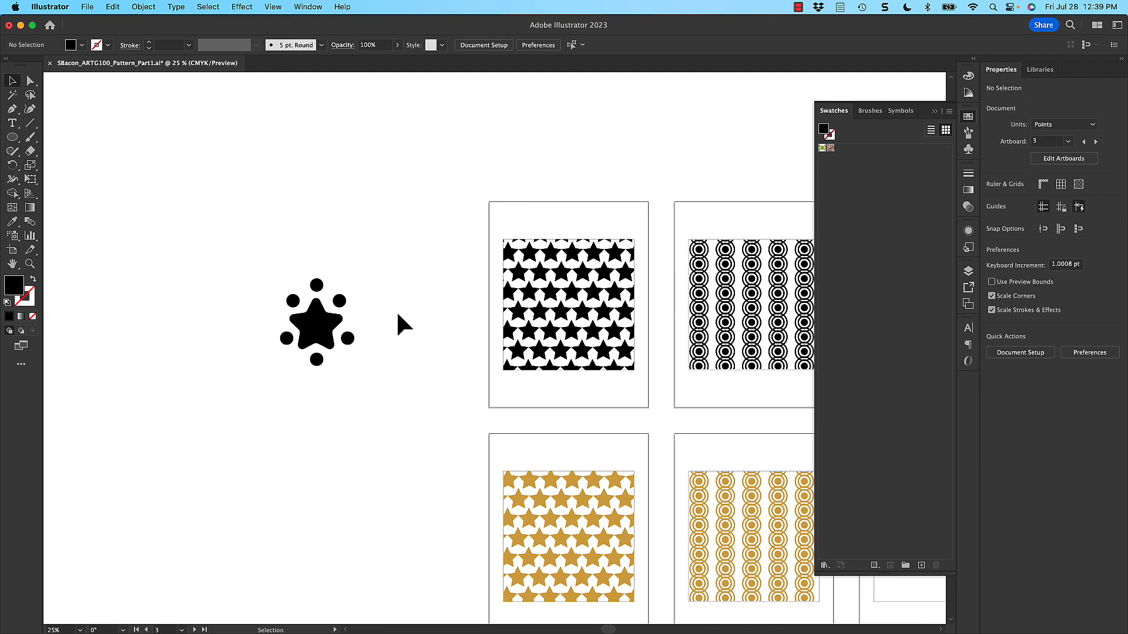
{"action": "mouse_move", "coordinate": [261, 277]}
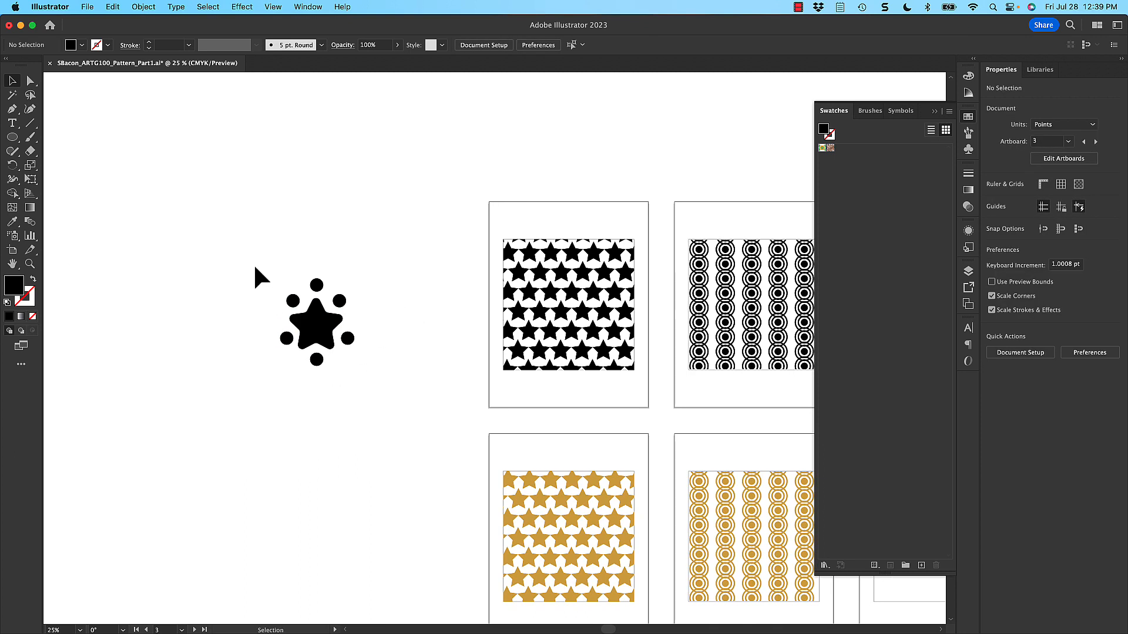
- Turn the selected star-and-dots group into a new pattern swatch via Object > Pattern > Make
{"action": "left_click", "coordinate": [315, 323]}
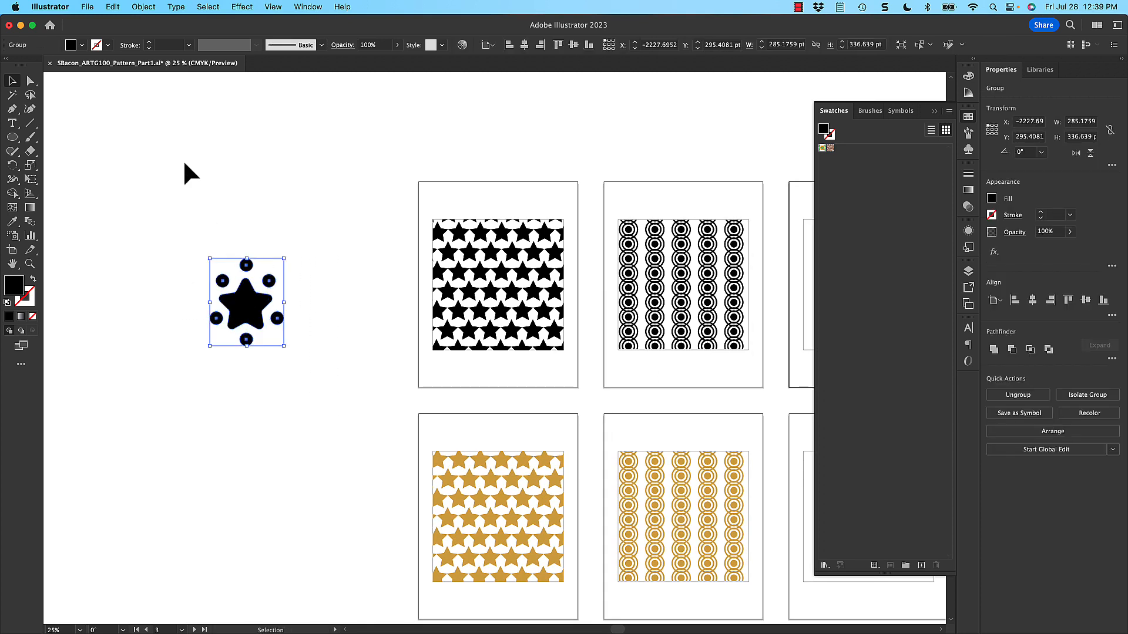
{"action": "left_click", "coordinate": [142, 6]}
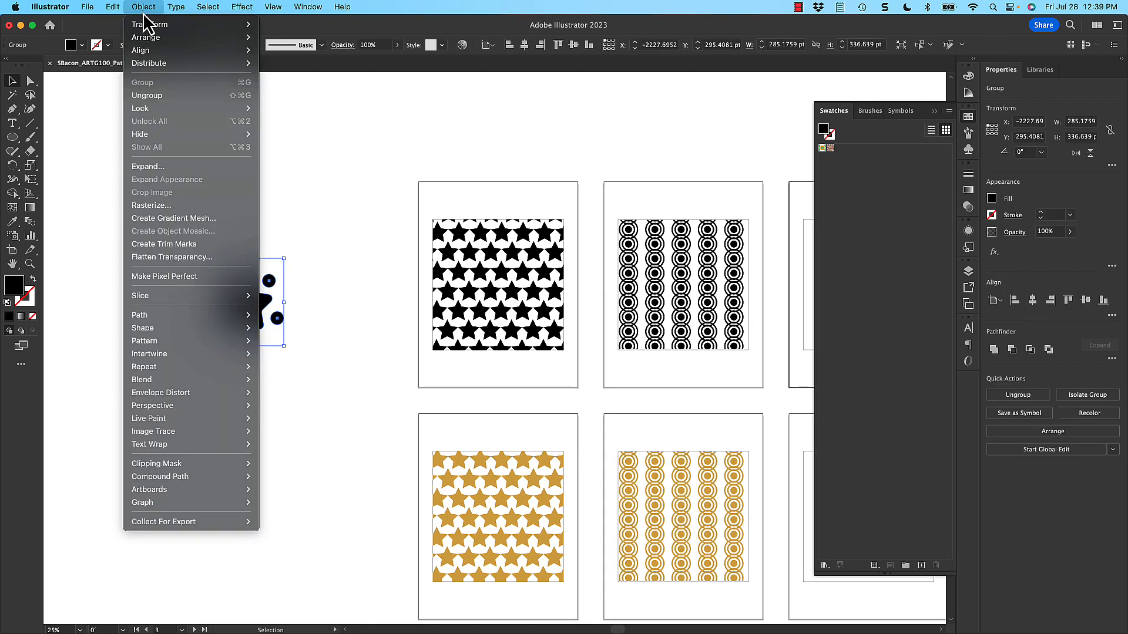
{"action": "mouse_move", "coordinate": [143, 341]}
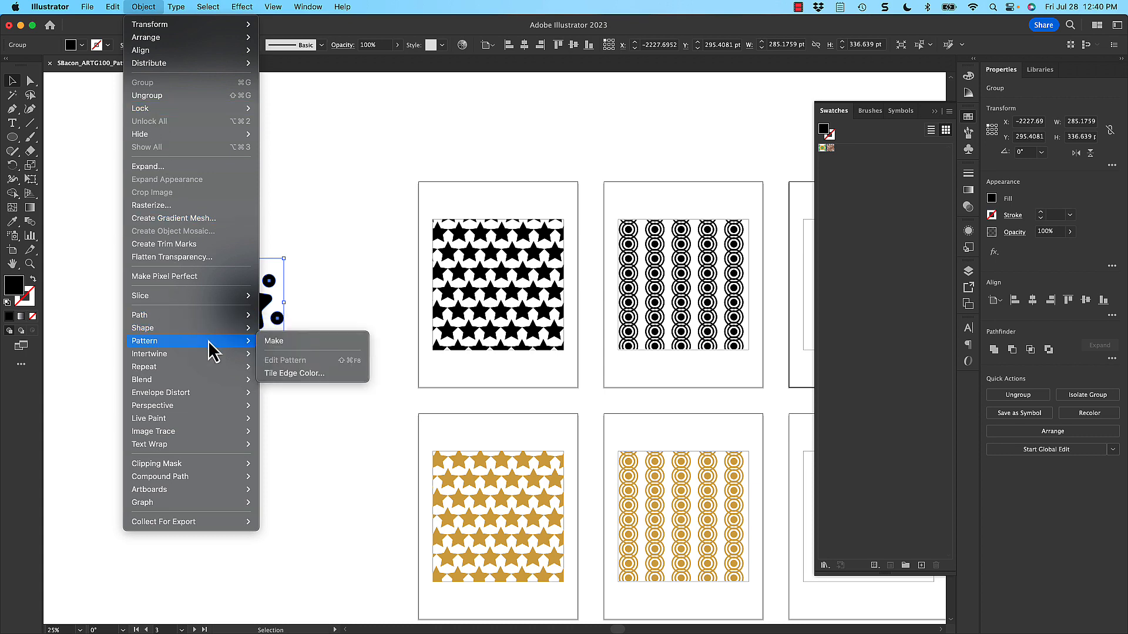
{"action": "left_click", "coordinate": [273, 340]}
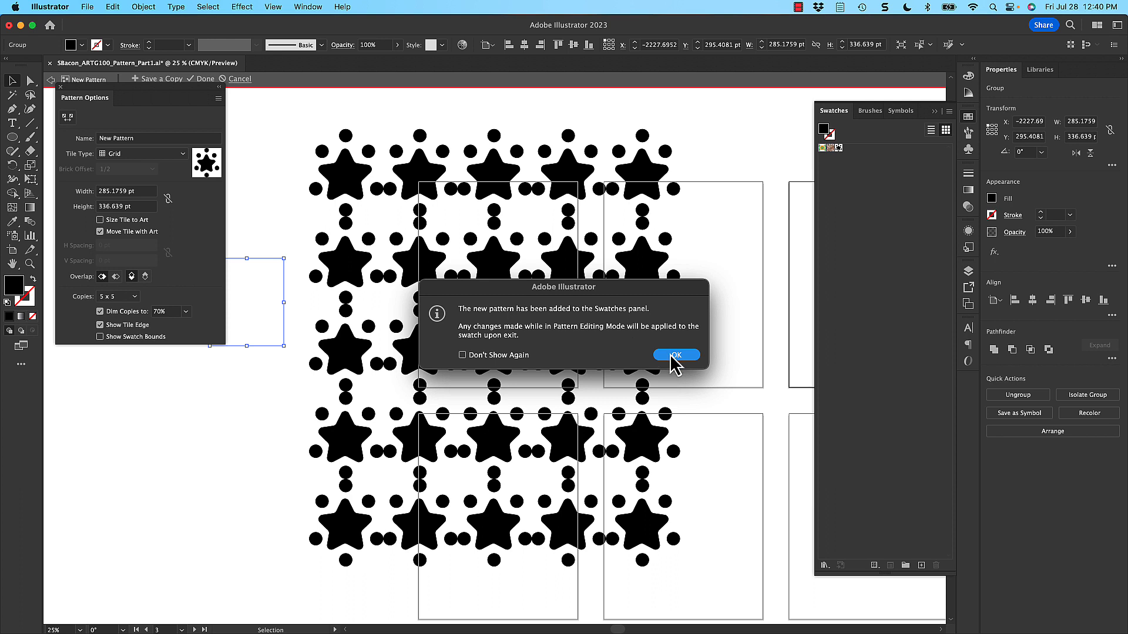
{"action": "mouse_move", "coordinate": [416, 312]}
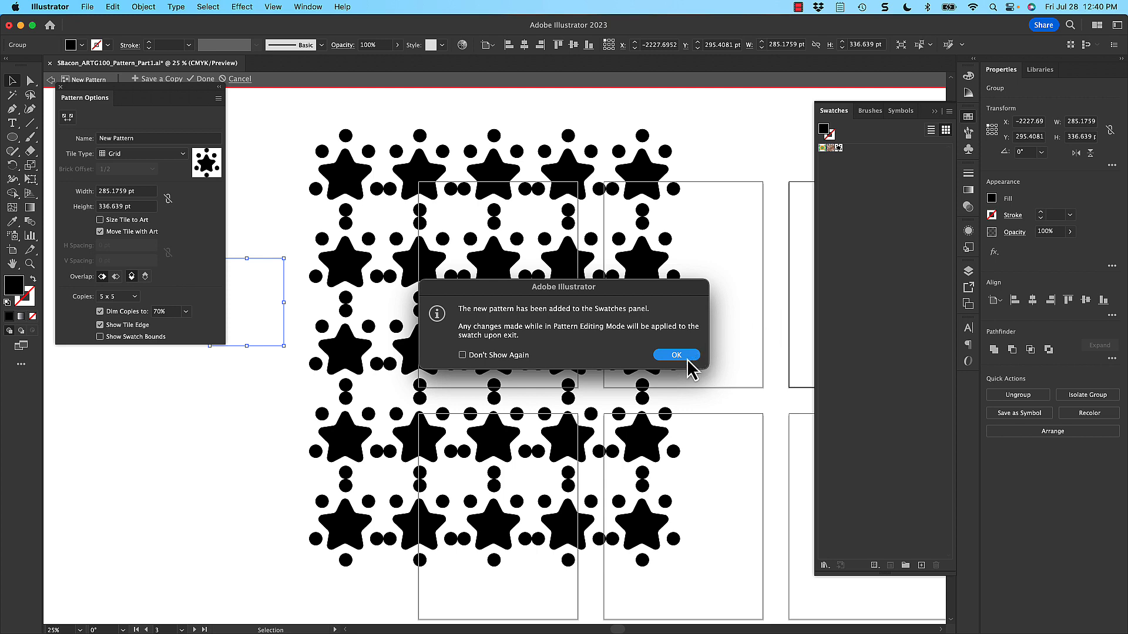
- Dismiss the swatch-added notice and try Brick by Row tiling with 3/4 then 3/5 offsets
{"action": "left_click", "coordinate": [675, 355]}
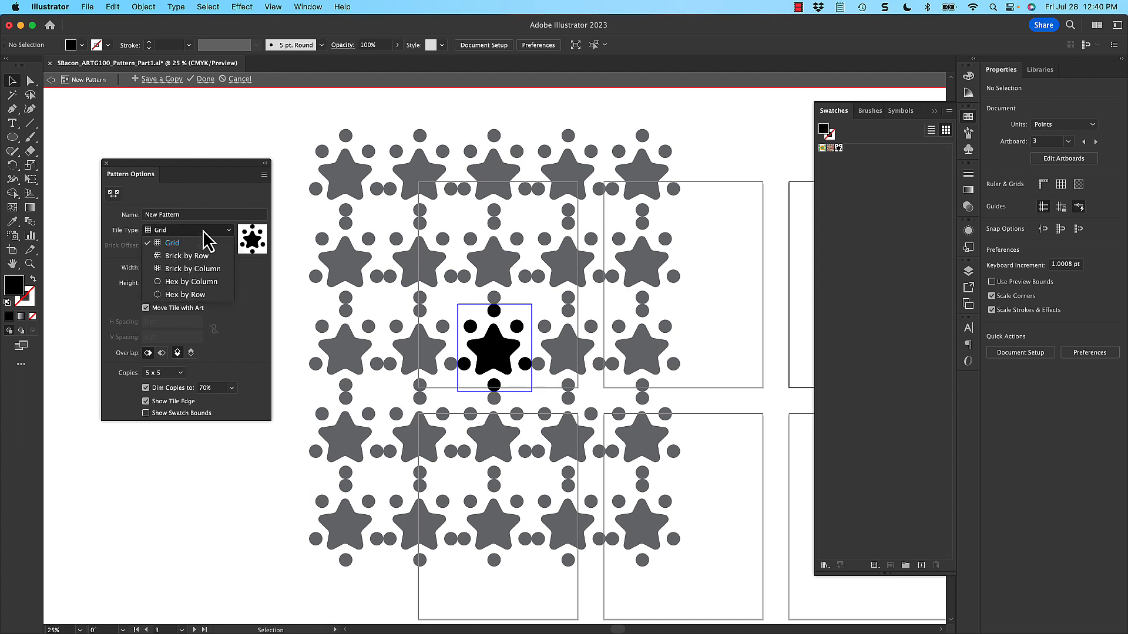
{"action": "left_click", "coordinate": [186, 255]}
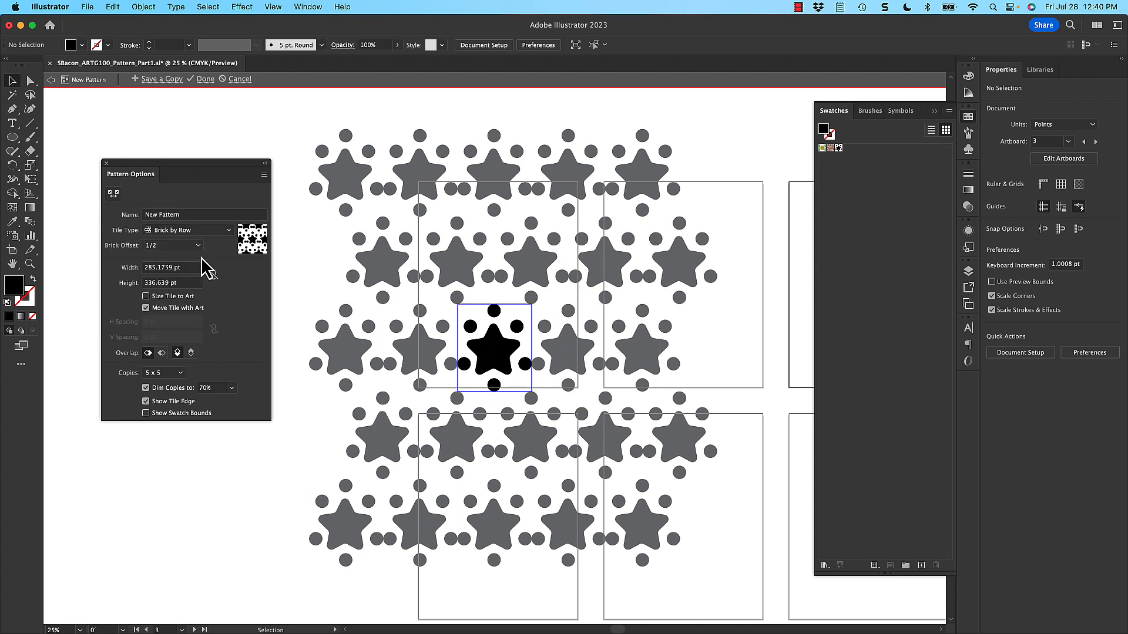
{"action": "left_click", "coordinate": [172, 244]}
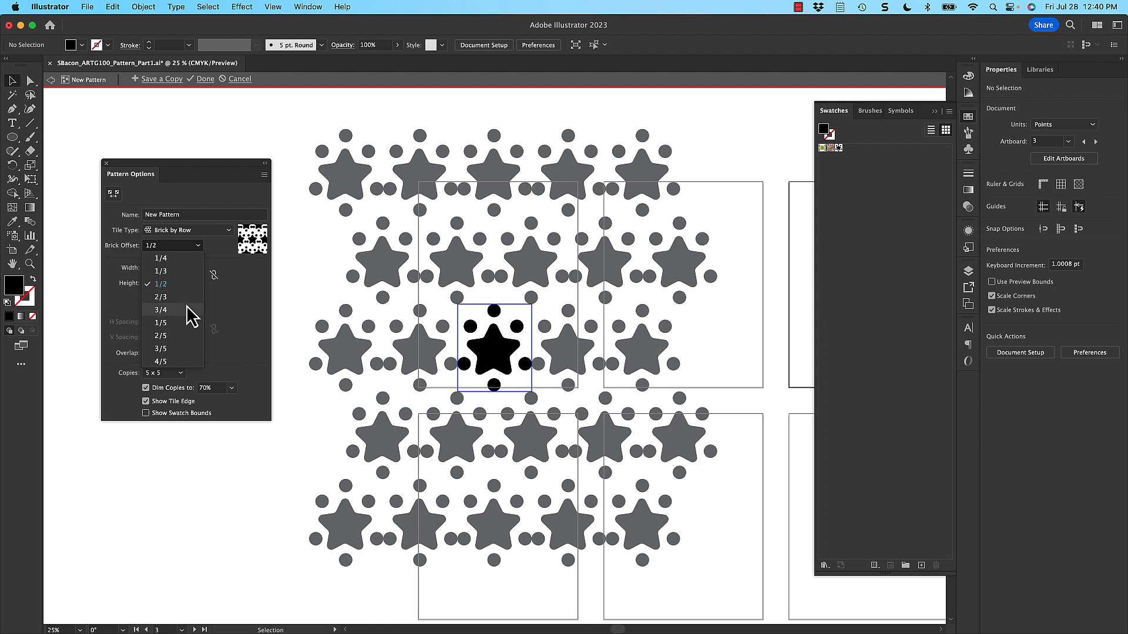
{"action": "left_click", "coordinate": [159, 310]}
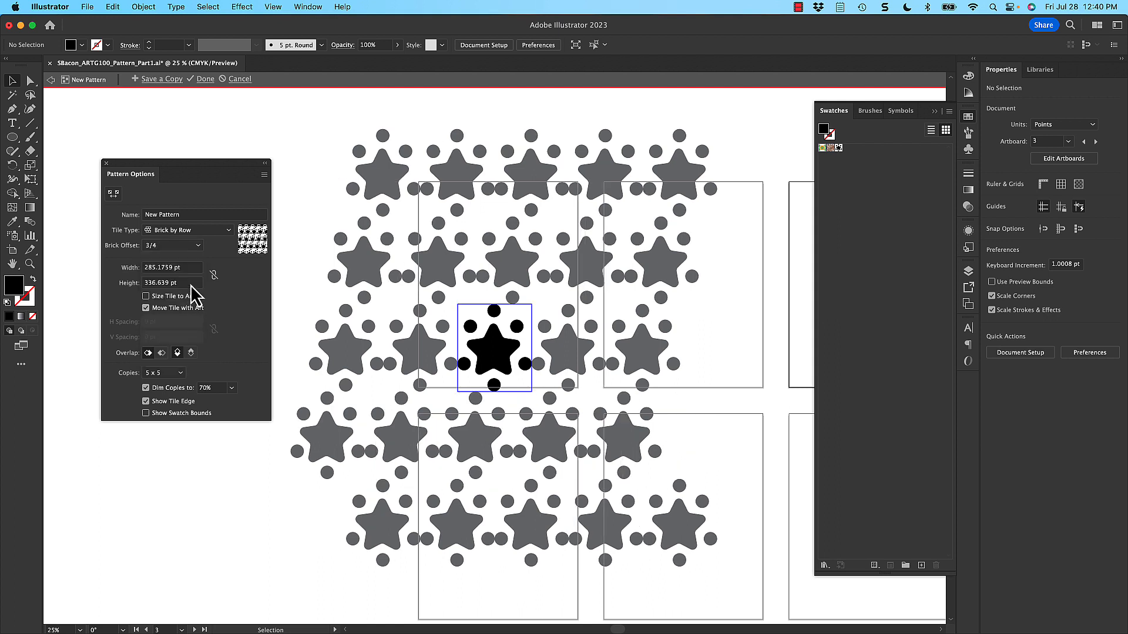
{"action": "left_click", "coordinate": [173, 245]}
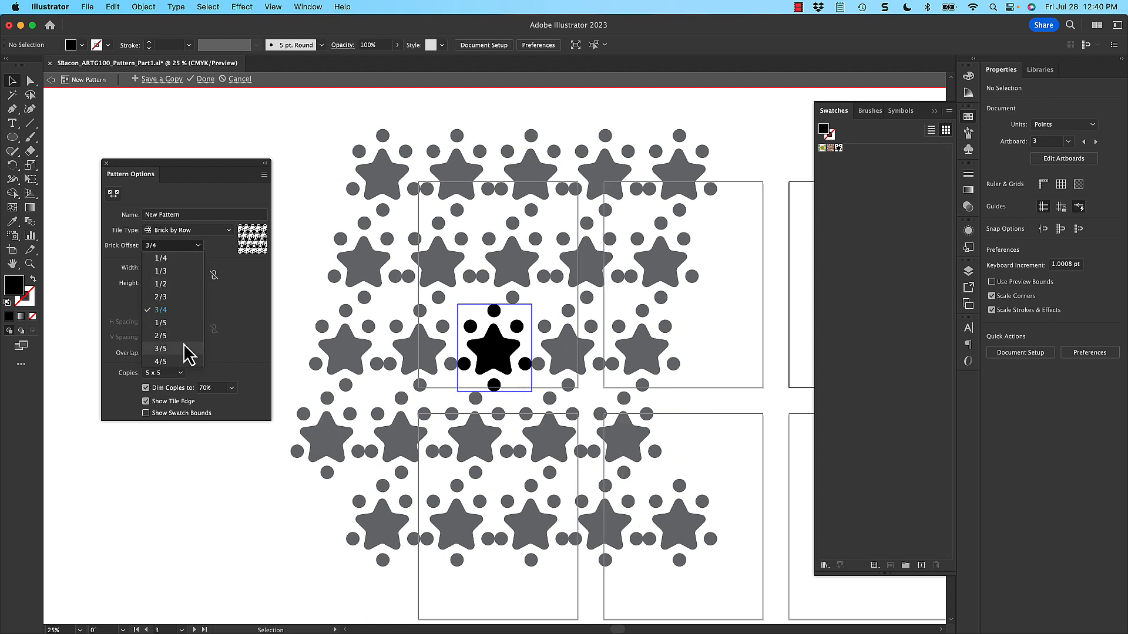
{"action": "left_click", "coordinate": [160, 336]}
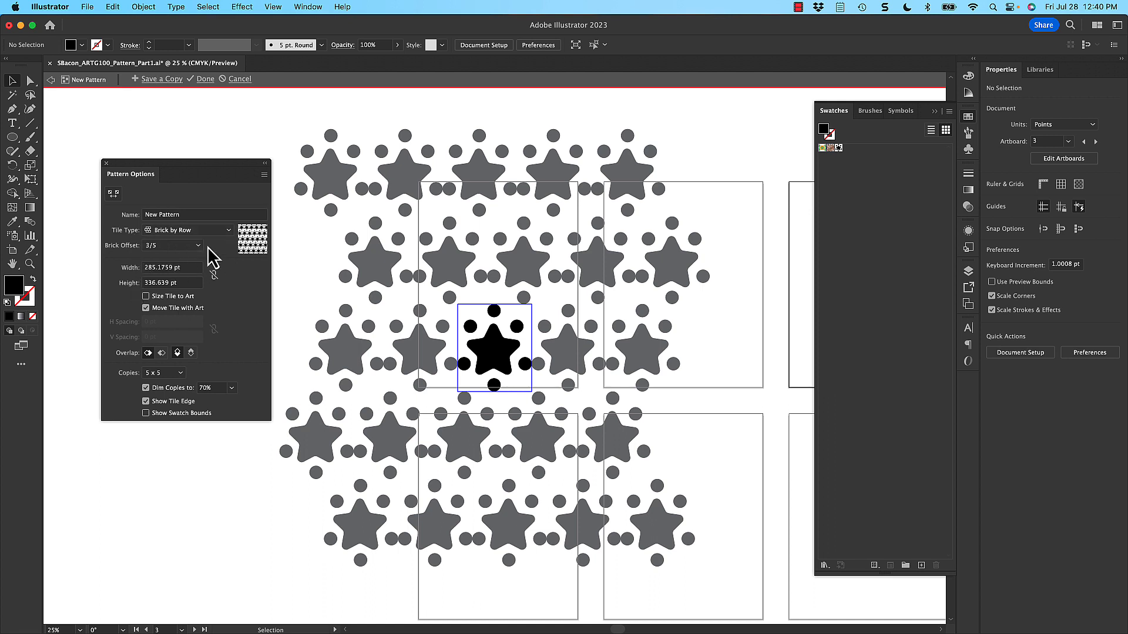
- Try Brick by Column at 1/3 offset and Hex by Column, then settle on Hex by Row tiling
{"action": "left_click", "coordinate": [187, 229]}
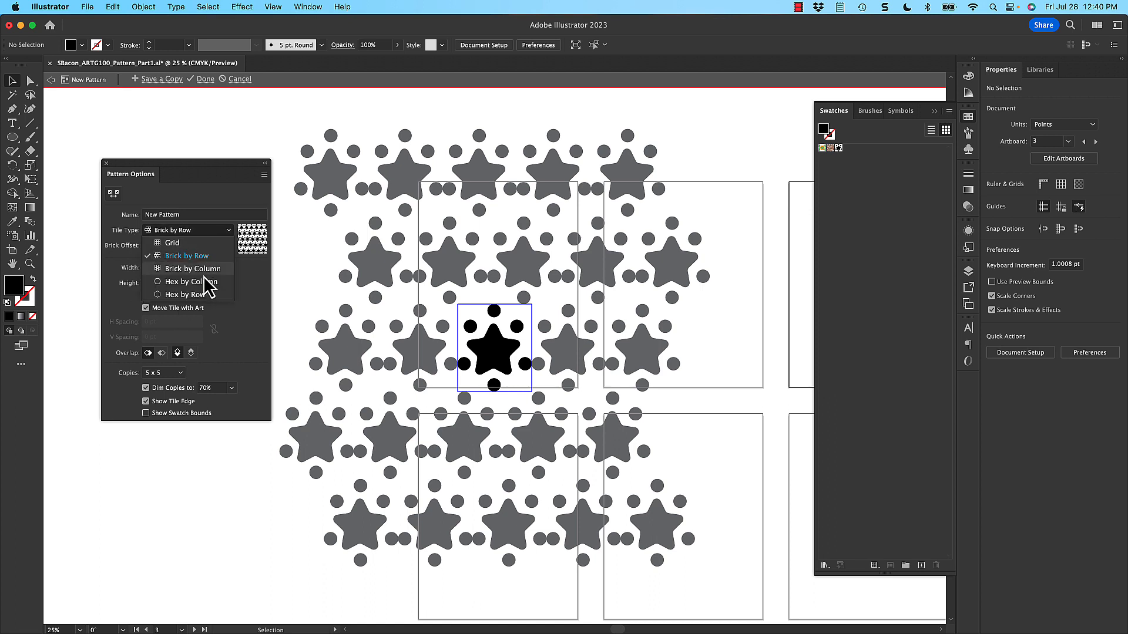
{"action": "left_click", "coordinate": [190, 268]}
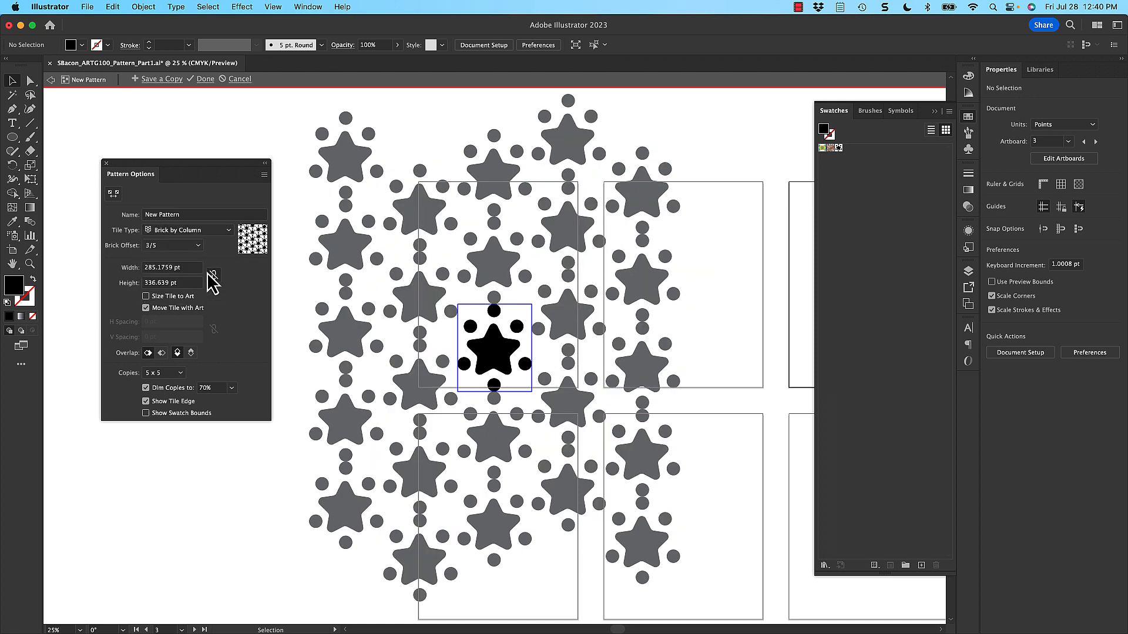
{"action": "left_click", "coordinate": [197, 245]}
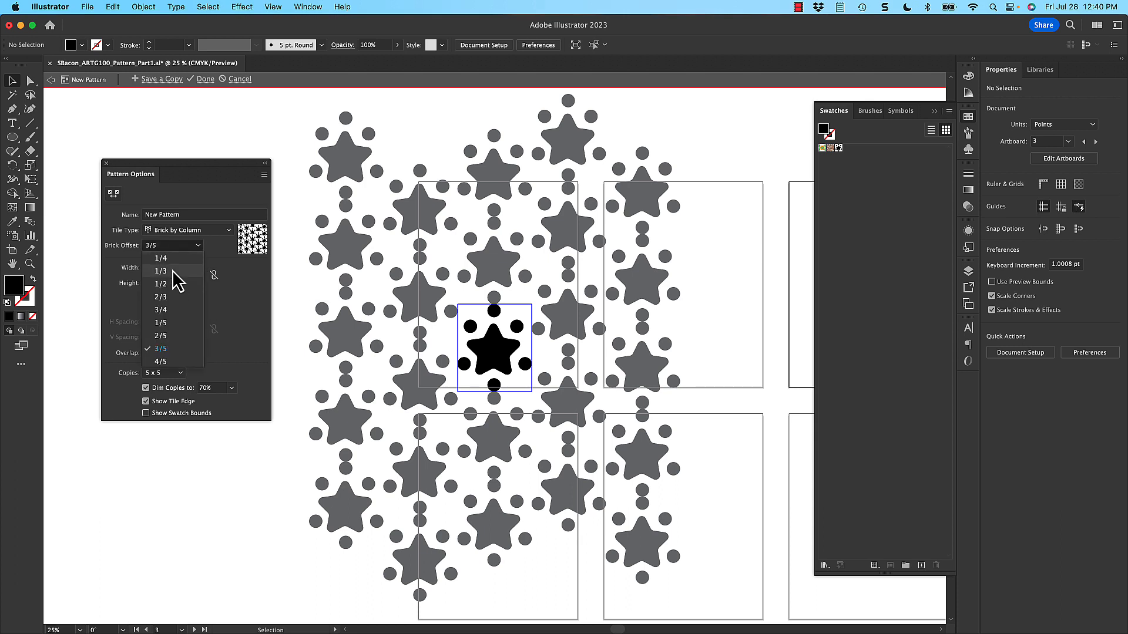
{"action": "left_click", "coordinate": [159, 271]}
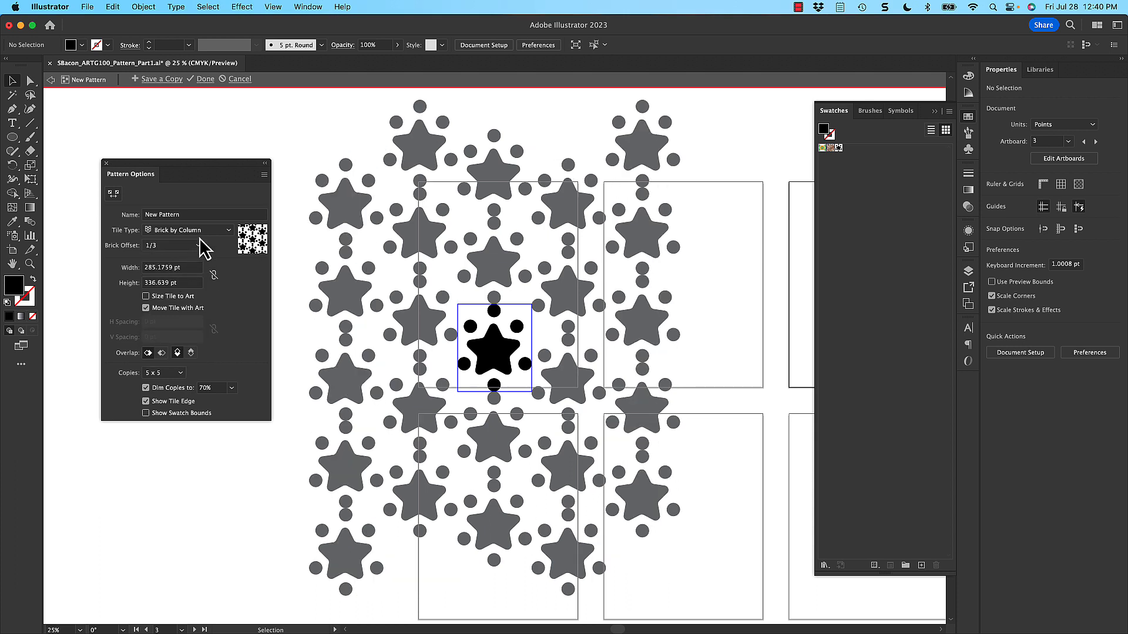
{"action": "left_click", "coordinate": [189, 229]}
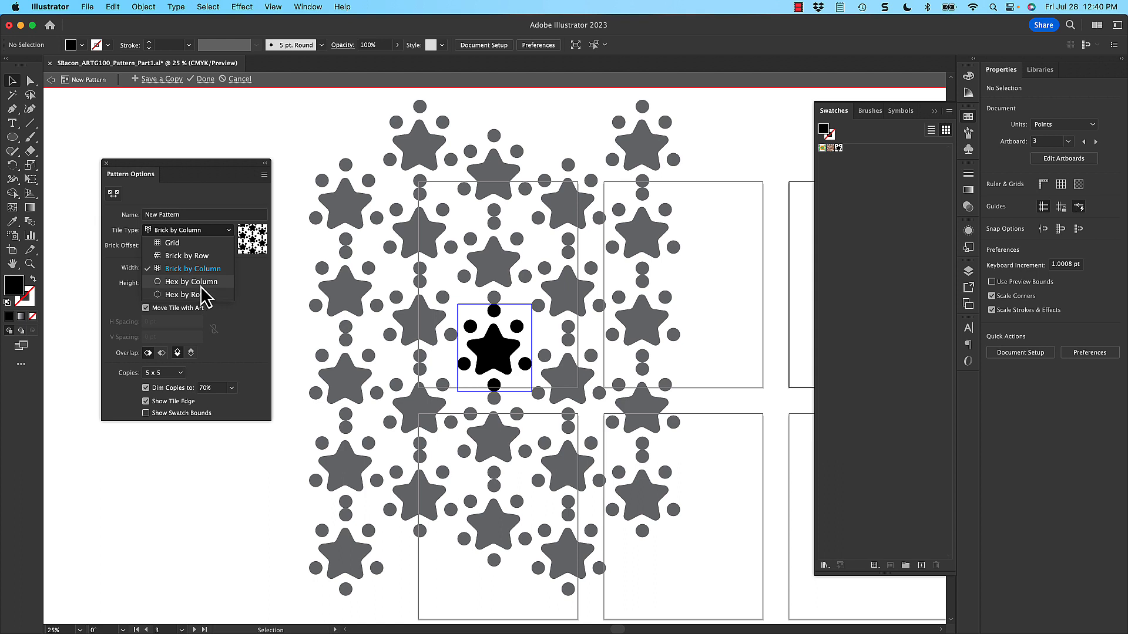
{"action": "left_click", "coordinate": [189, 281]}
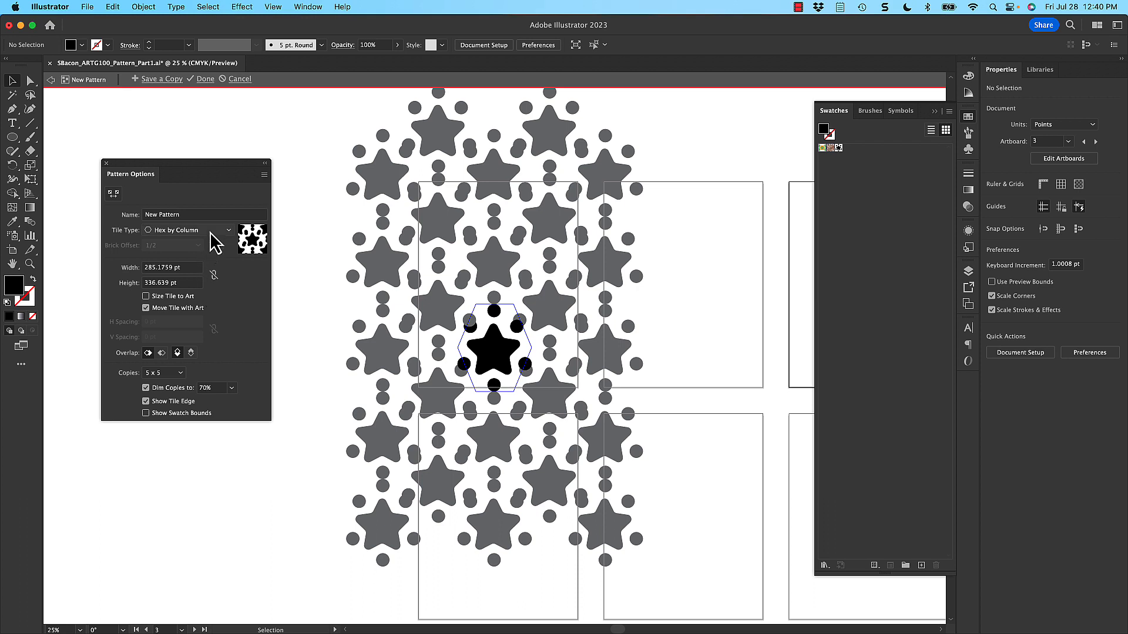
{"action": "left_click", "coordinate": [189, 230]}
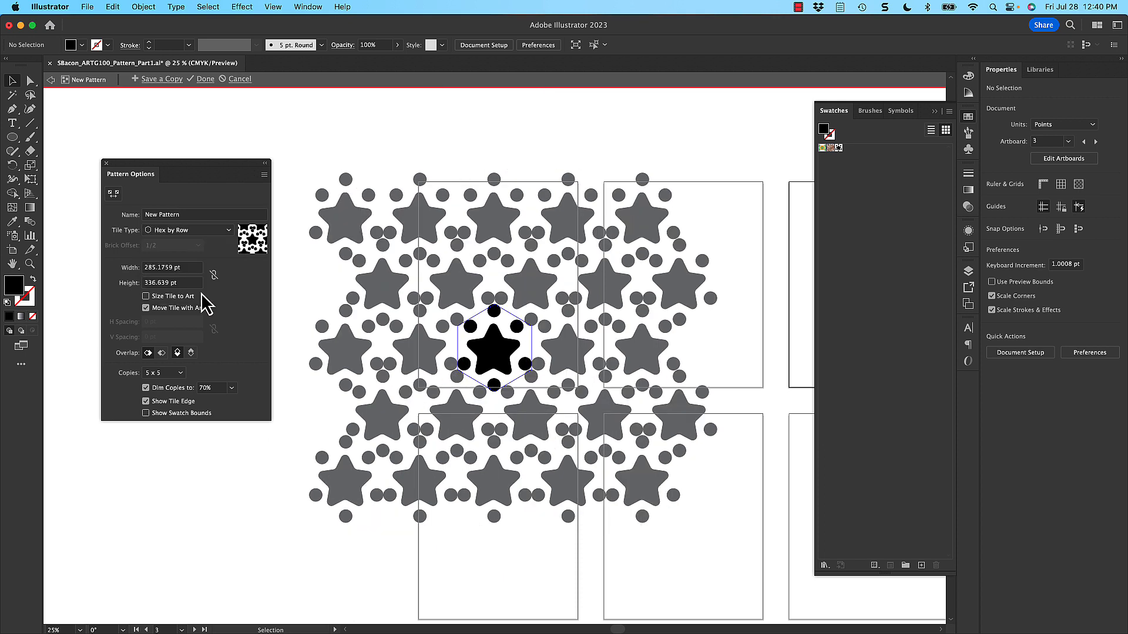
{"action": "mouse_move", "coordinate": [470, 294]}
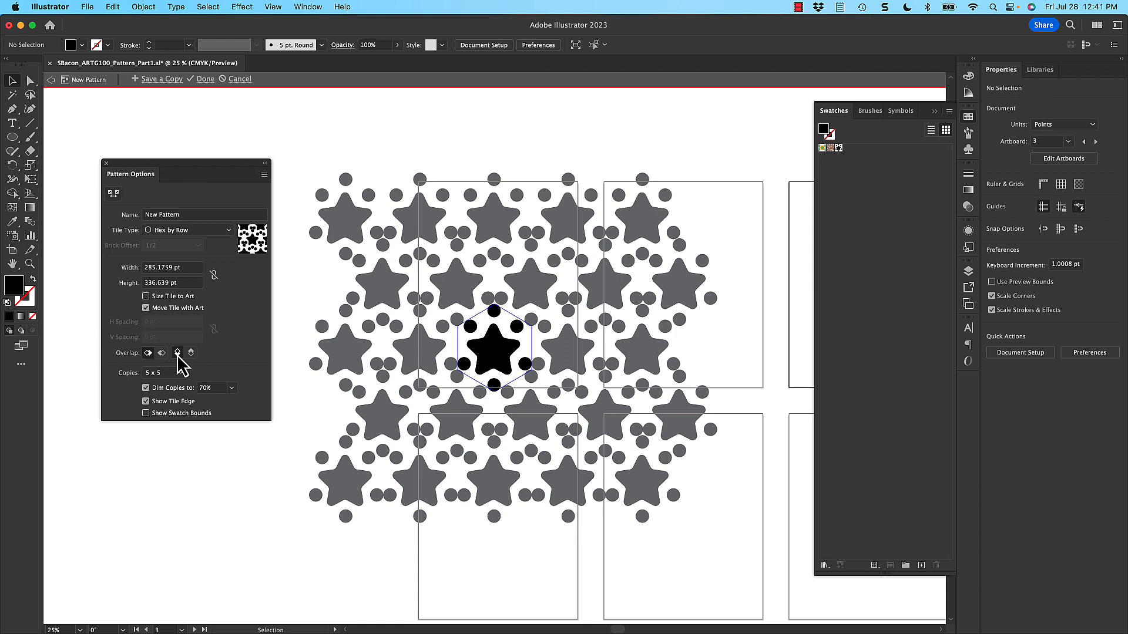
{"action": "mouse_move", "coordinate": [199, 356]}
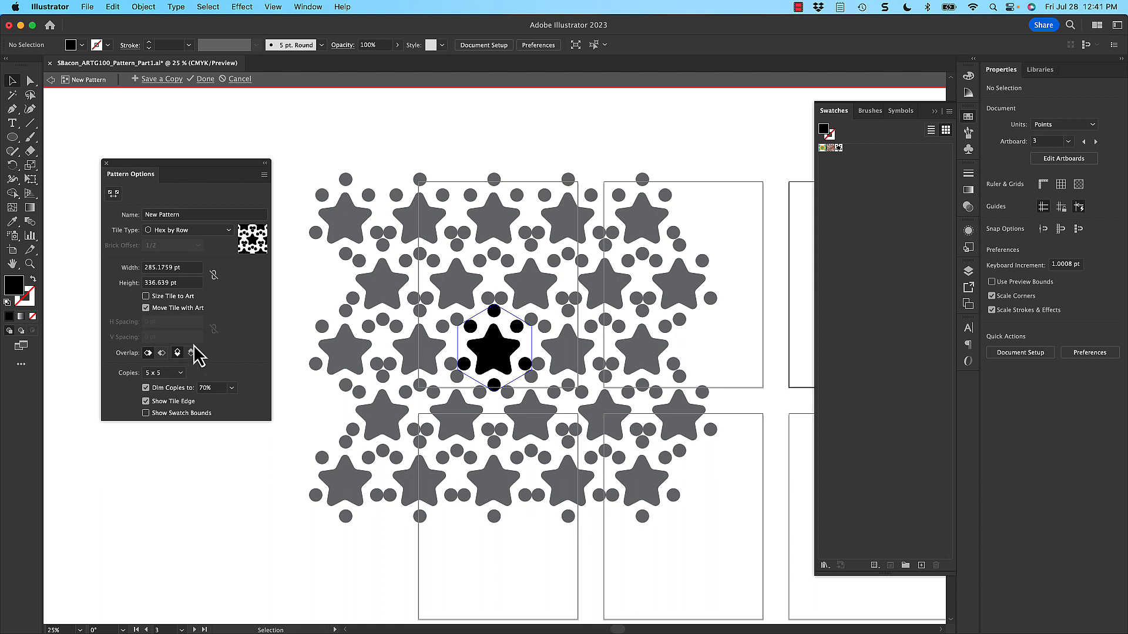
- Preview 9 x 9 copies of the tile and adjust the Dim Copies strength toward 50%
{"action": "left_click", "coordinate": [164, 372]}
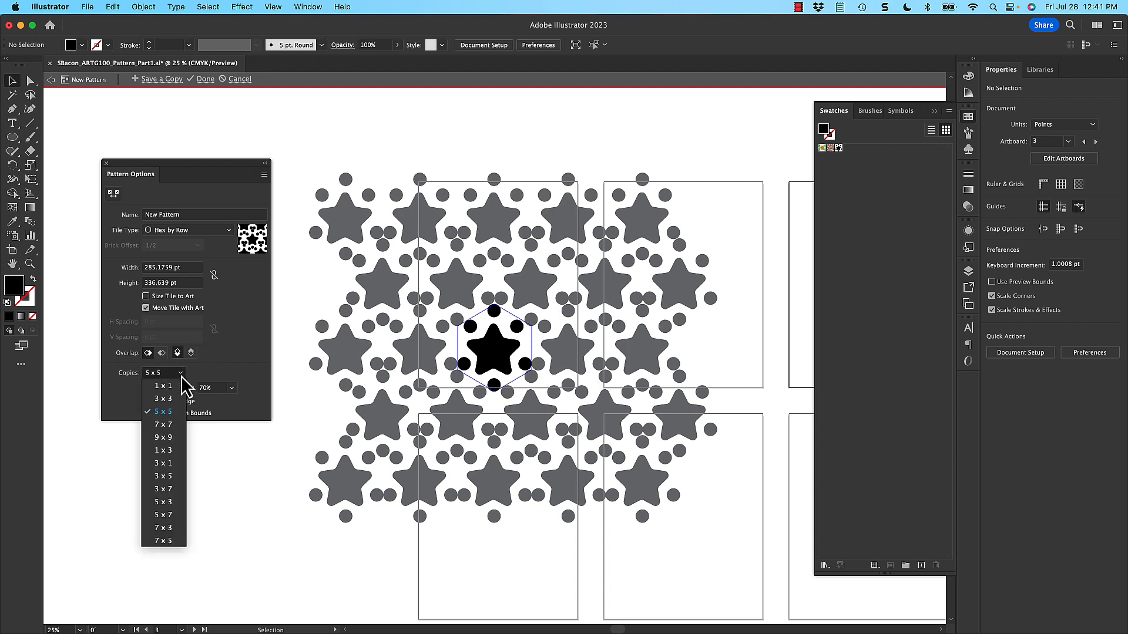
{"action": "left_click", "coordinate": [162, 438]}
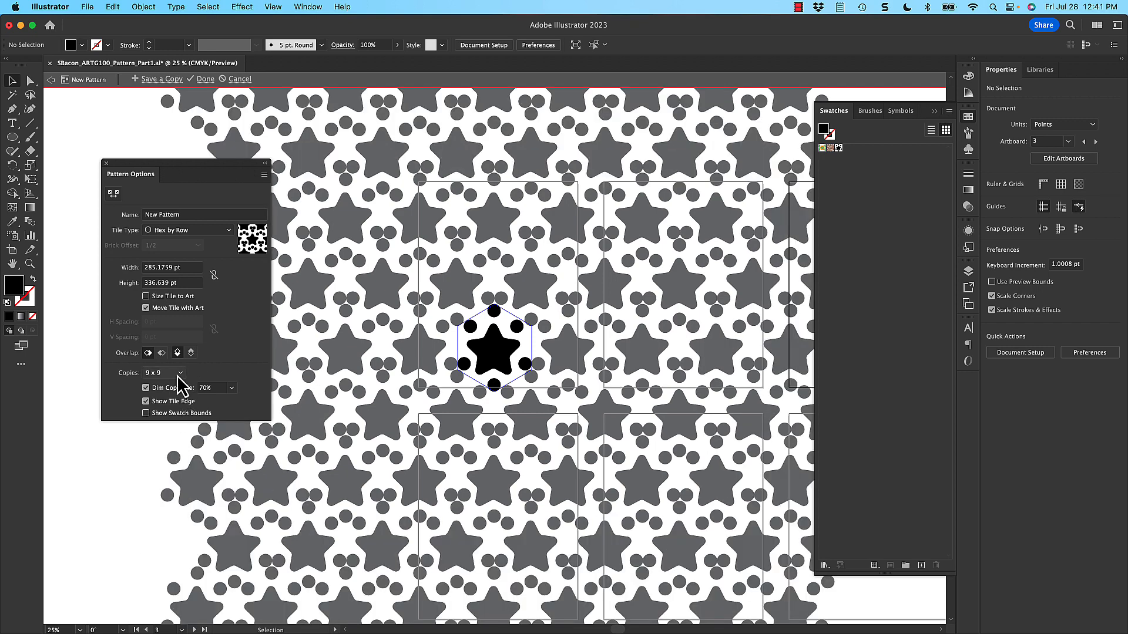
{"action": "left_click", "coordinate": [230, 388]}
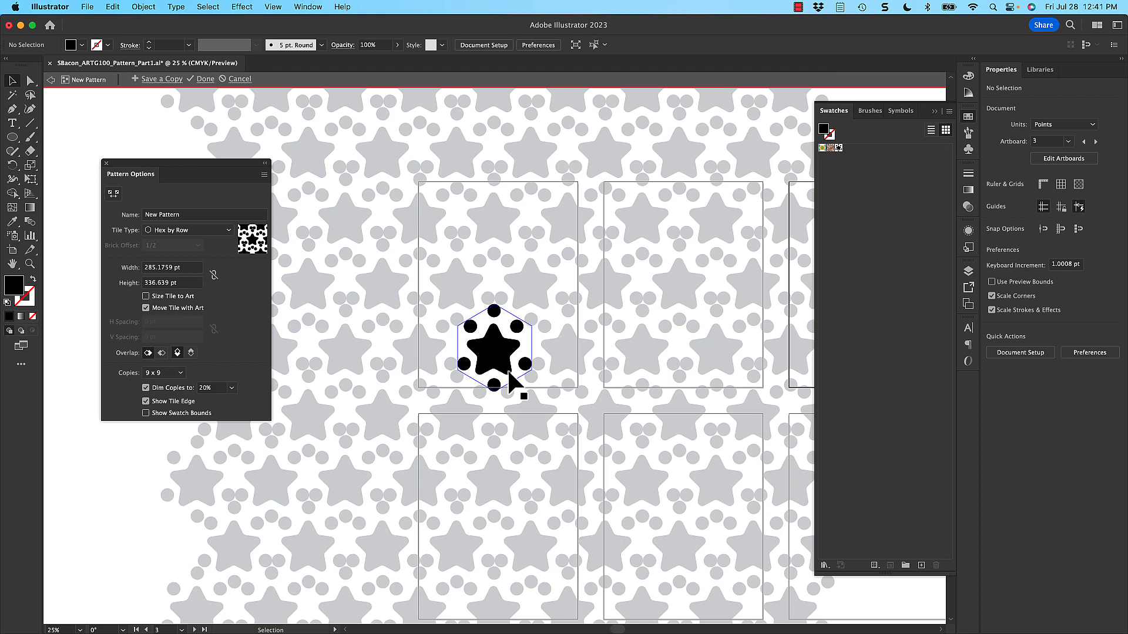
{"action": "left_click", "coordinate": [231, 388]}
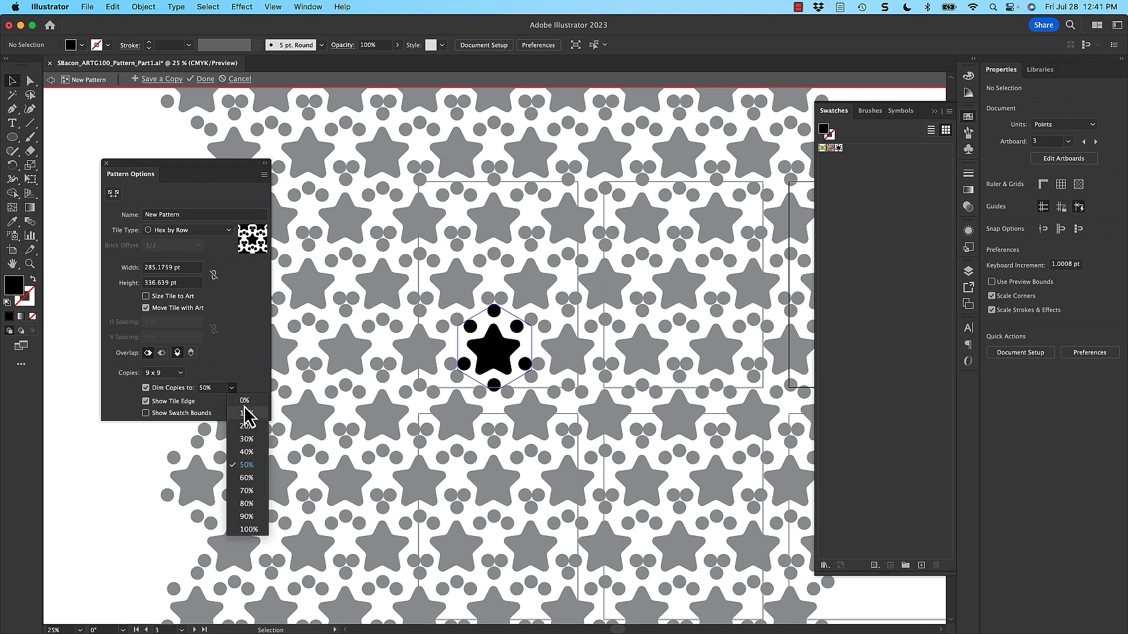
- Change the Dim Copies setting so surrounding copies show at full strength
{"action": "left_click", "coordinate": [248, 529]}
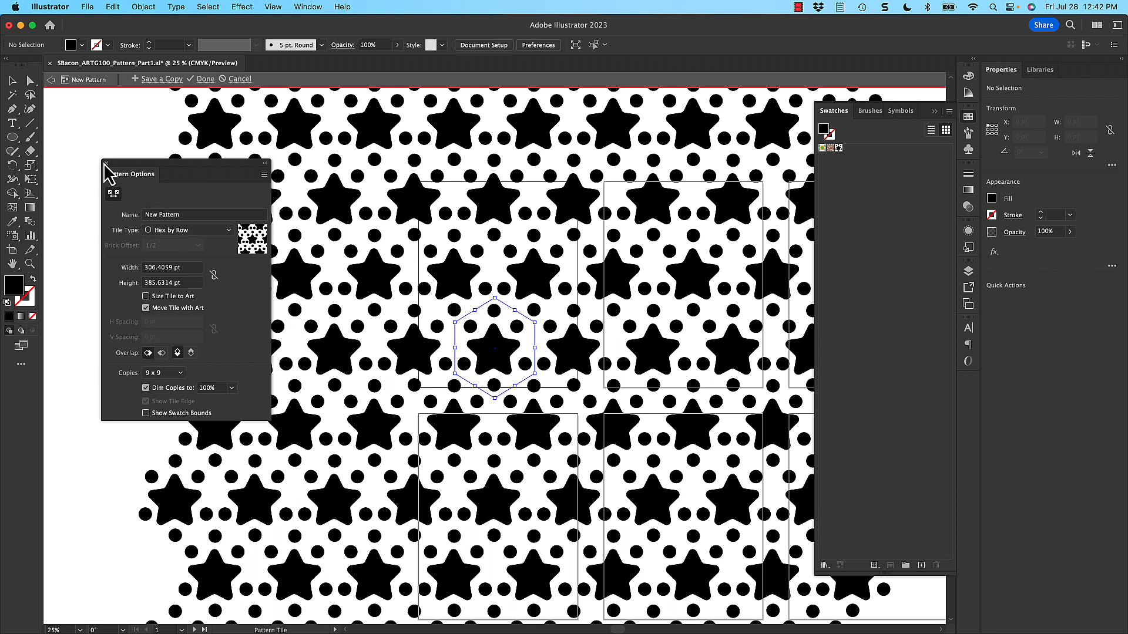
{"action": "mouse_move", "coordinate": [849, 173]}
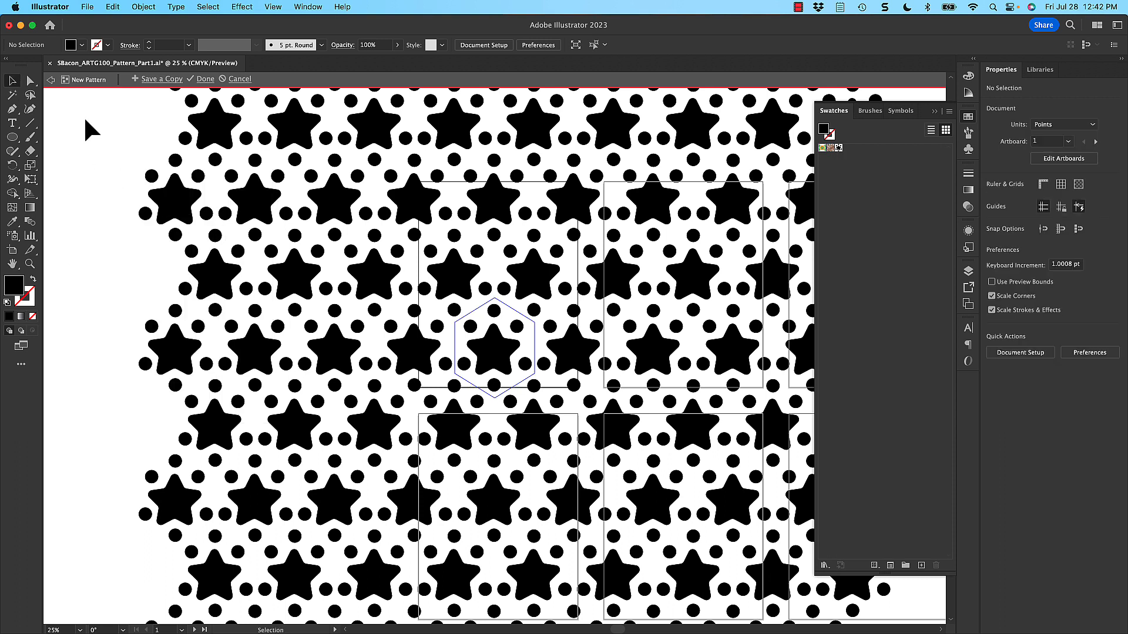
{"action": "mouse_move", "coordinate": [123, 231]}
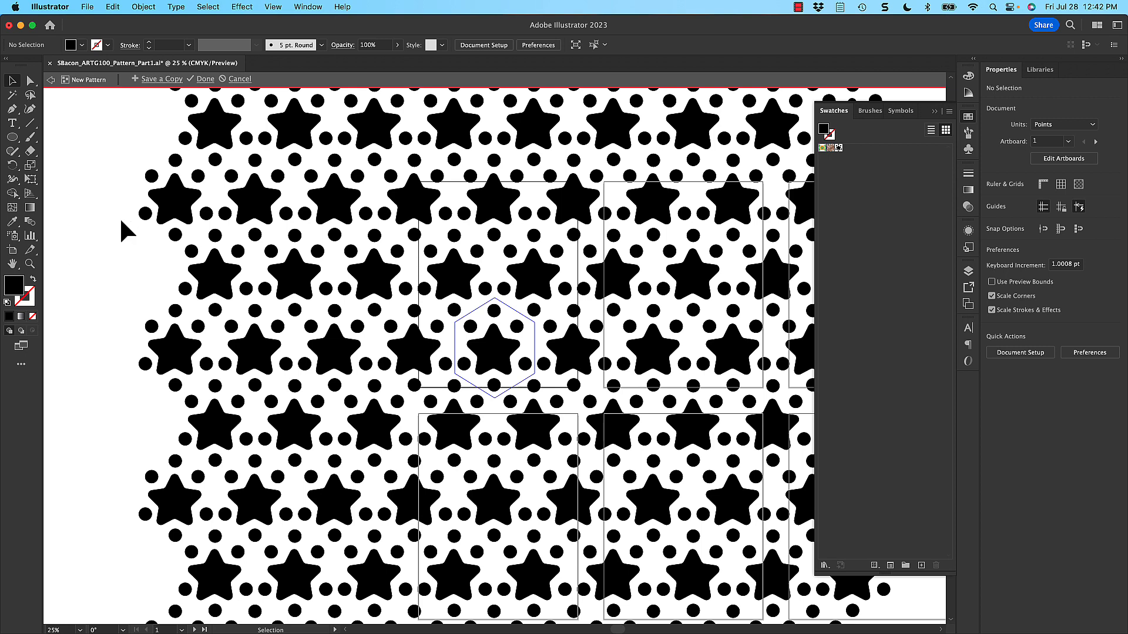
- Finish editing the star-and-dots pattern with Done
{"action": "left_click", "coordinate": [205, 80]}
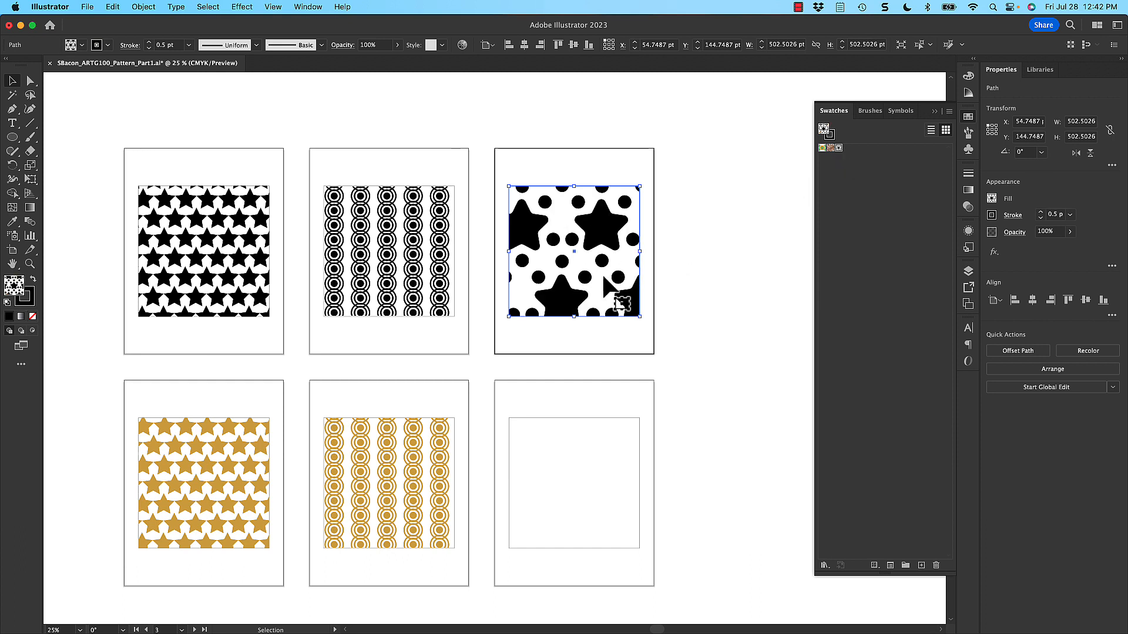
{"action": "mouse_move", "coordinate": [694, 212]}
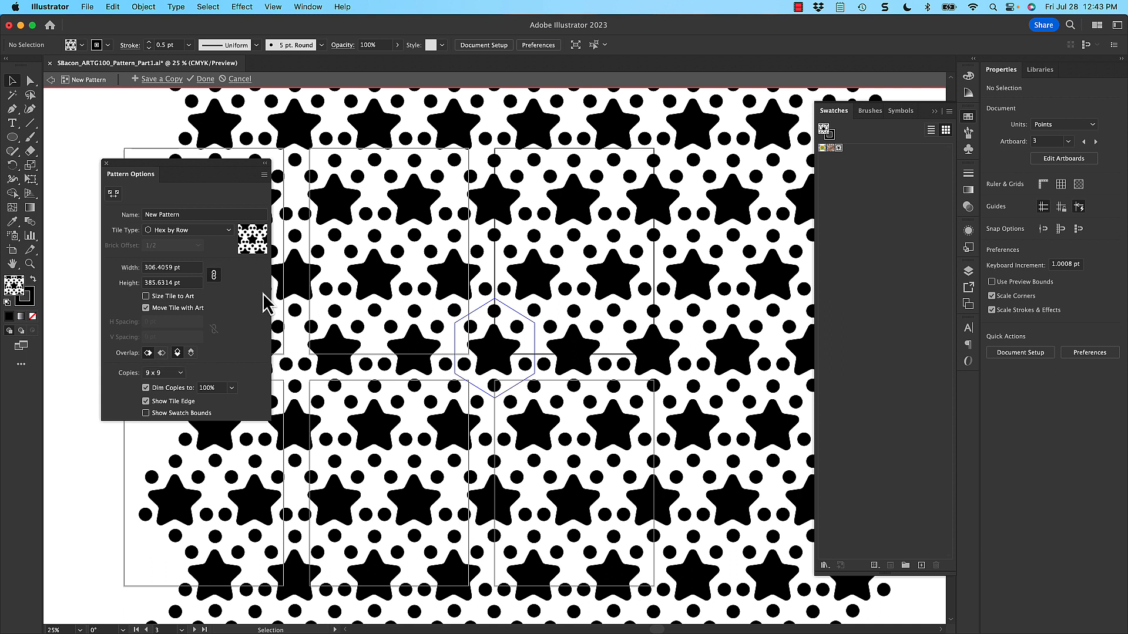
{"action": "mouse_move", "coordinate": [199, 334]}
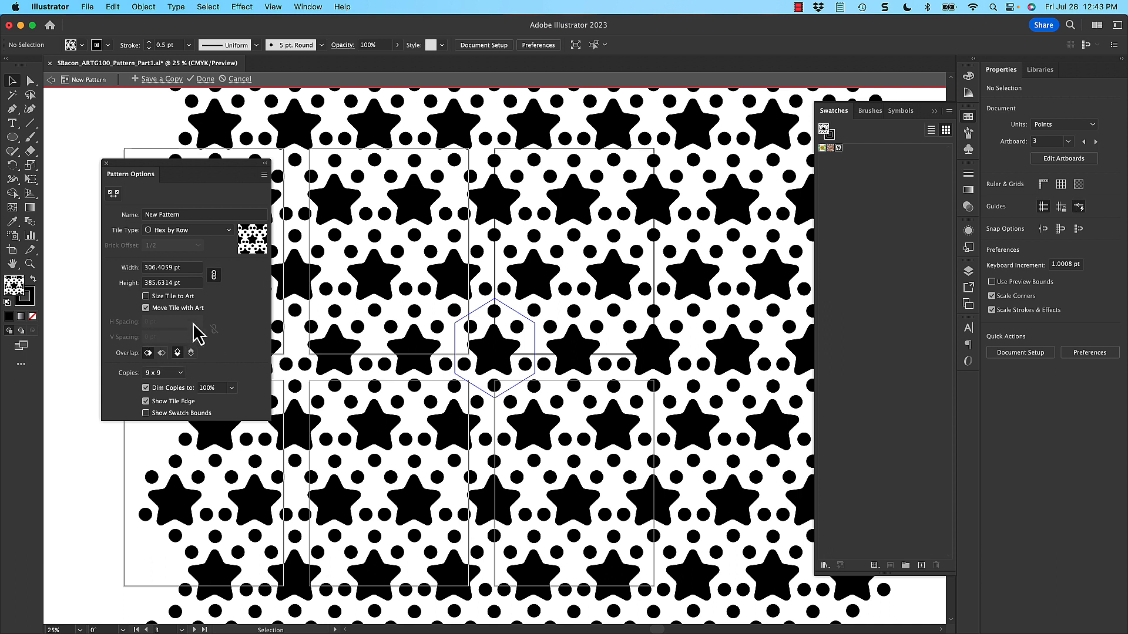
- Select the star and dots in the tile, scale them smaller, and finish editing
{"action": "left_click", "coordinate": [495, 350]}
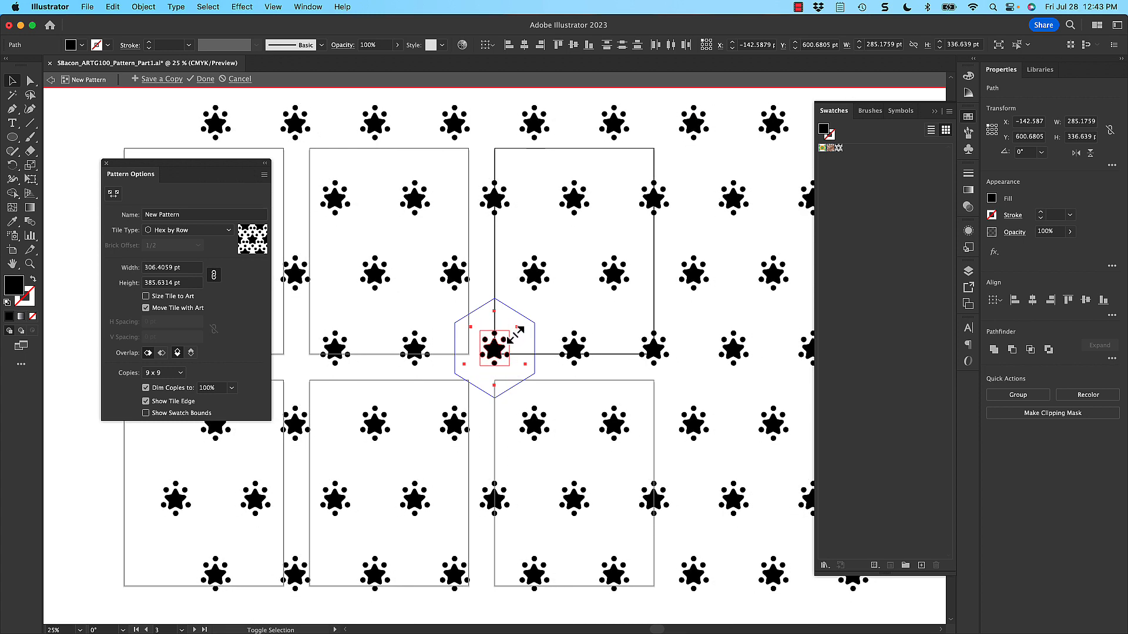
{"action": "left_click", "coordinate": [493, 350]}
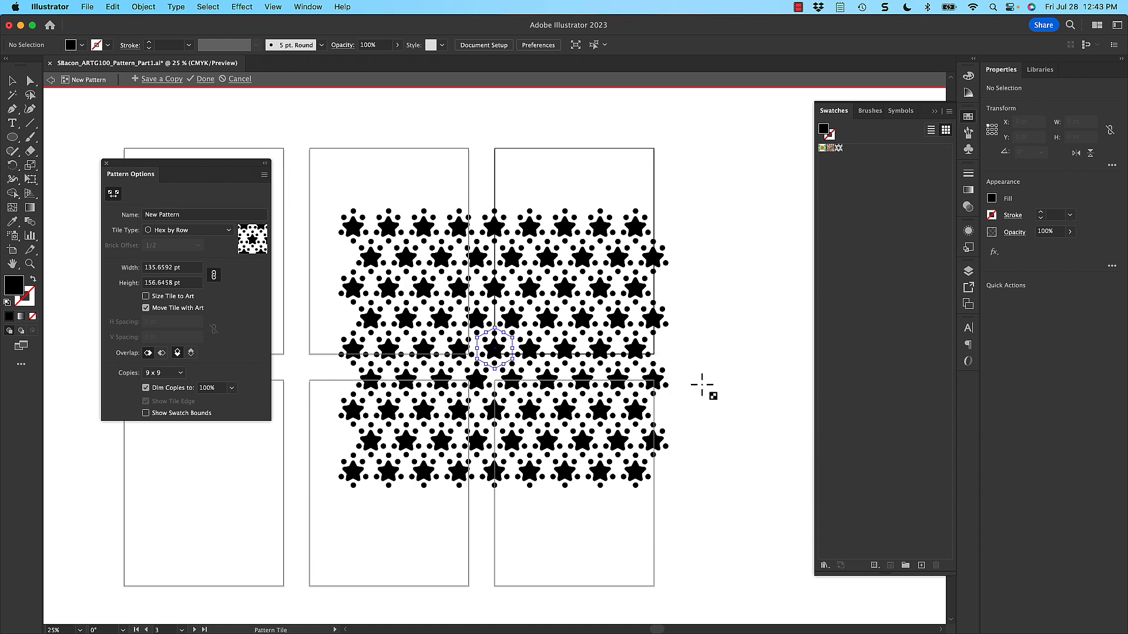
{"action": "mouse_move", "coordinate": [446, 291]}
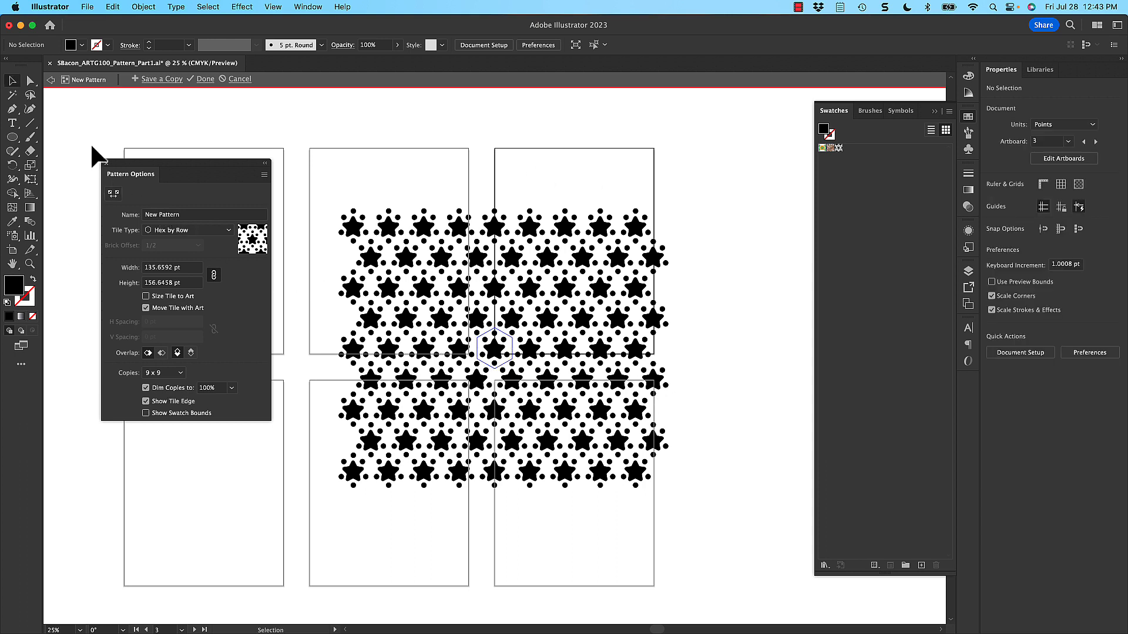
{"action": "left_click", "coordinate": [205, 78]}
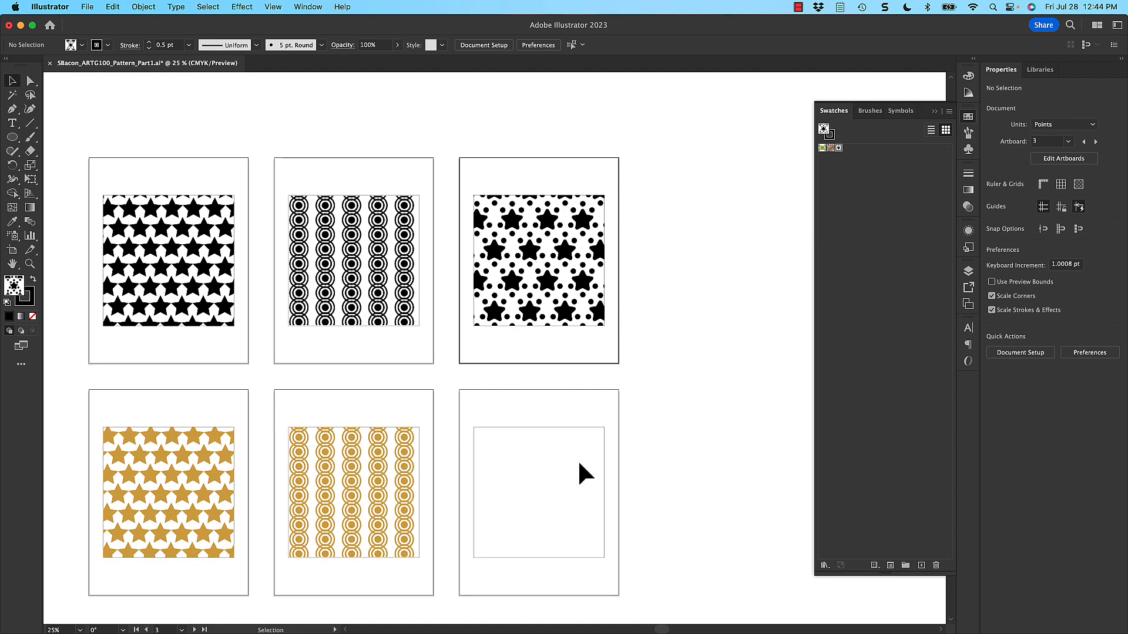
{"action": "mouse_move", "coordinate": [597, 377]}
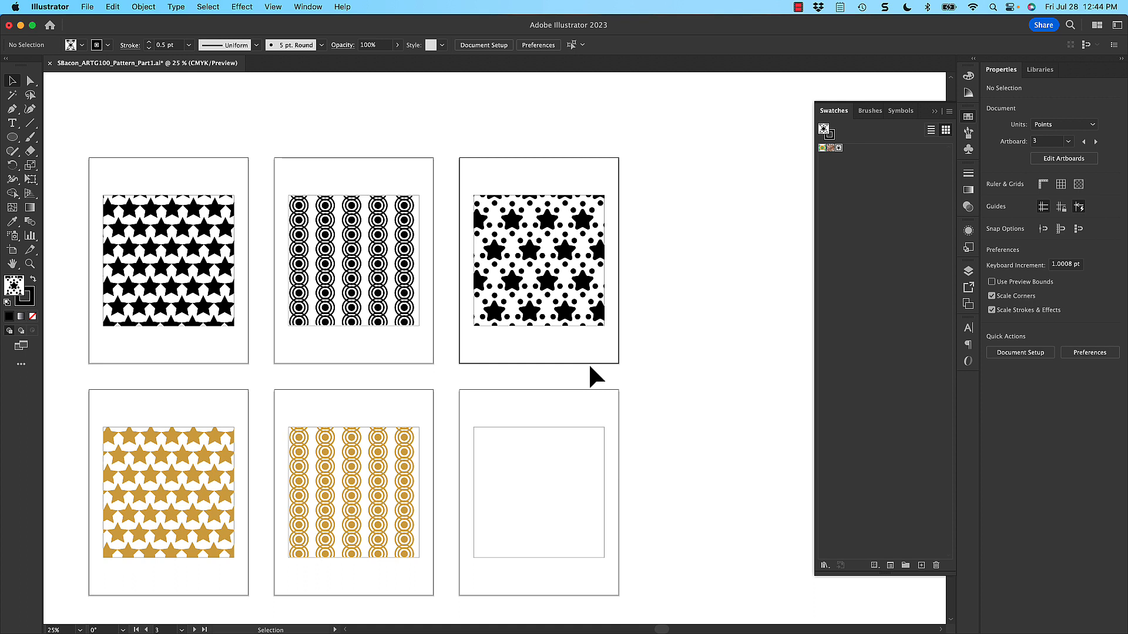
{"action": "mouse_move", "coordinate": [603, 435]}
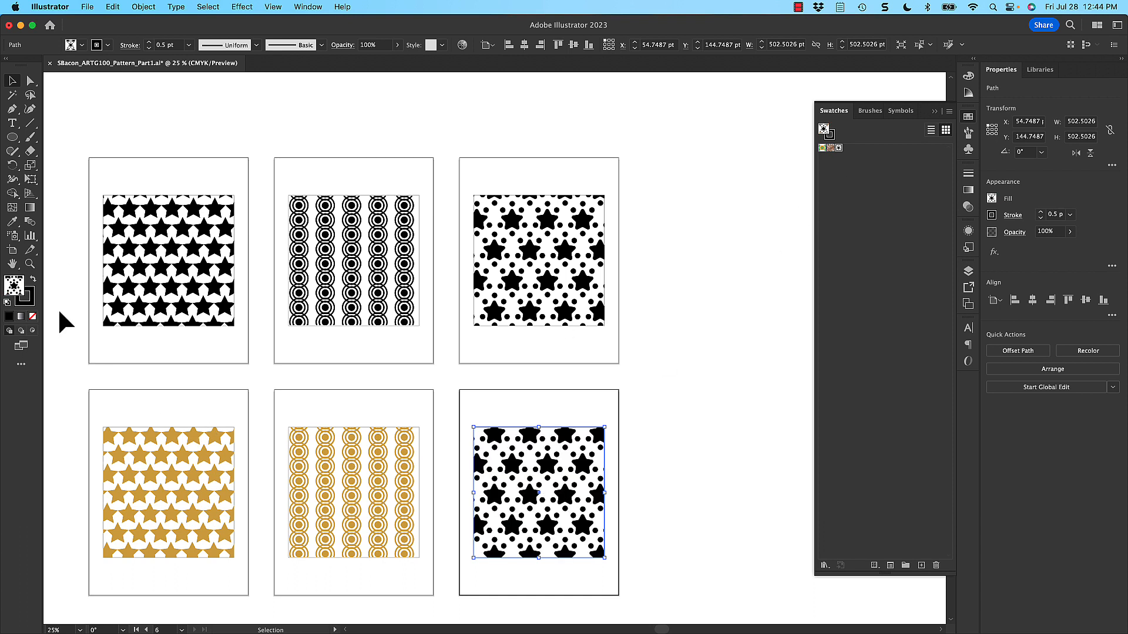
{"action": "mouse_move", "coordinate": [70, 310]}
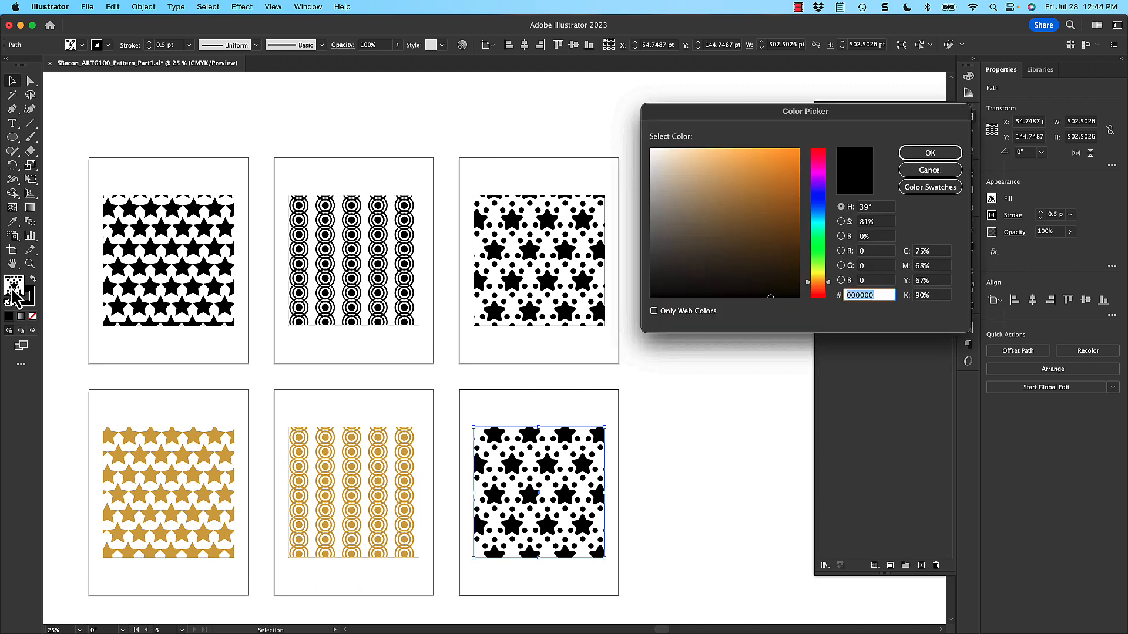
- Try a gold-brown fill in the Color Picker, then cancel the colour change
{"action": "left_click", "coordinate": [775, 192]}
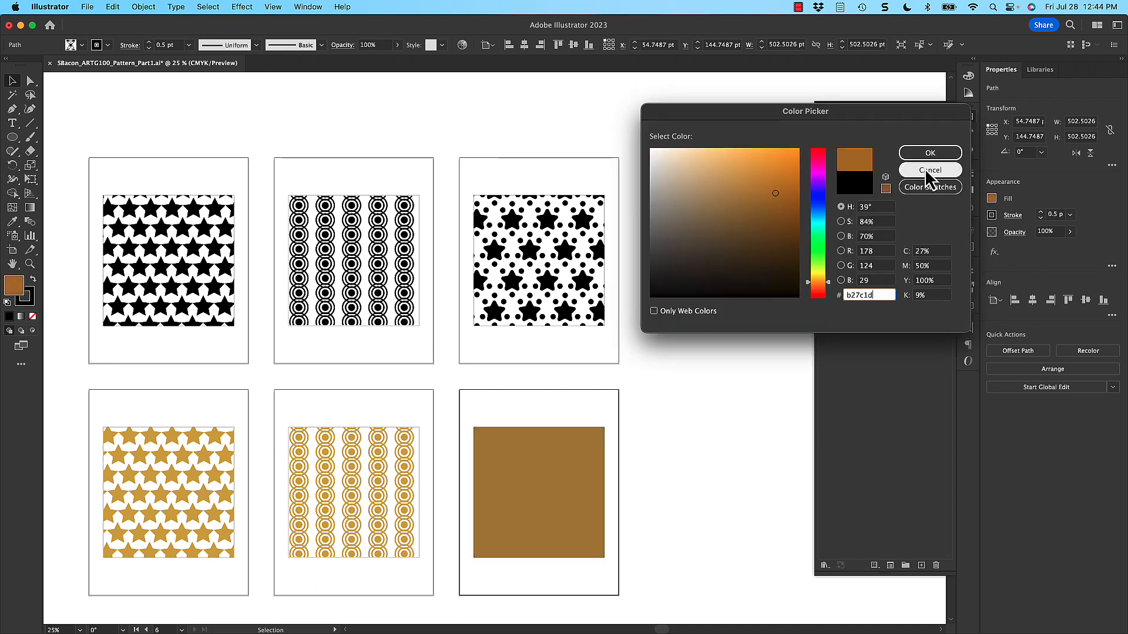
{"action": "left_click", "coordinate": [929, 171]}
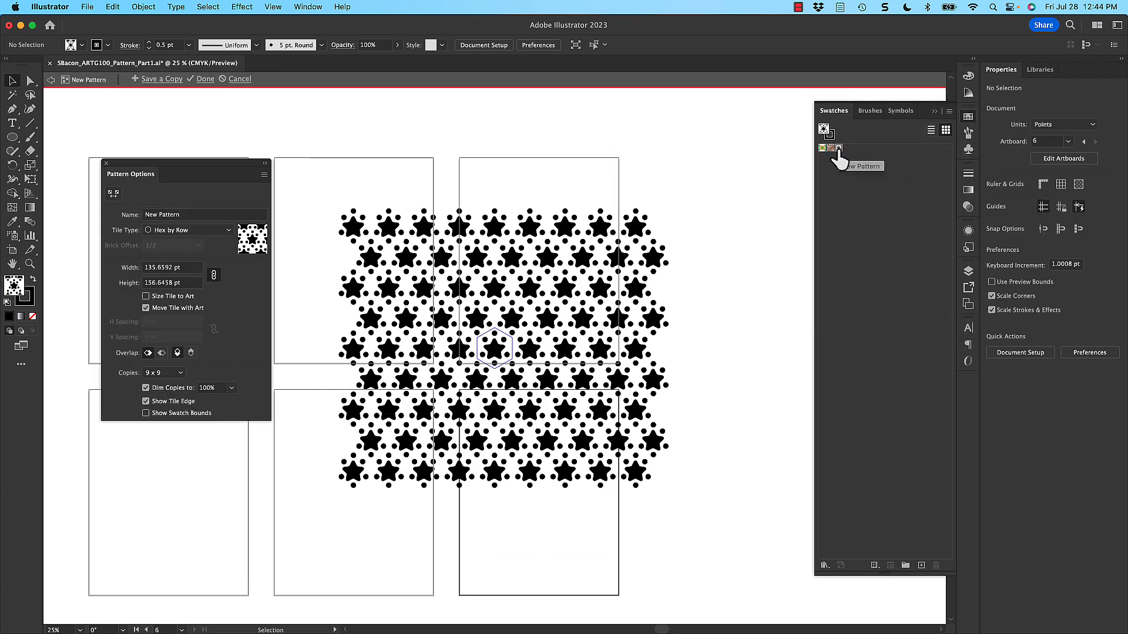
{"action": "mouse_move", "coordinate": [122, 292]}
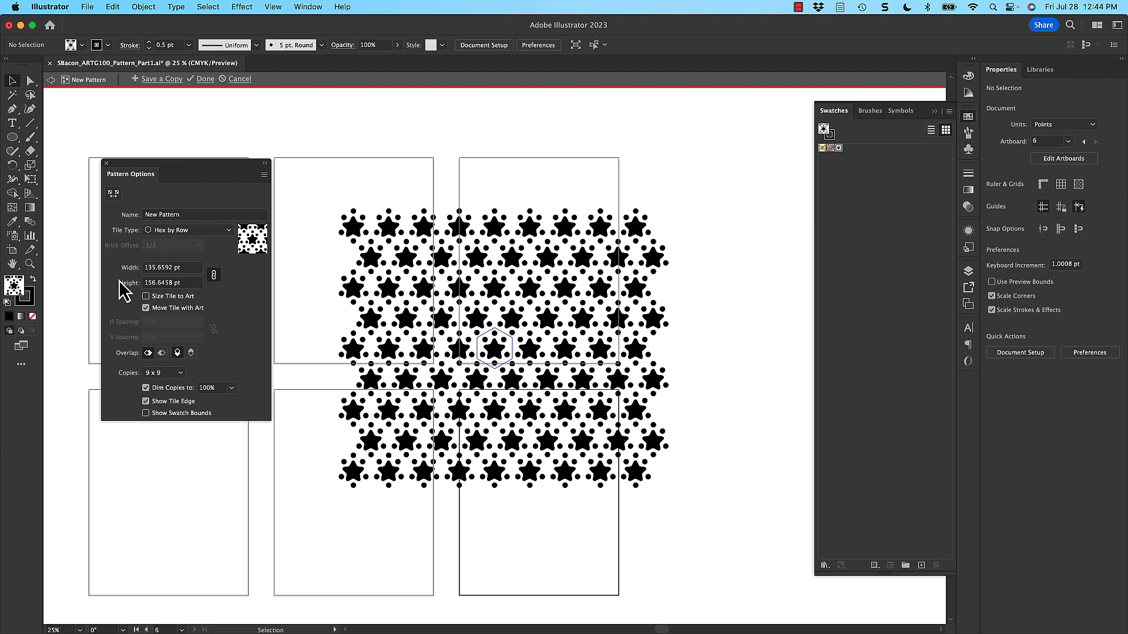
- Save a copy of the star pattern as the New Pattern 2 swatch
{"action": "left_click", "coordinate": [204, 78]}
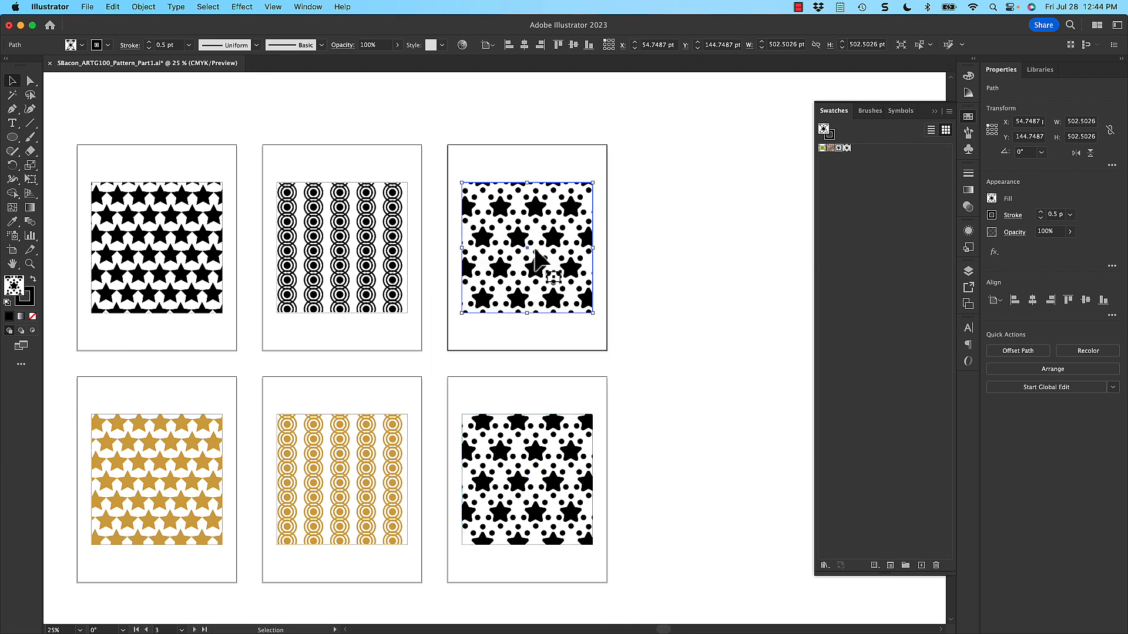
{"action": "mouse_move", "coordinate": [744, 291]}
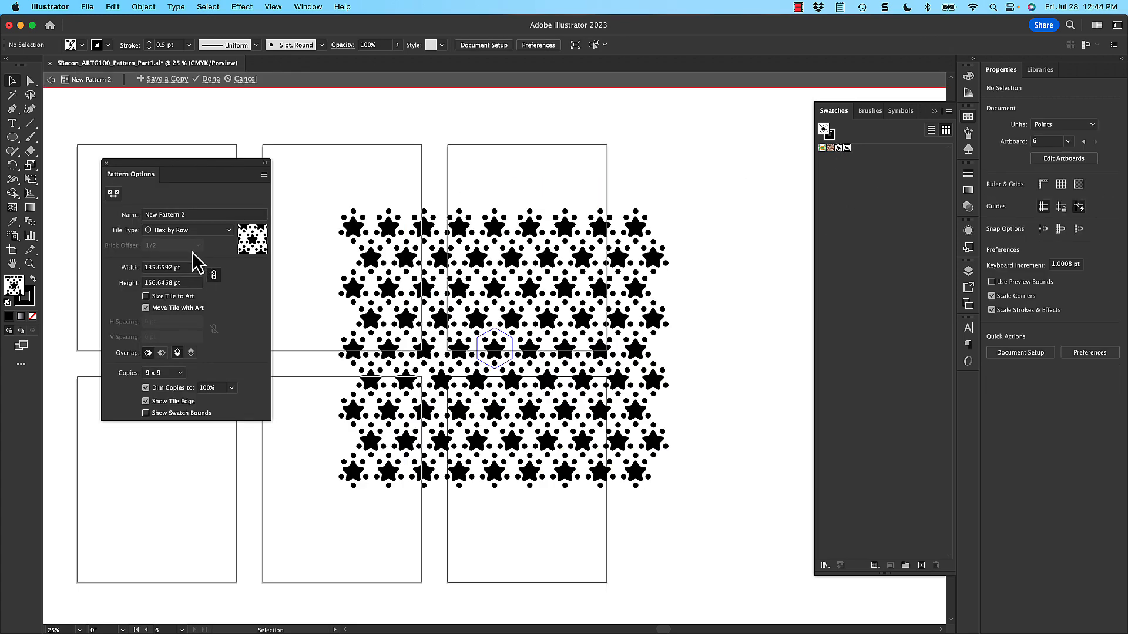
- Fill the star with teal #2ceeb3 and the dots with gold #b79730, then finish editing
{"action": "left_click", "coordinate": [494, 349]}
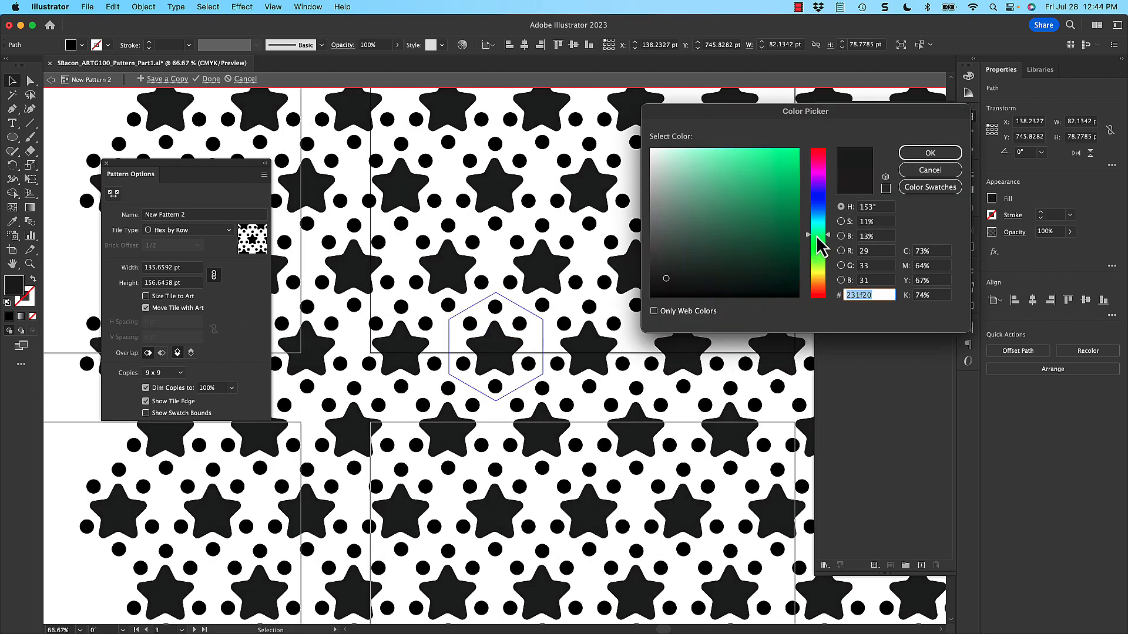
{"action": "left_click", "coordinate": [767, 177]}
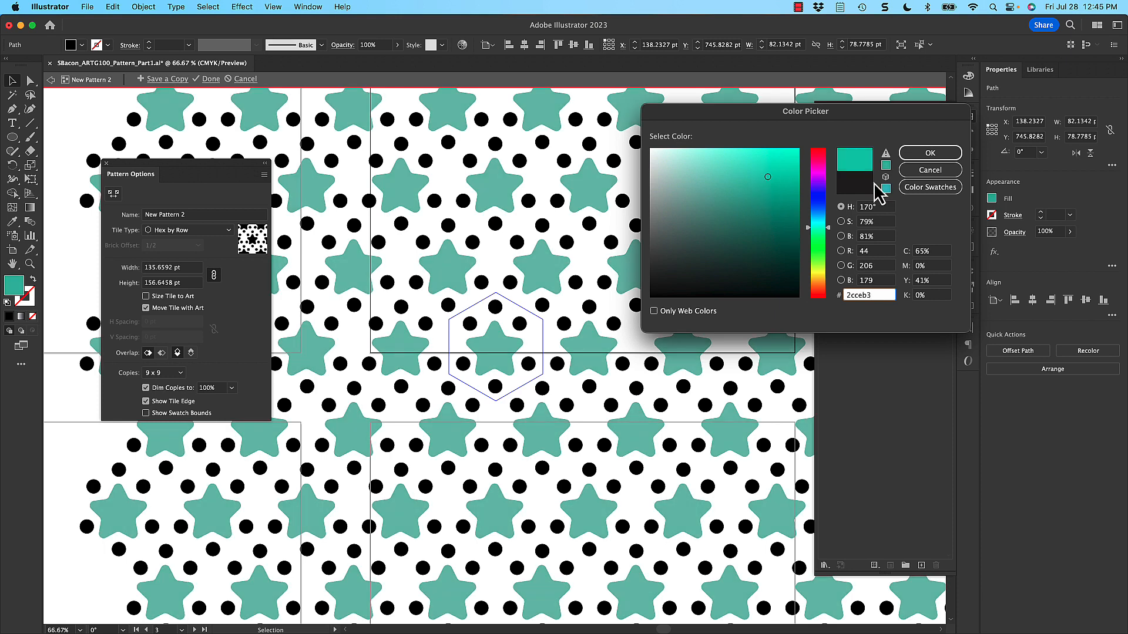
{"action": "left_click", "coordinate": [930, 152]}
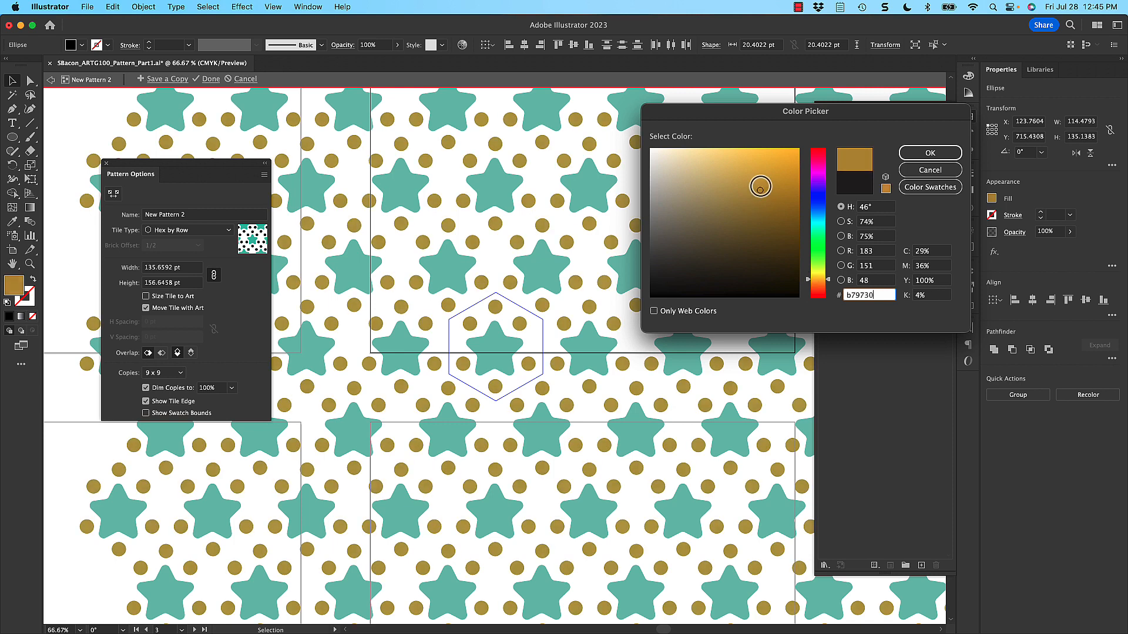
{"action": "left_click", "coordinate": [817, 195]}
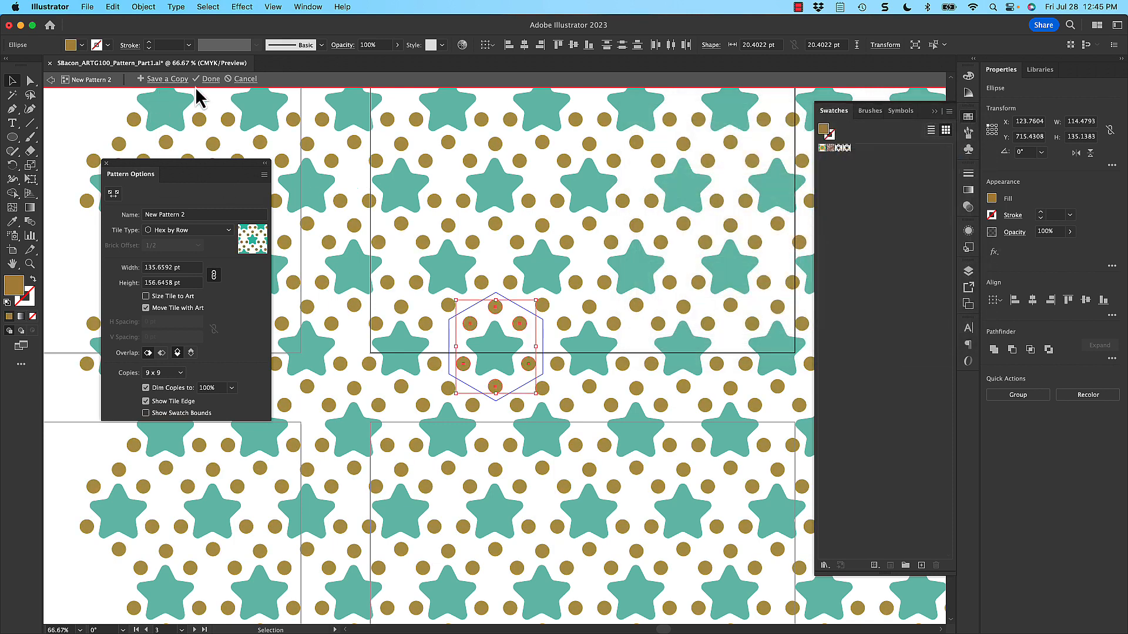
{"action": "left_click", "coordinate": [211, 79]}
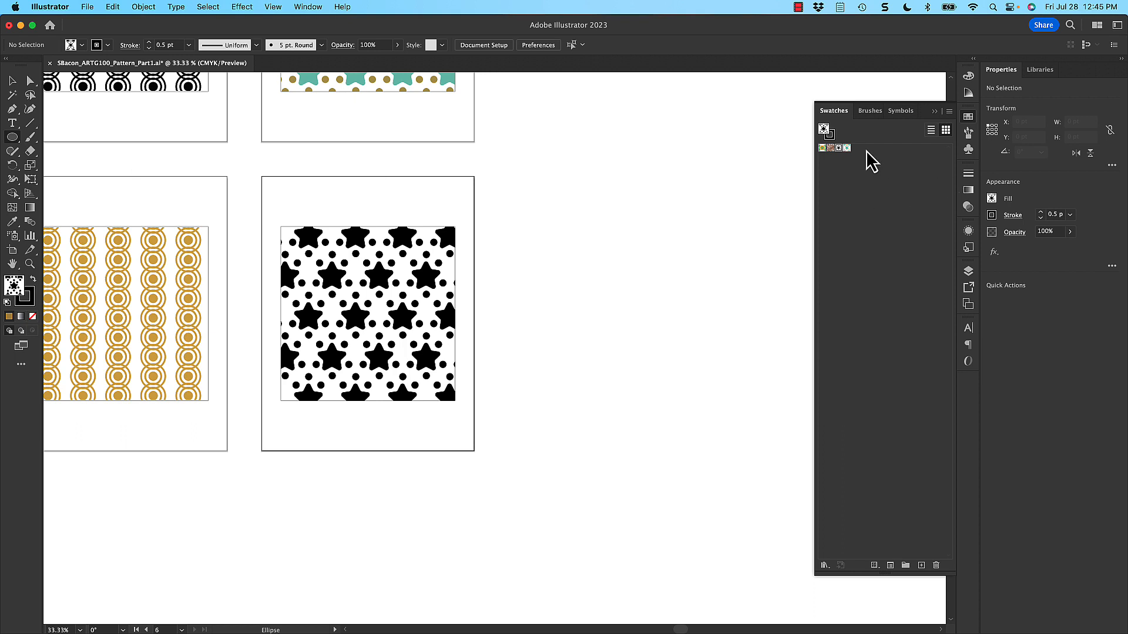
{"action": "mouse_move", "coordinate": [847, 153]}
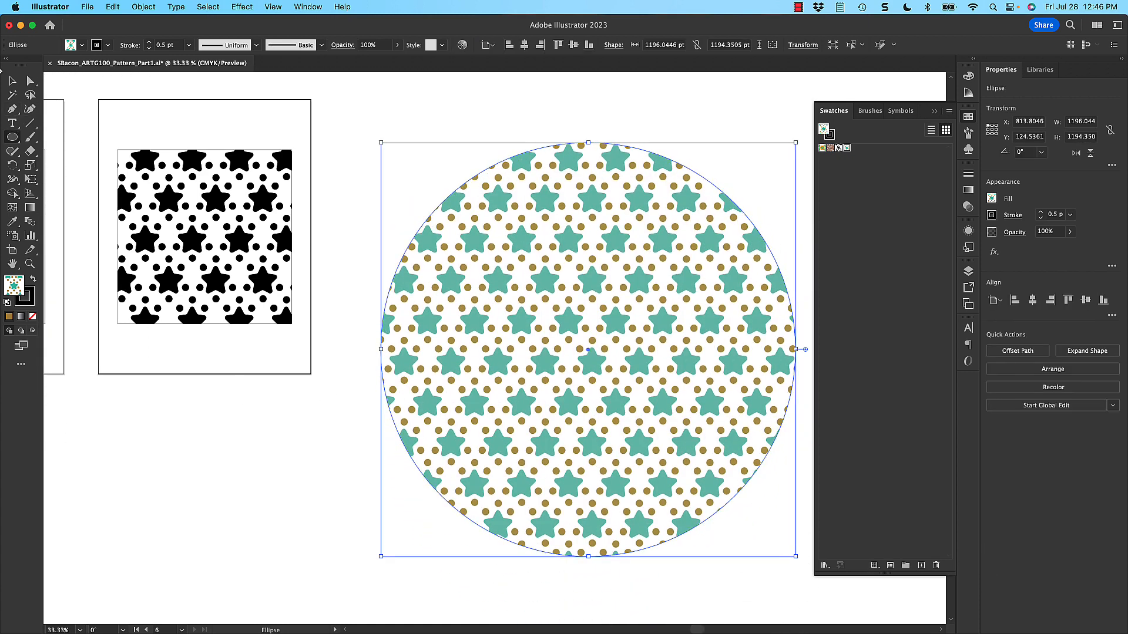
- Apply New Pattern 2 to the artboard 3 square and begin saving the file
{"action": "left_click", "coordinate": [13, 137]}
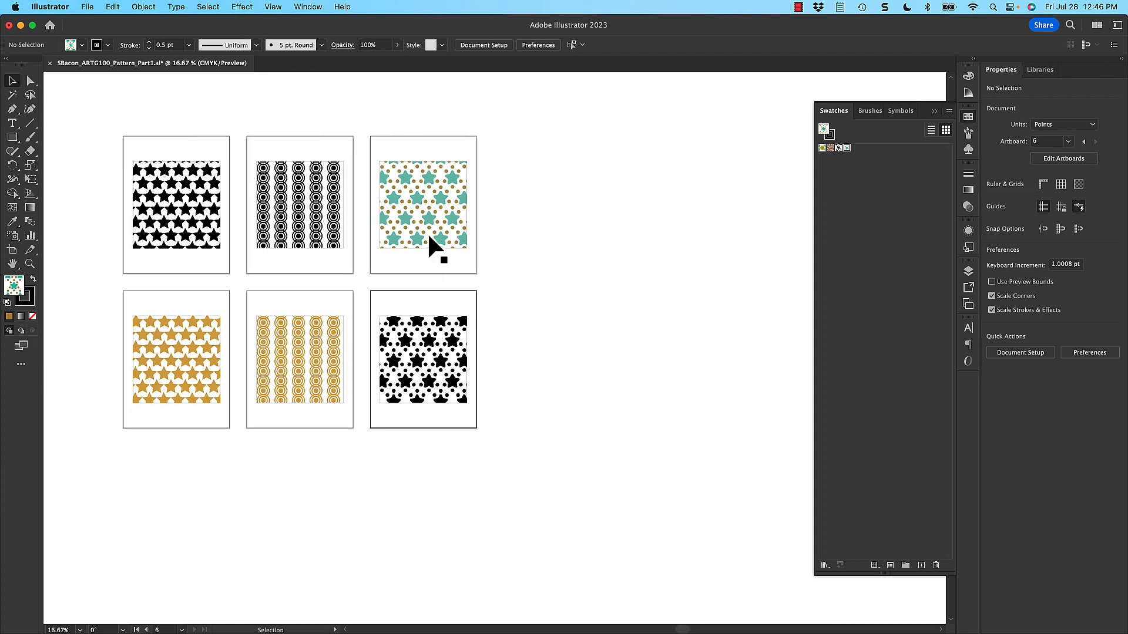
{"action": "left_click", "coordinate": [423, 205]}
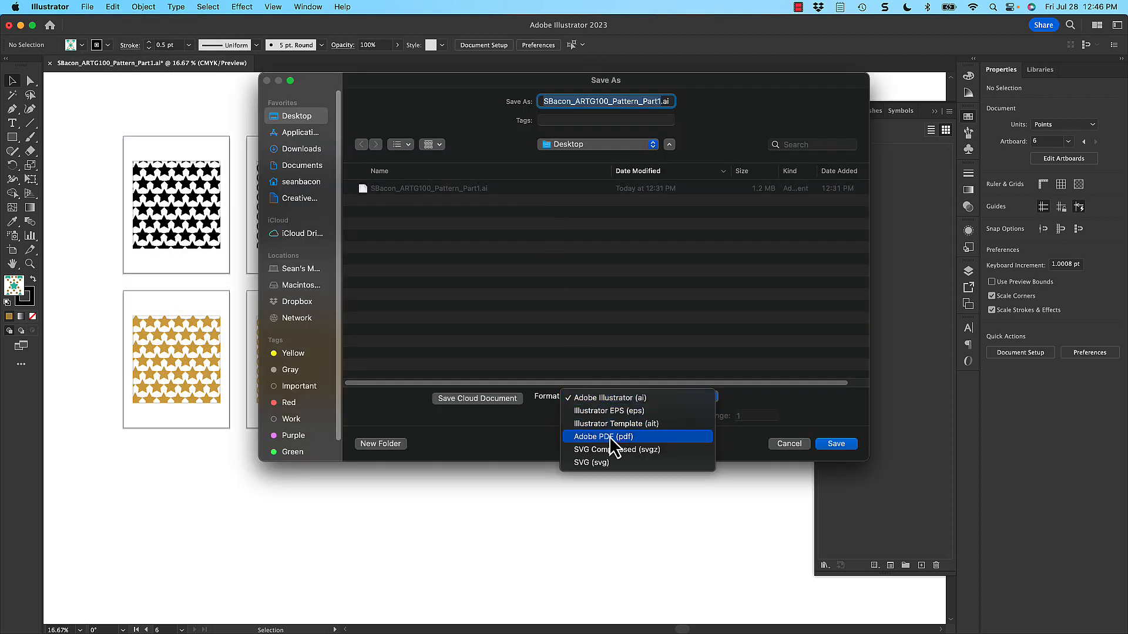
- Save all six artboards as an Adobe PDF with the Illustrator Default preset
{"action": "left_click", "coordinate": [602, 436]}
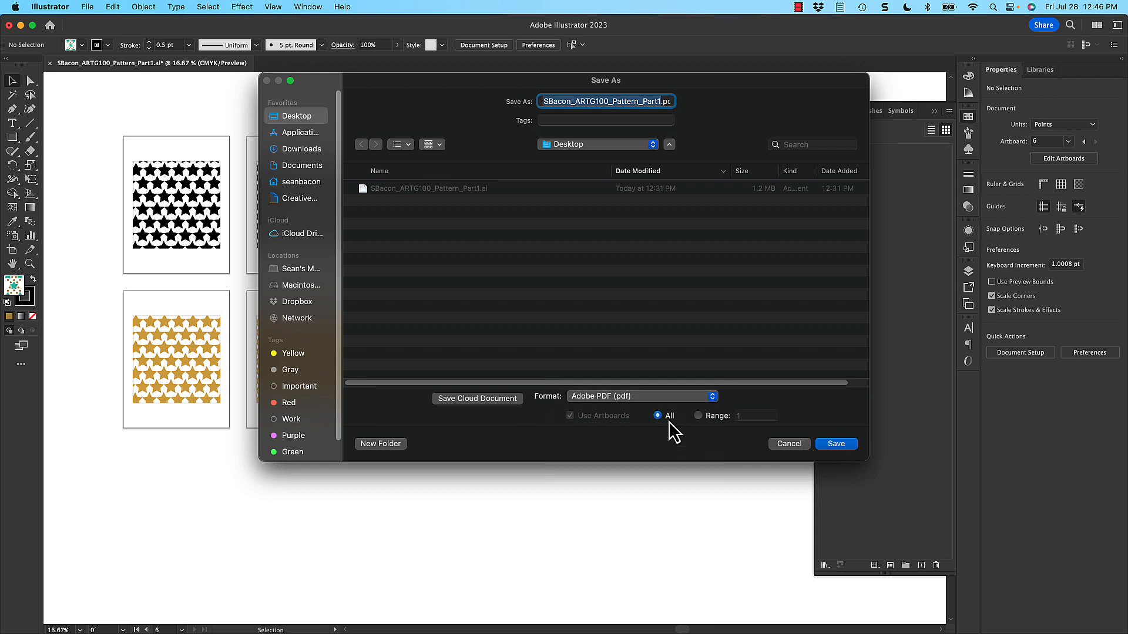
{"action": "left_click", "coordinate": [836, 444]}
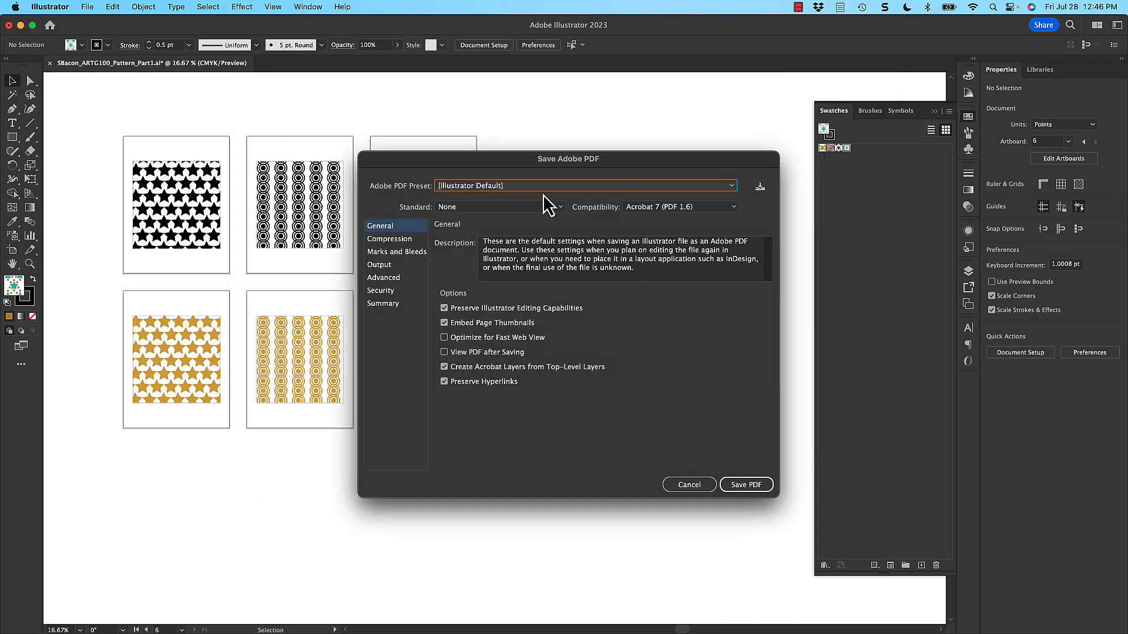
{"action": "left_click", "coordinate": [746, 484]}
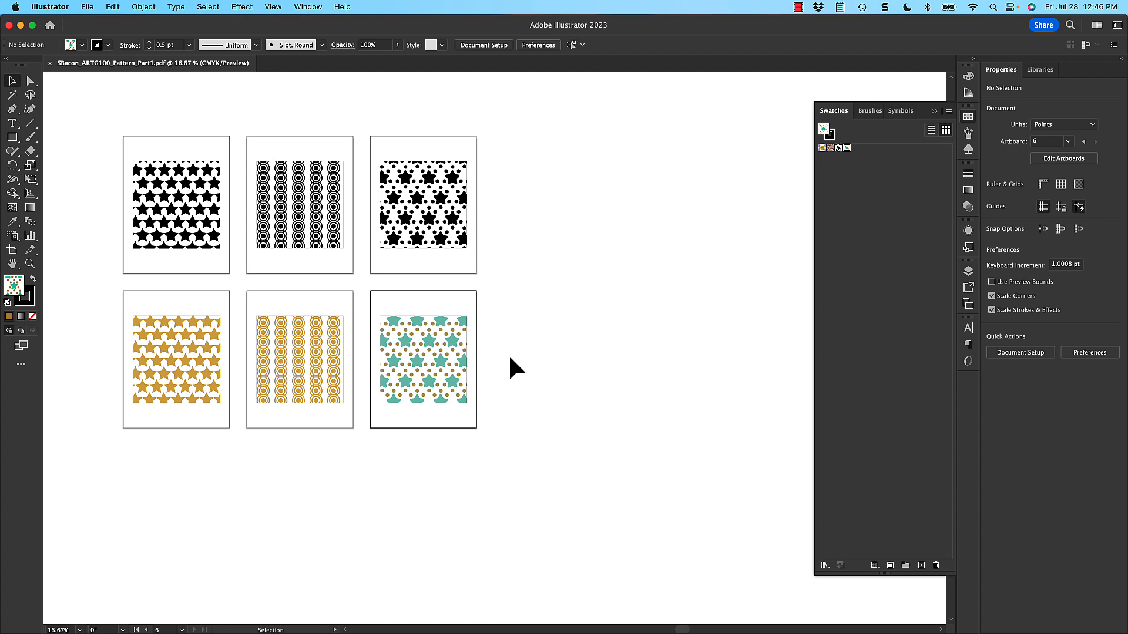
{"action": "mouse_move", "coordinate": [403, 384]}
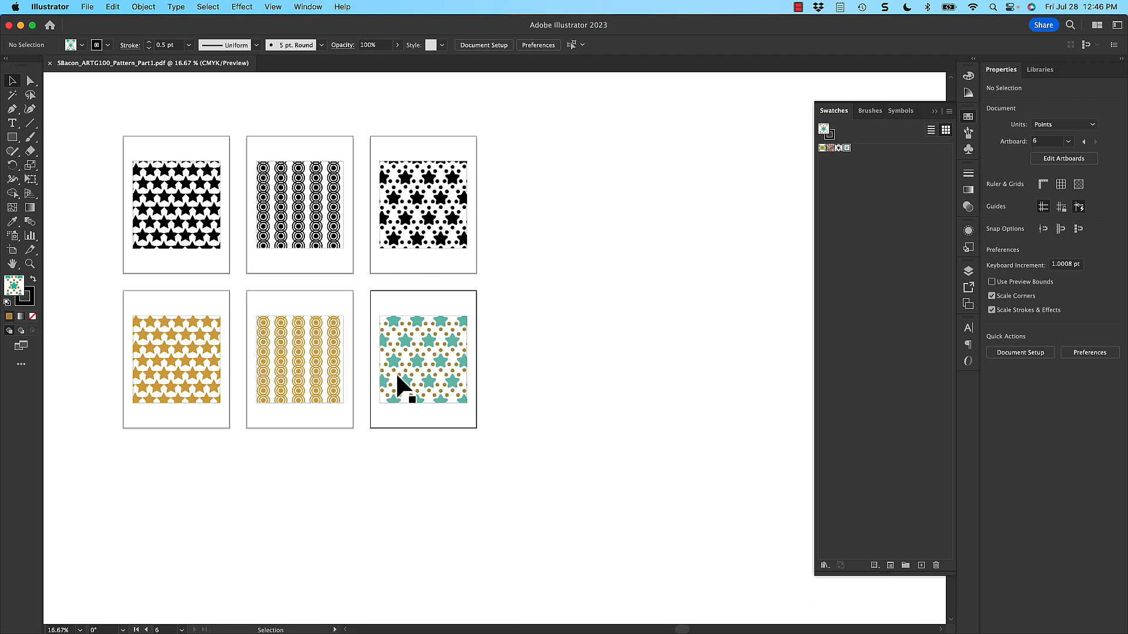